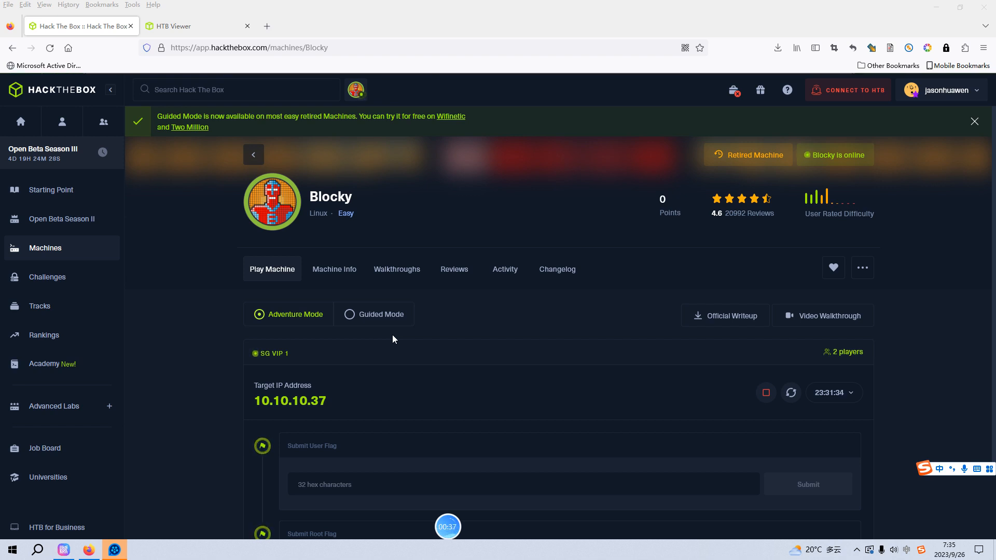
pyautogui.moveTo(406, 349)
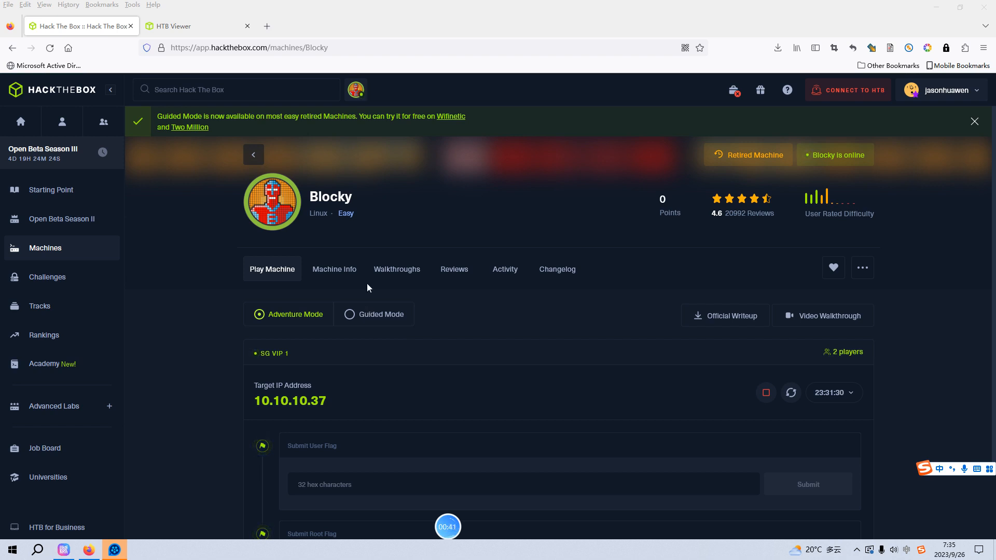
# Switch from the Blocky machine page to the Pwnbox remote desktop tab
pyautogui.click(198, 26)
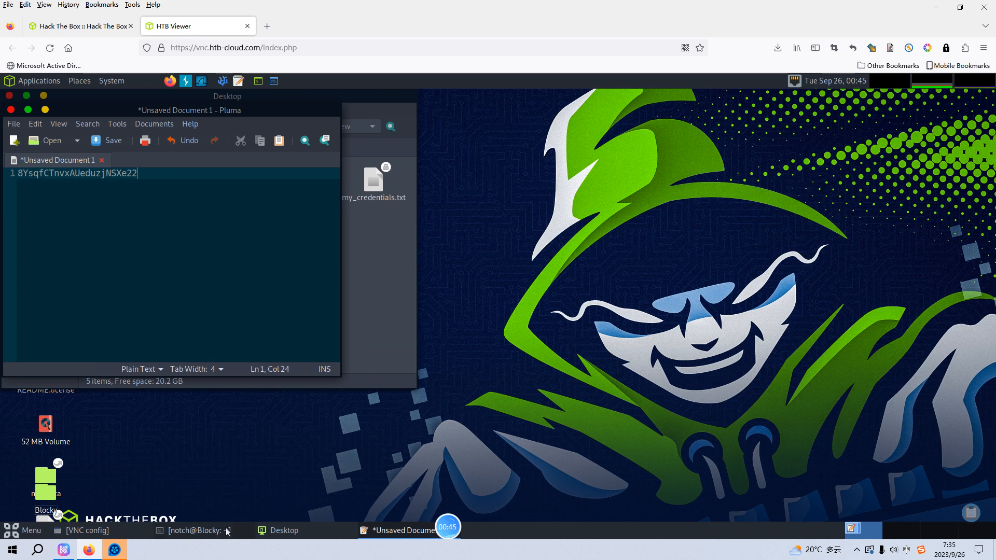
# Print the saved nmap_full_scan of 10.10.10.37 in the terminal and point out the FTP service
pyautogui.click(195, 530)
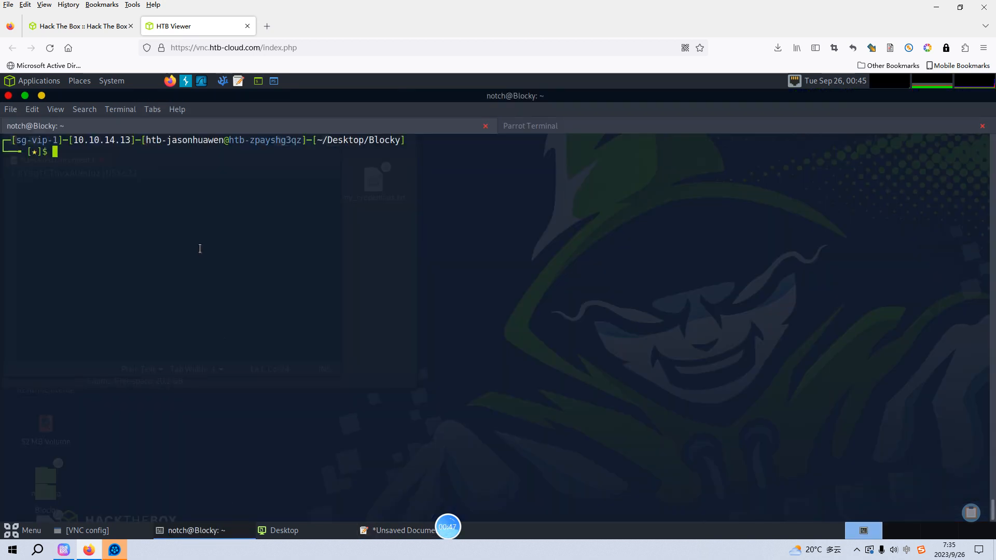
pyautogui.write('cat n')
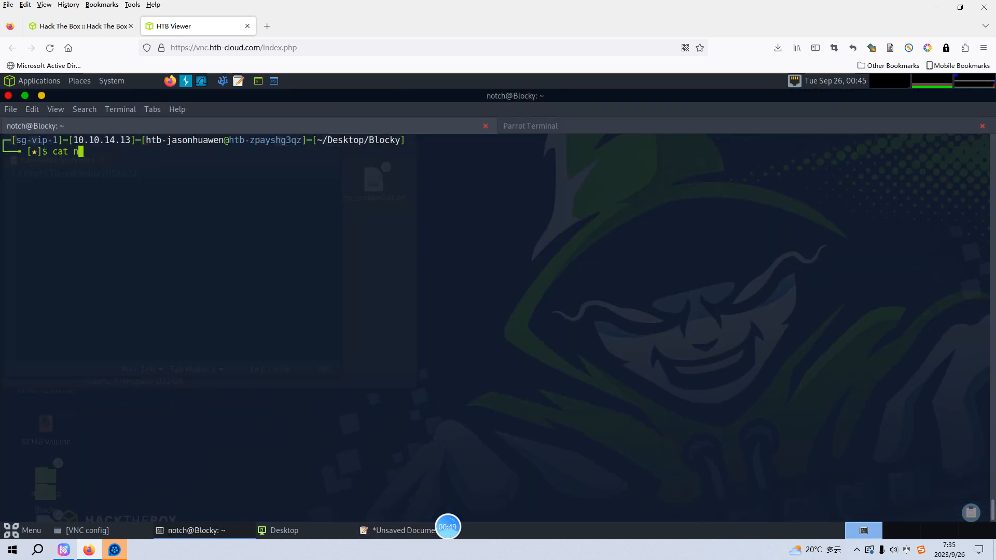
pyautogui.press('Return')
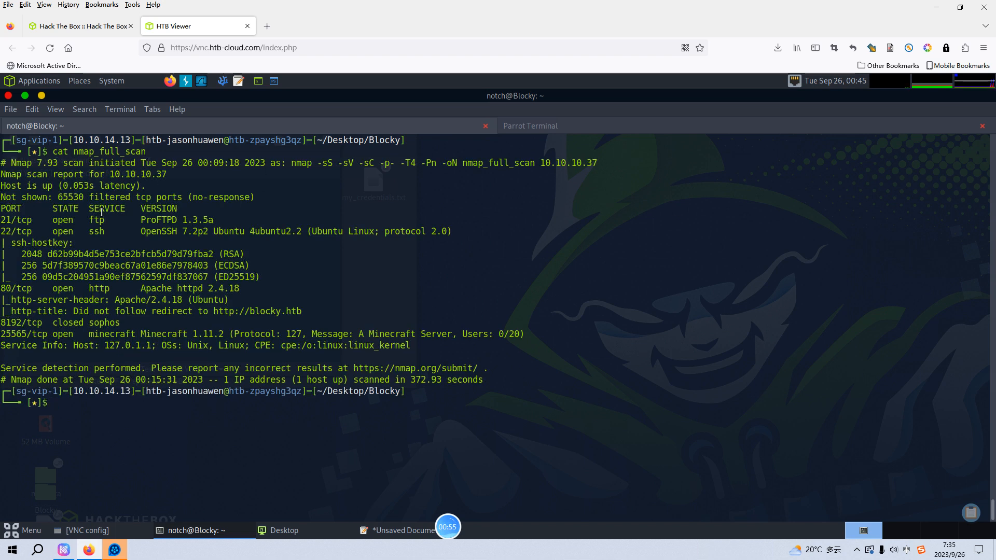
pyautogui.doubleClick(326, 163)
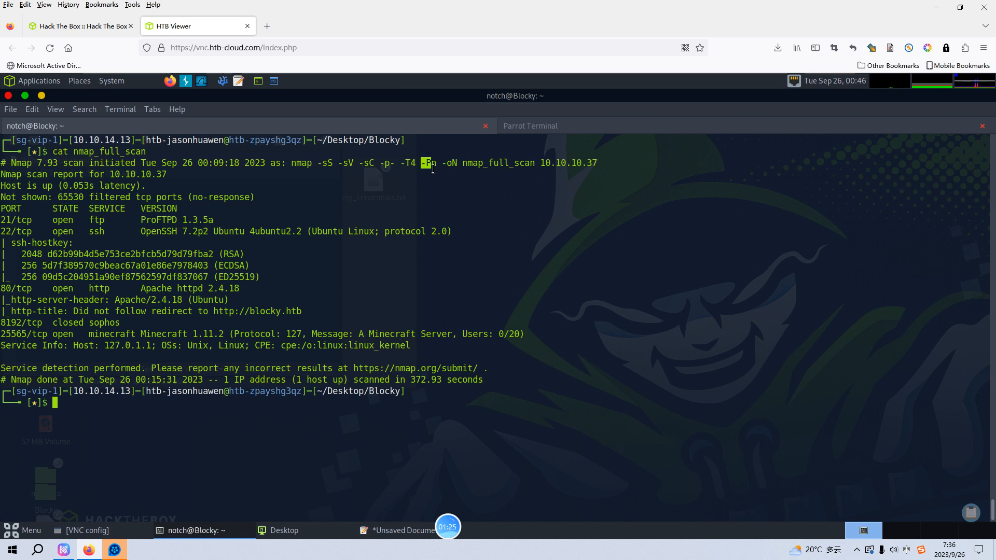
pyautogui.moveTo(434, 171)
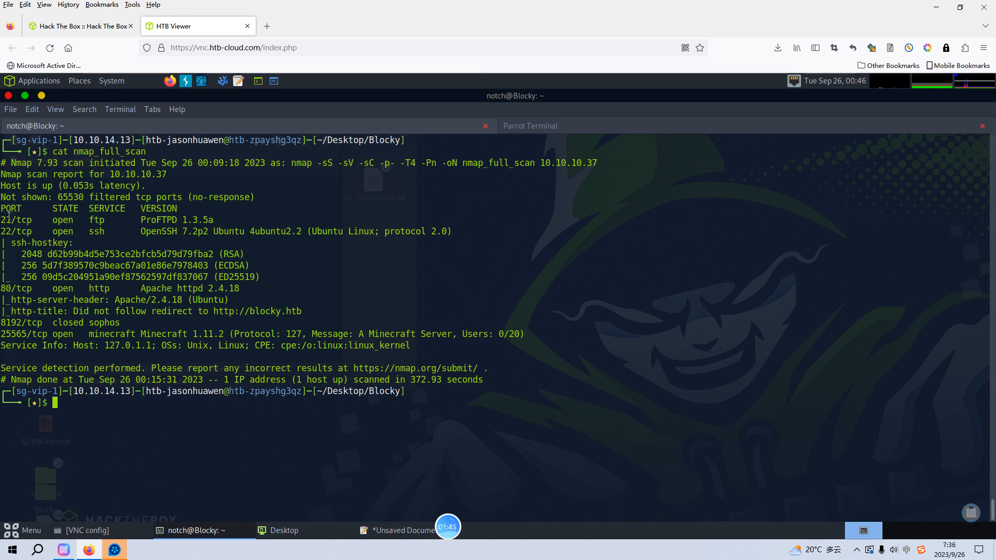
# Highlight the ProFTPD 1.3.5a and OpenSSH entries in the scan, then clear the selection
pyautogui.doubleClick(97, 220)
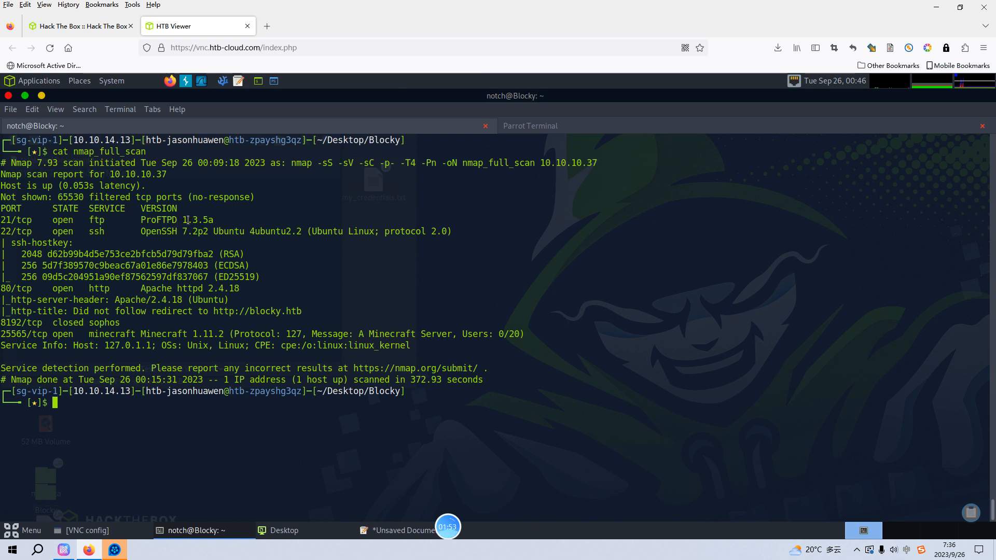
pyautogui.doubleClick(196, 220)
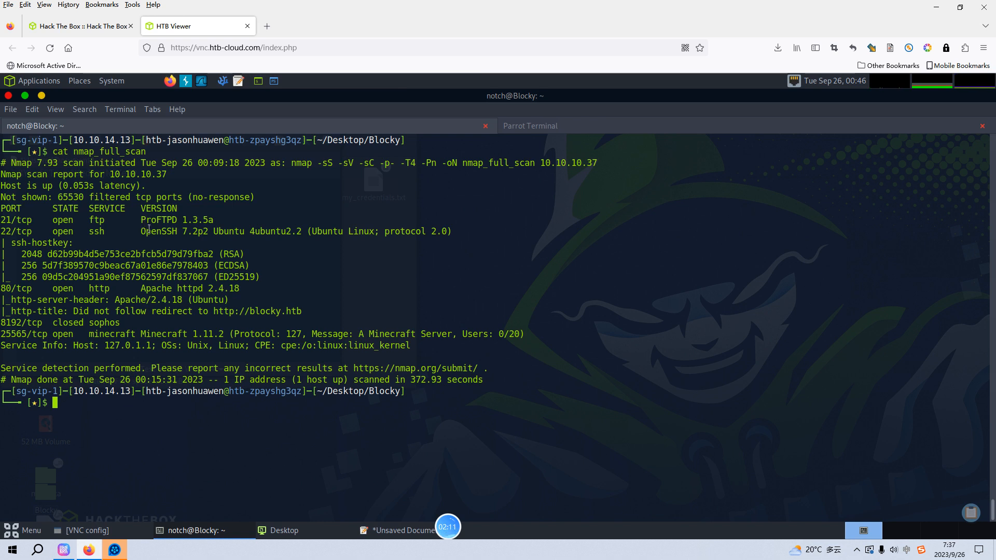
pyautogui.doubleClick(156, 220)
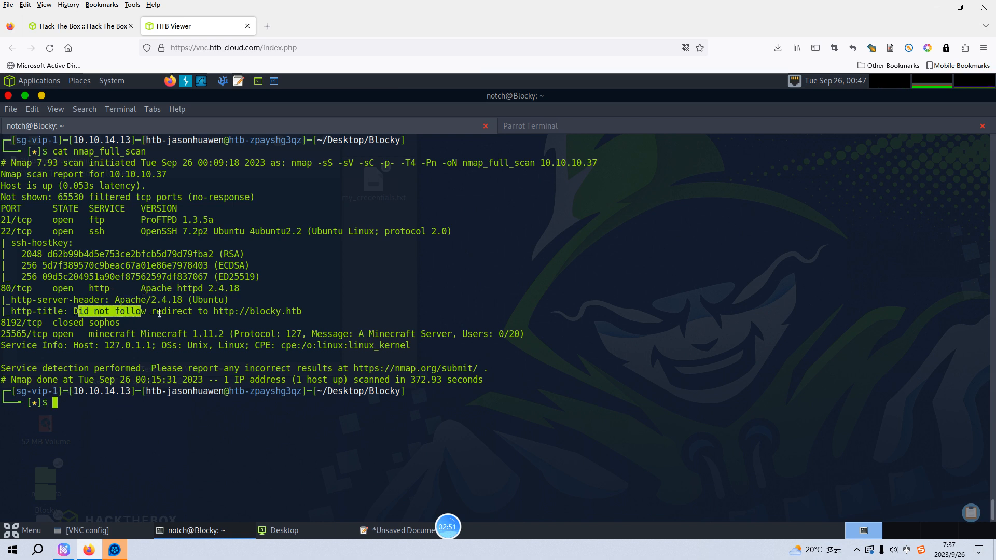
pyautogui.click(311, 312)
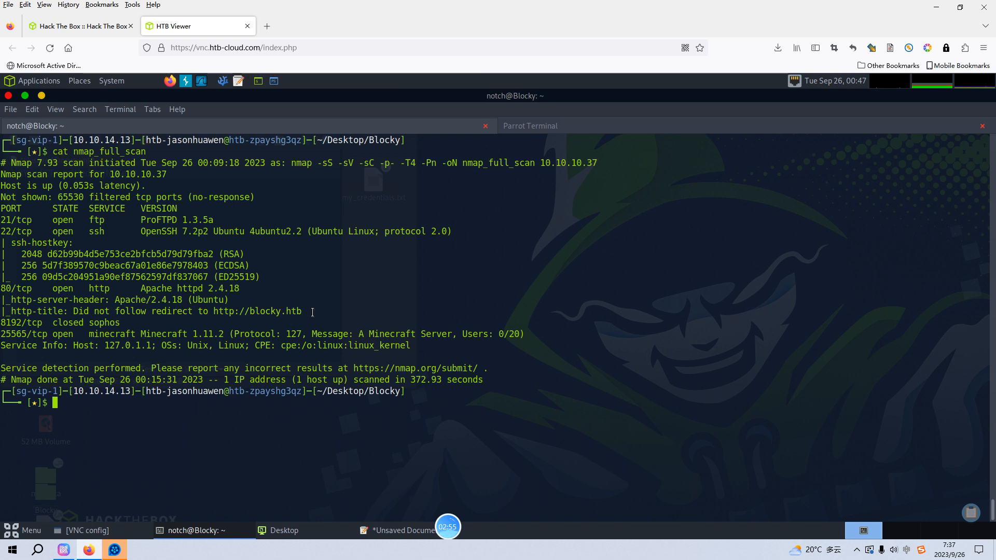
pyautogui.moveTo(301, 281)
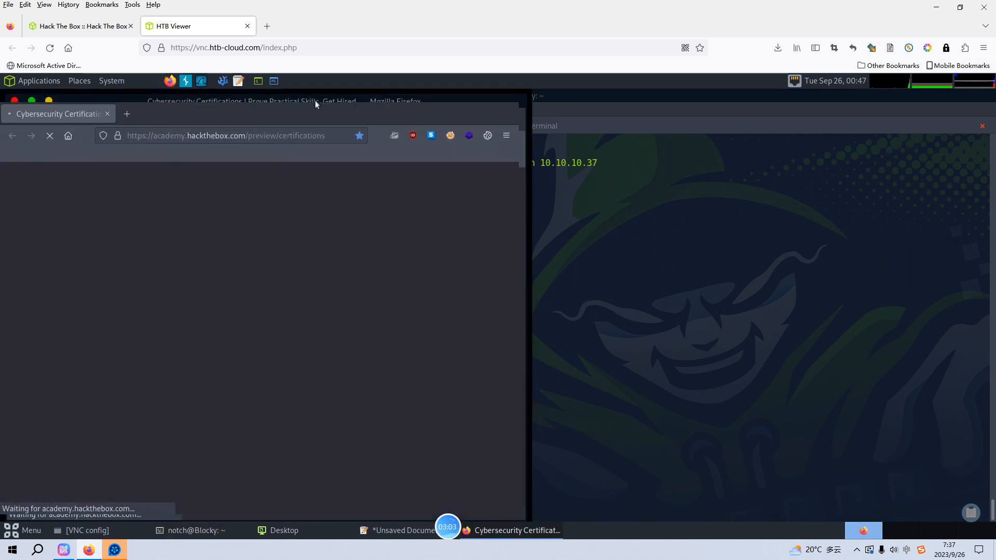
# Visit 10.10.10.37 in Firefox, which redirects to the unresolvable blocky.htb
pyautogui.click(267, 135)
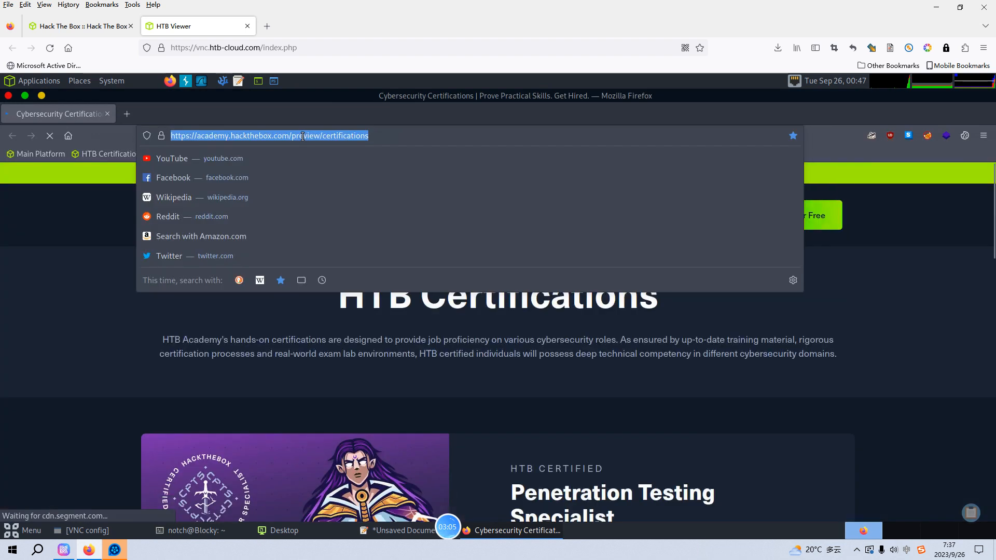
pyautogui.write('10.10.10.37')
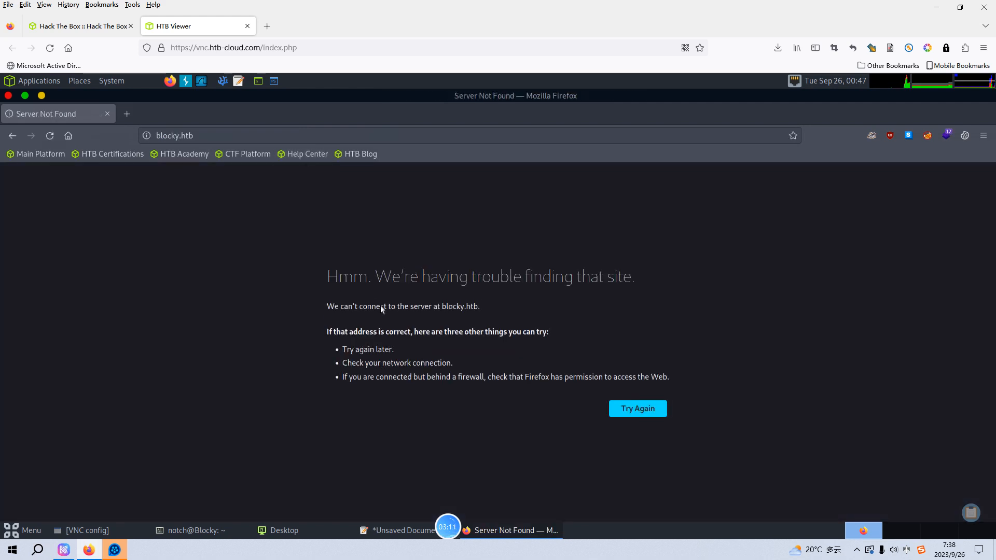
pyautogui.moveTo(509, 294)
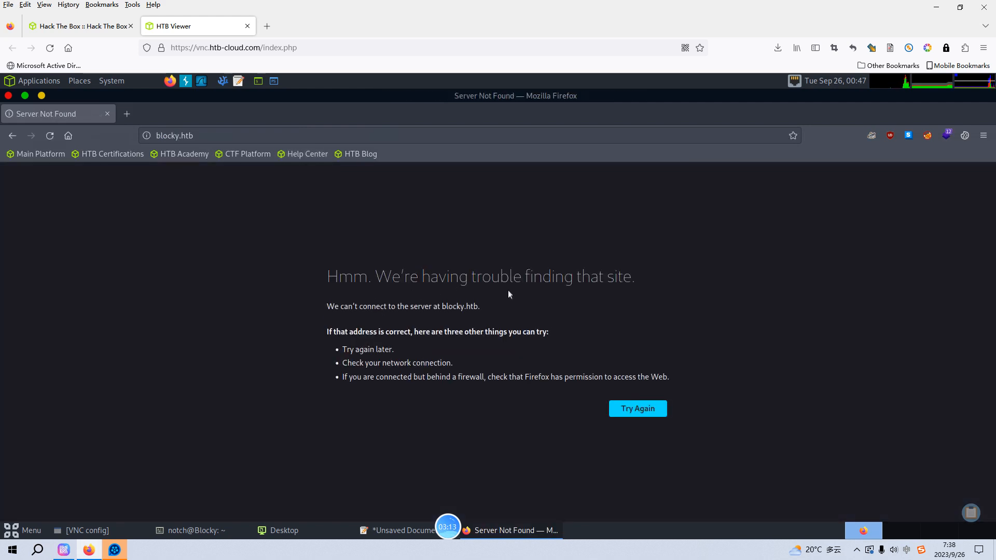
pyautogui.moveTo(466, 321)
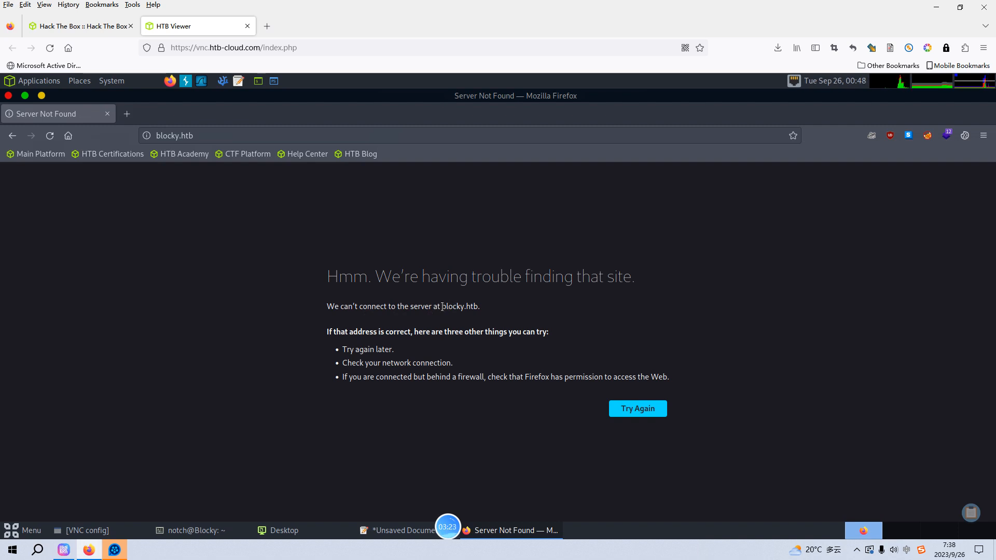
pyautogui.moveTo(325, 293)
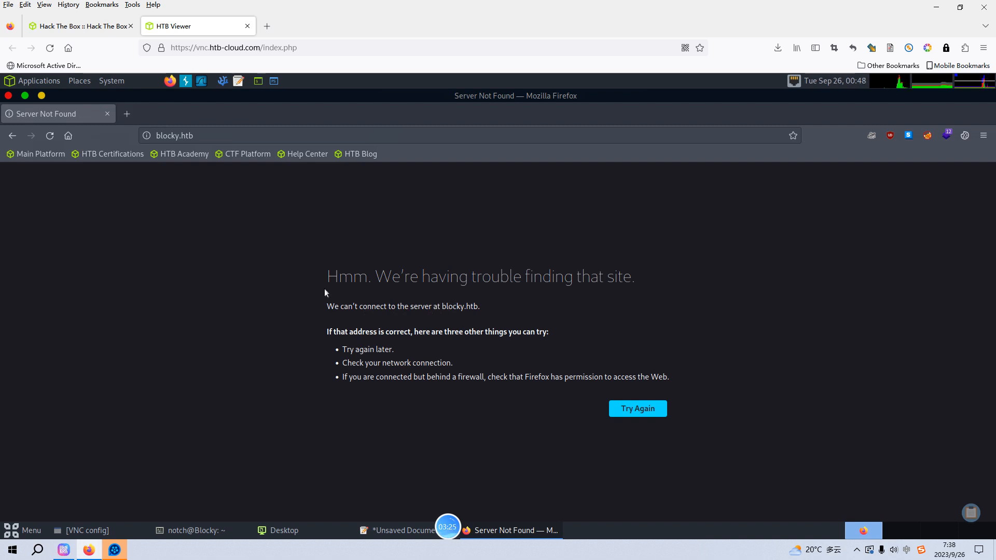
pyautogui.moveTo(236, 463)
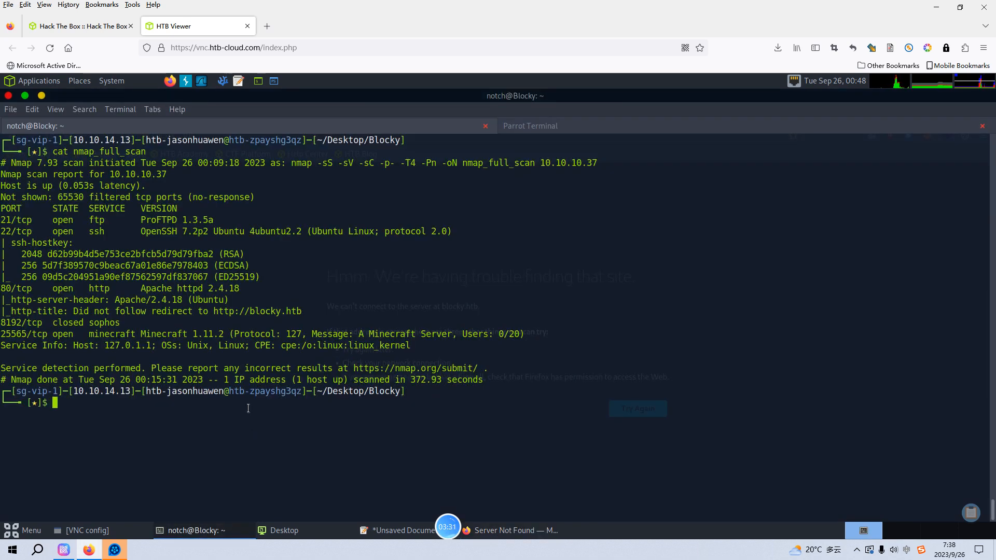
# Edit /etc/hosts with sudo vim to map 10.10.10.37 to blocky.htb and save it
pyautogui.write('sudo vim /et')
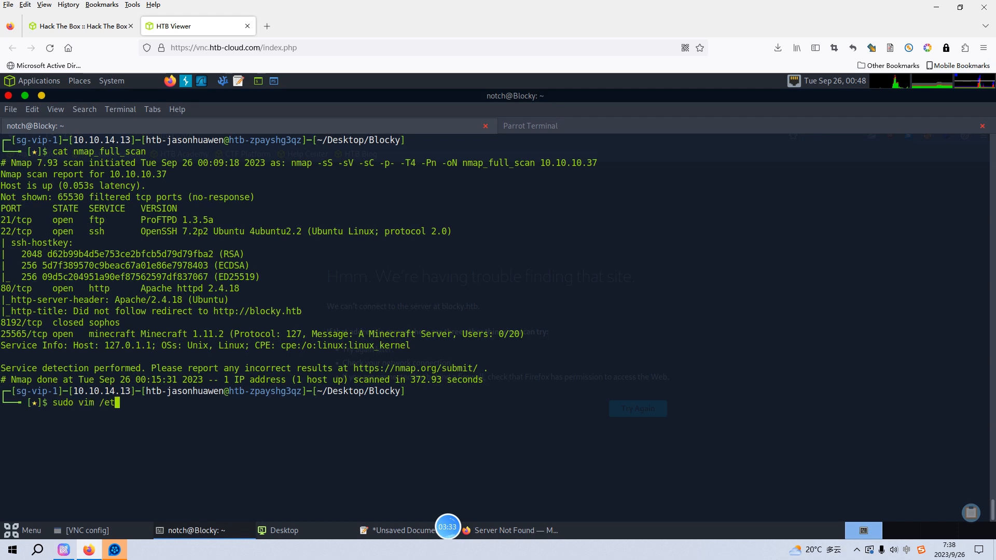
pyautogui.write('c/')
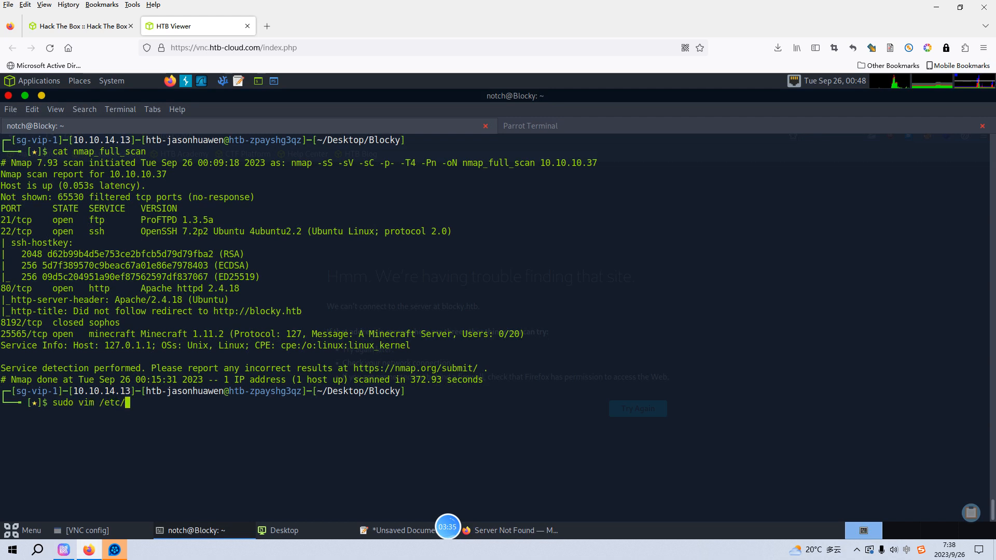
pyautogui.write('hosts')
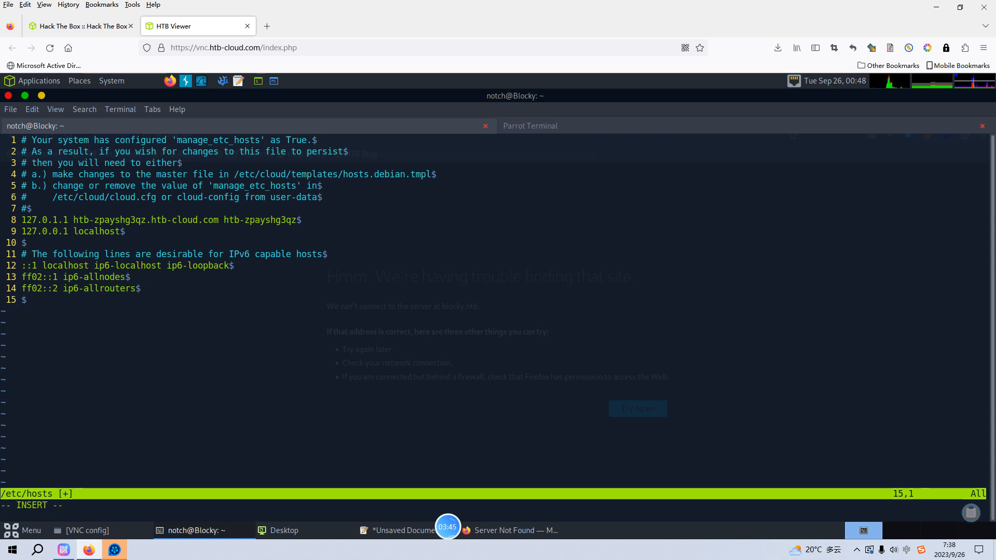
pyautogui.write('10.10.10.1')
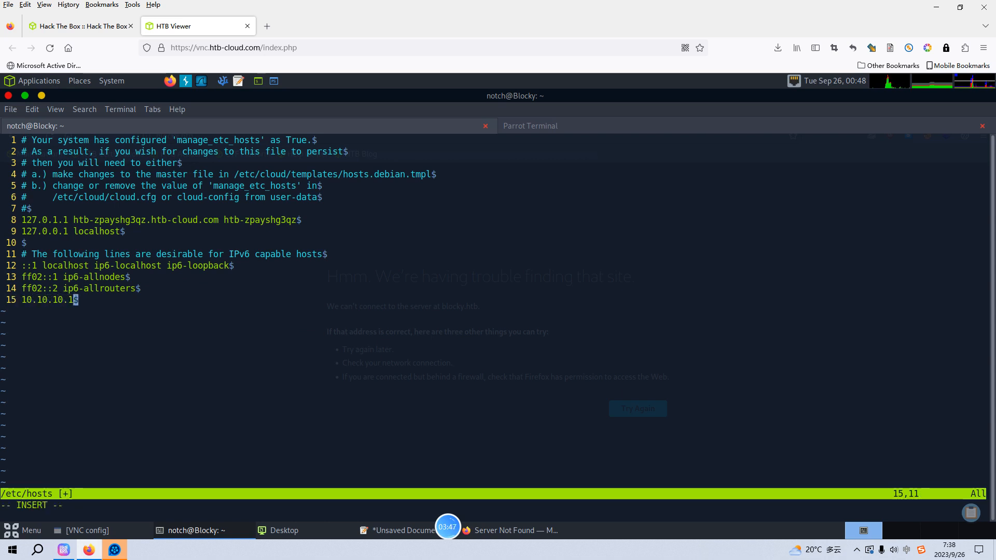
pyautogui.write('37+')
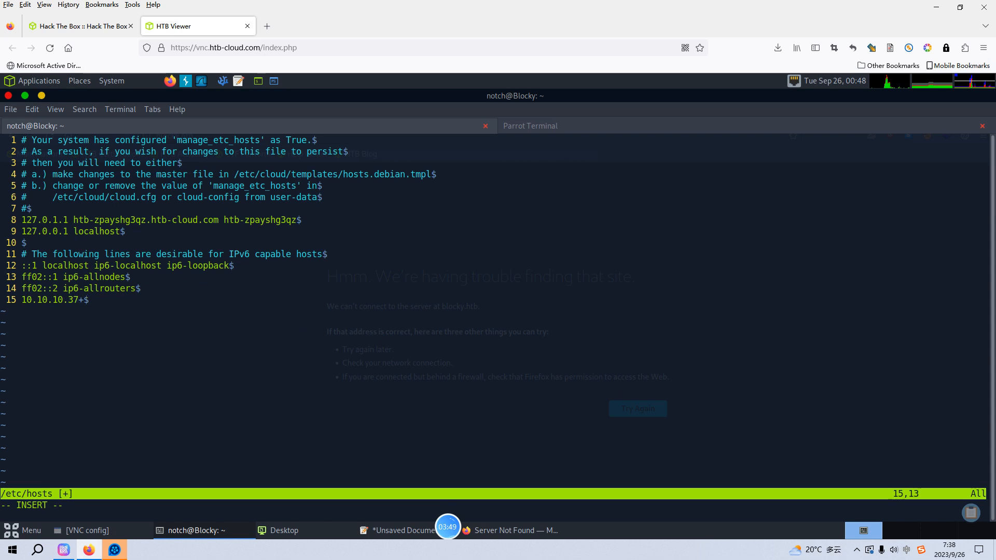
pyautogui.write('blocs')
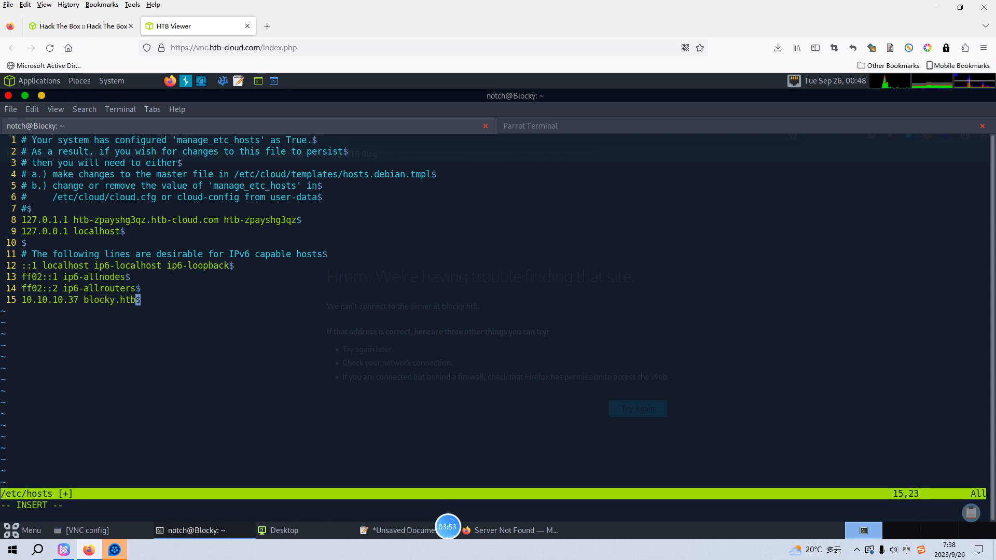
pyautogui.press('Escape')
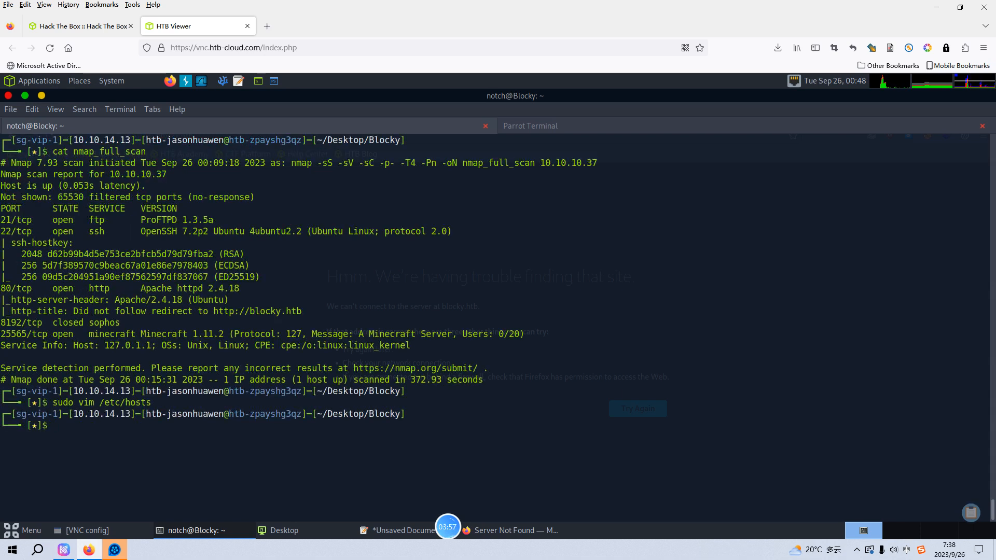
# Reload blocky.htb in Firefox and scroll the BlockyCraft homepage down to its footer
pyautogui.click(514, 530)
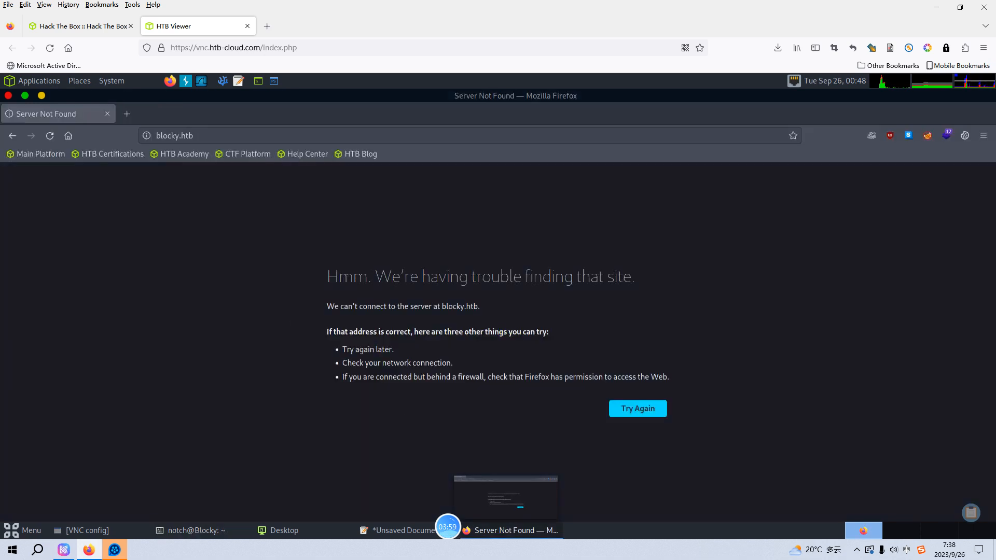
pyautogui.click(50, 135)
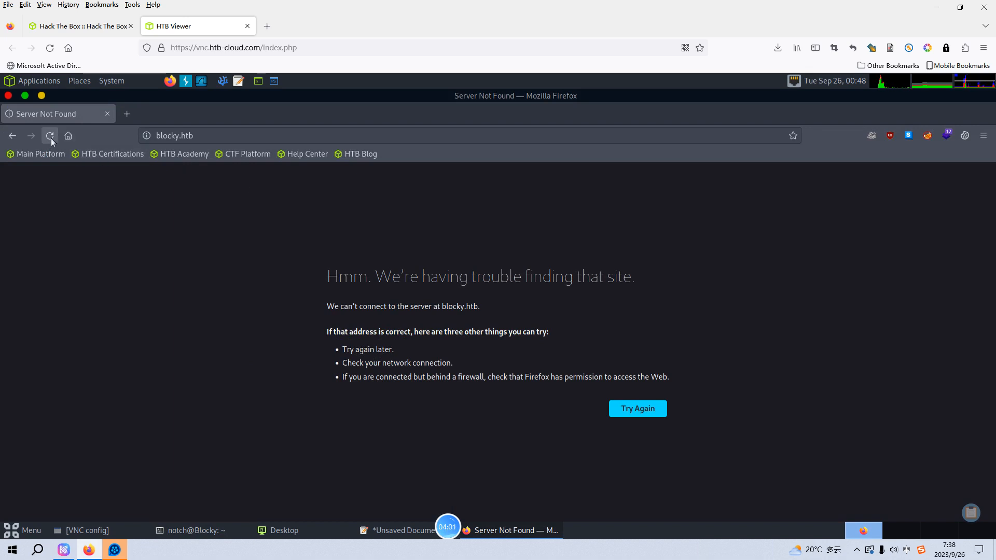
pyautogui.click(50, 134)
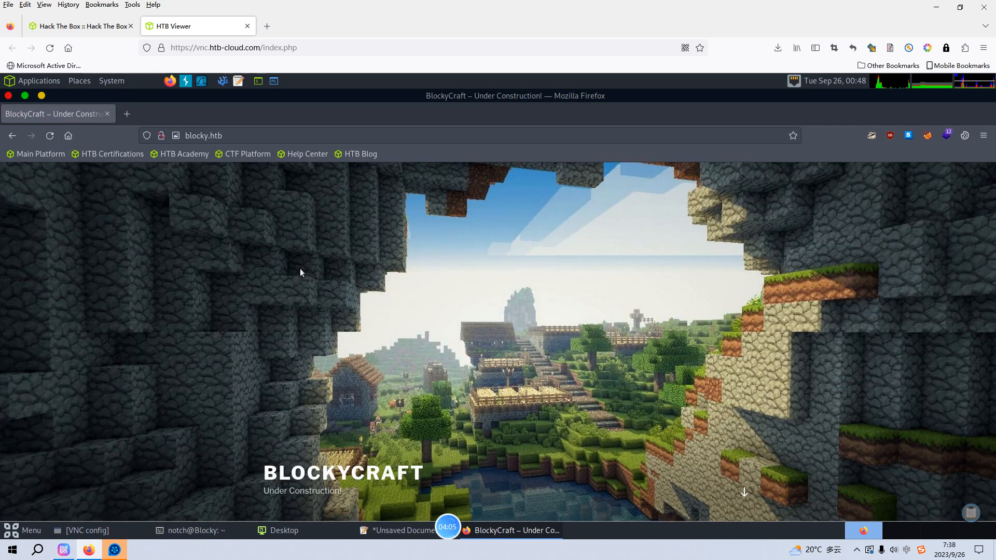
pyautogui.moveTo(346, 336)
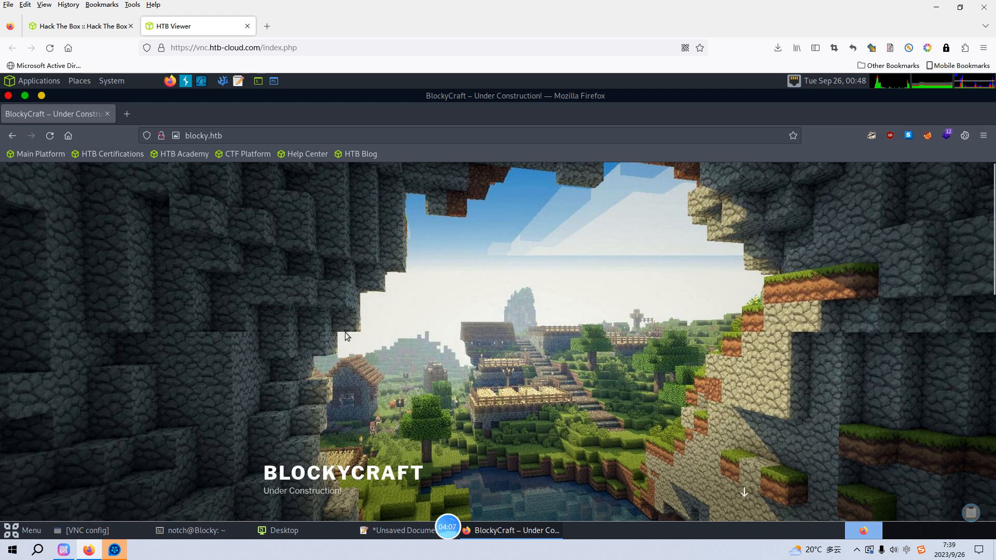
pyautogui.scroll(-3)
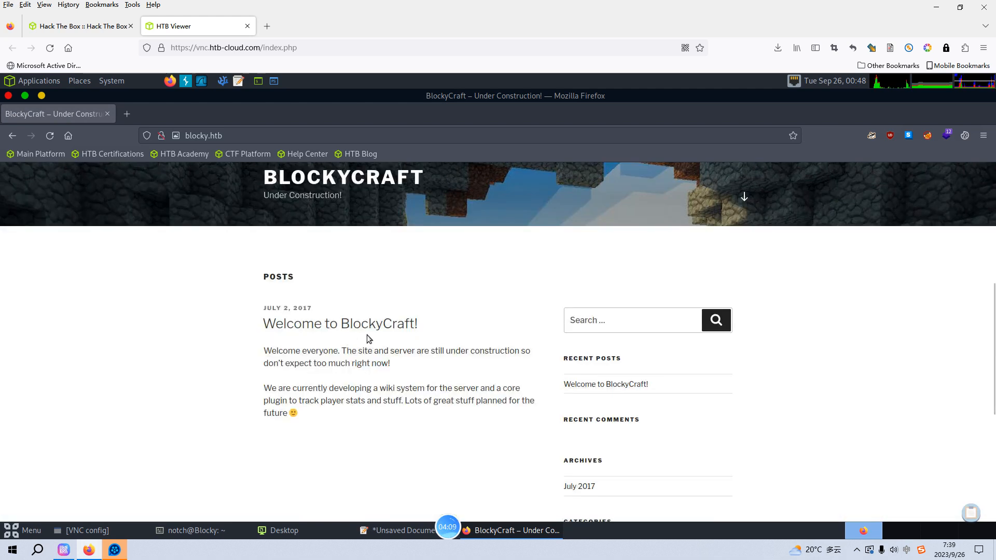
pyautogui.scroll(-3)
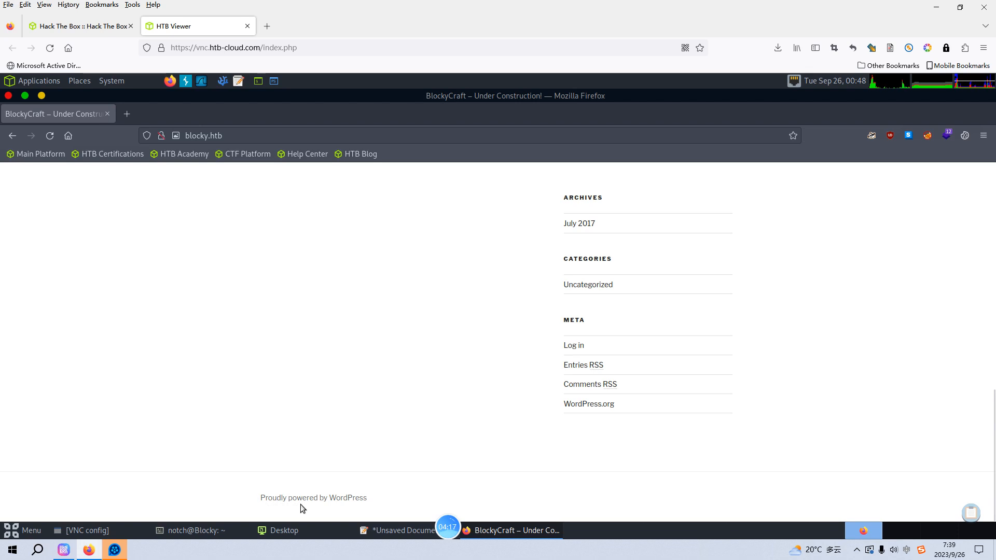
pyautogui.moveTo(383, 486)
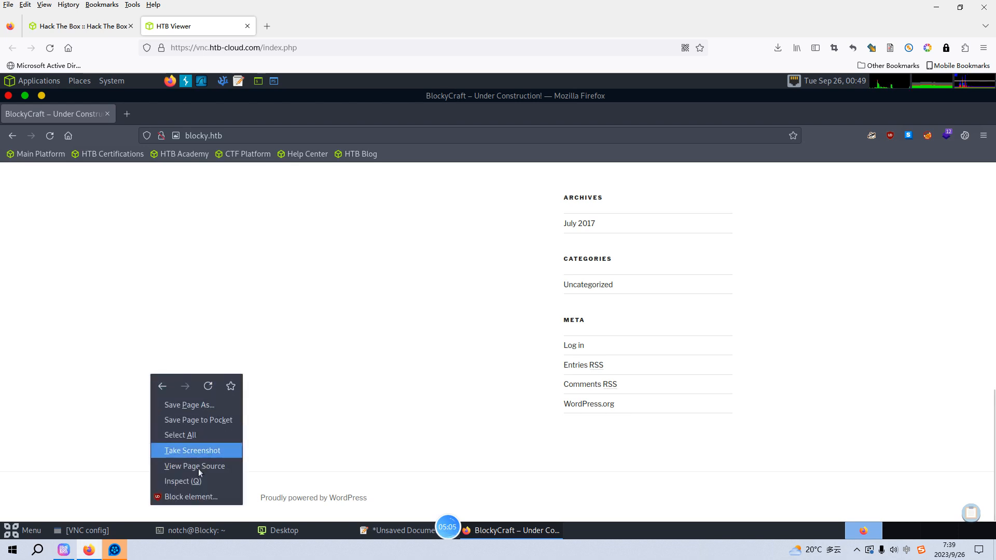
# View the homepage's HTML source and scroll down to its embedded SVG definitions
pyautogui.click(194, 465)
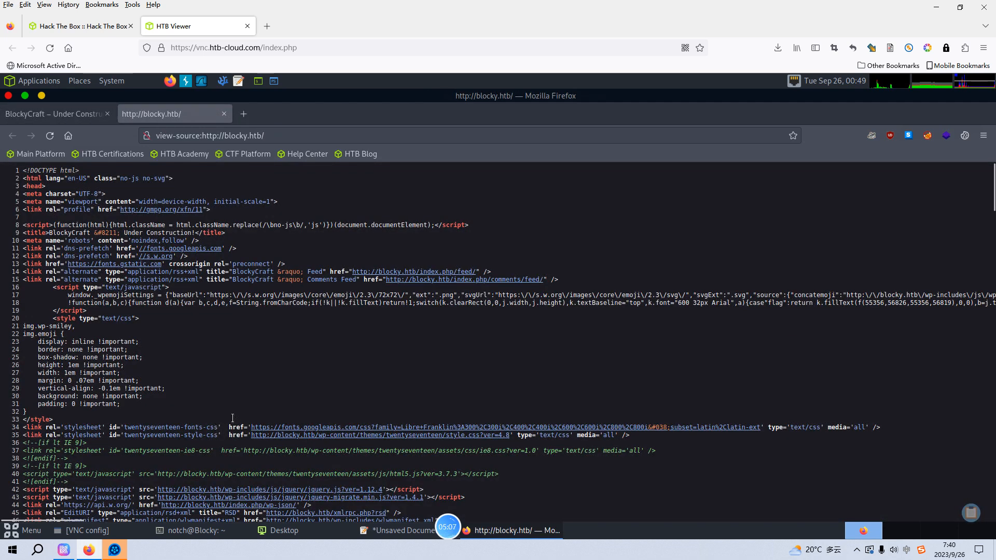
pyautogui.moveTo(318, 378)
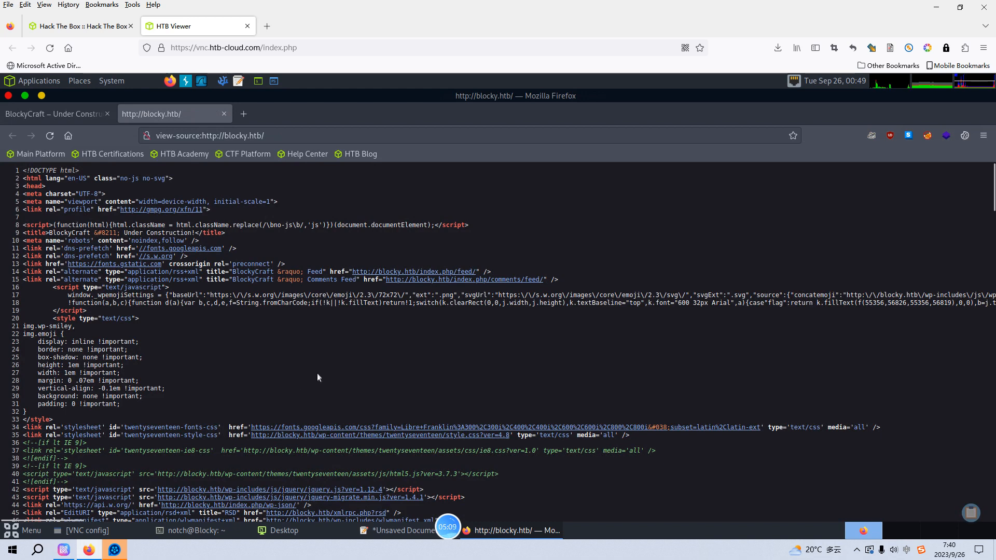
pyautogui.scroll(-3)
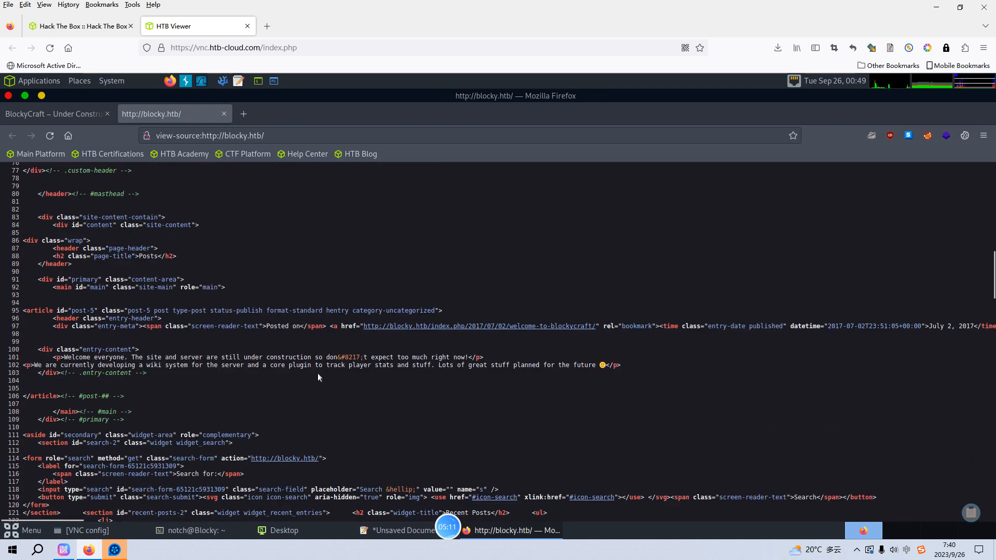
pyautogui.scroll(-3)
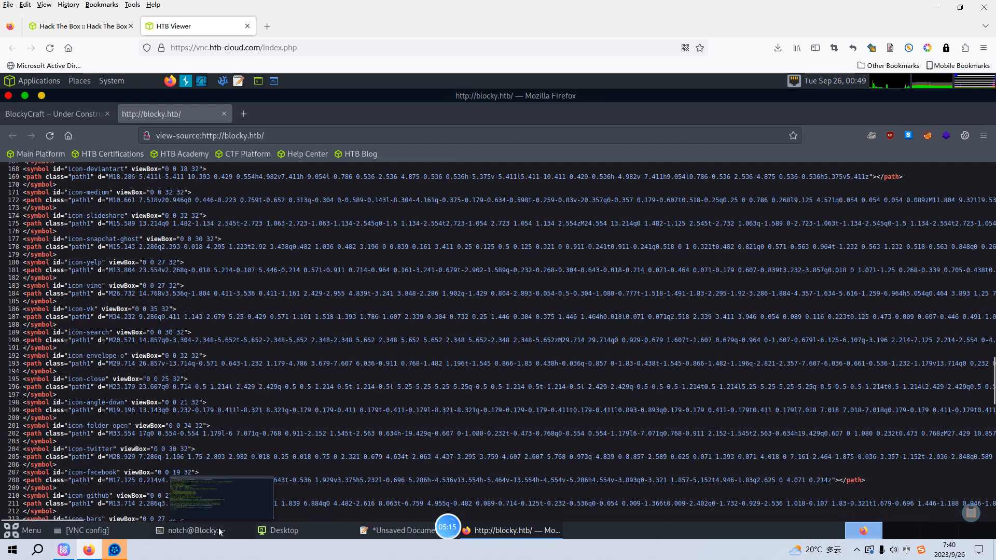
pyautogui.click(191, 530)
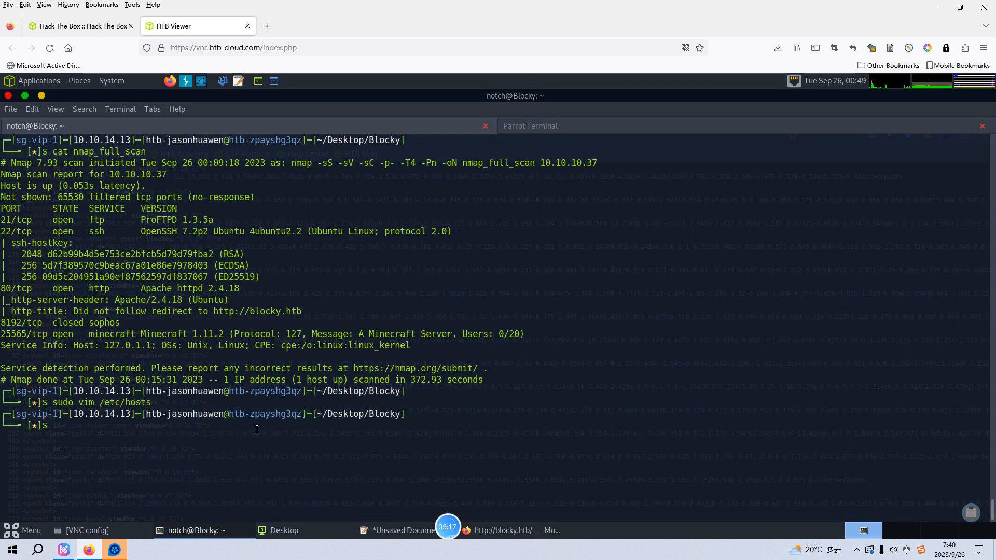
pyautogui.write('curl http://')
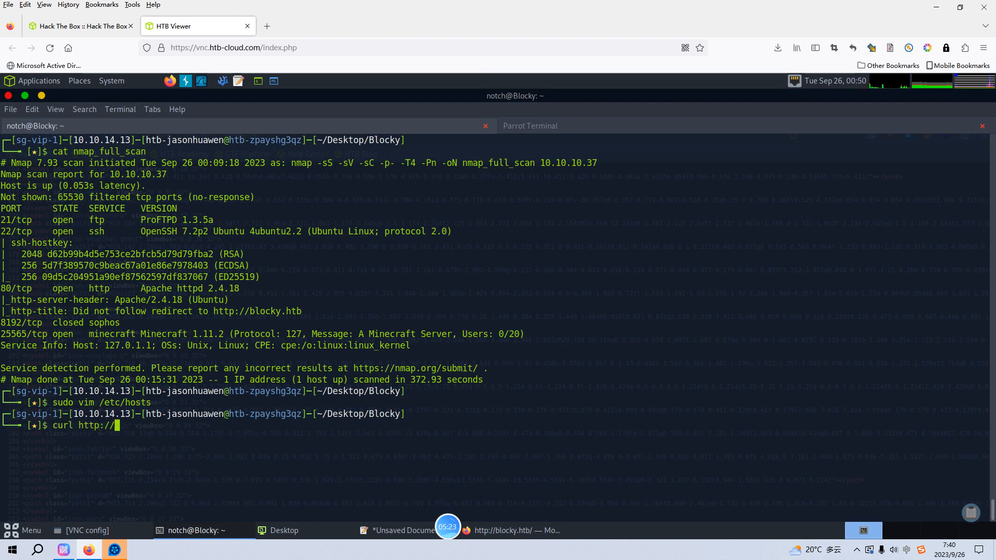
pyautogui.write('blocky.')
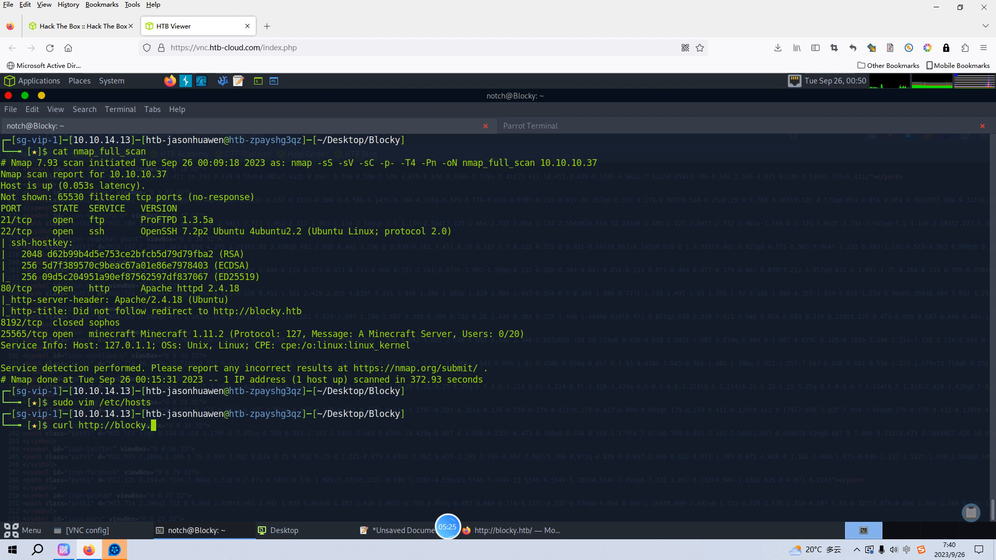
pyautogui.write('robots.txt')
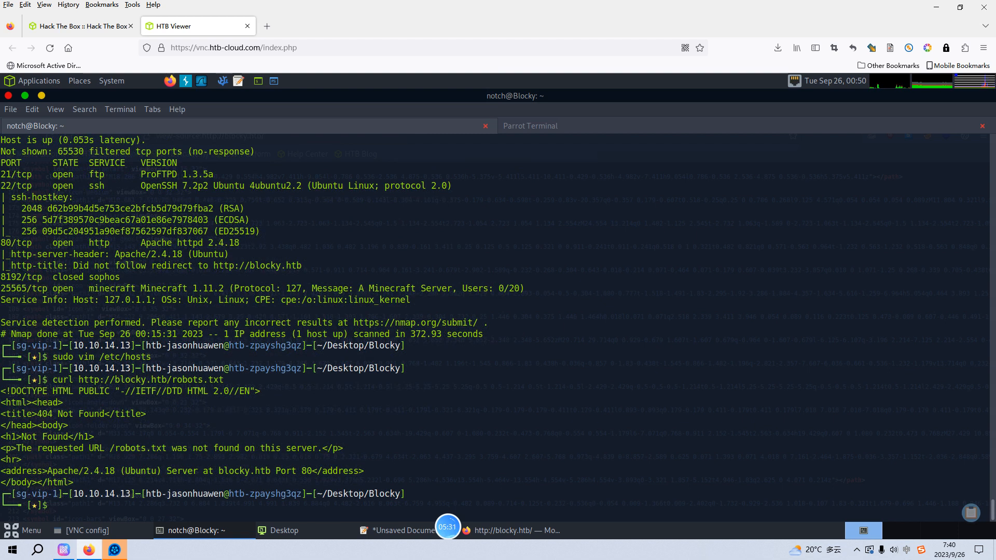
pyautogui.write('nikto')
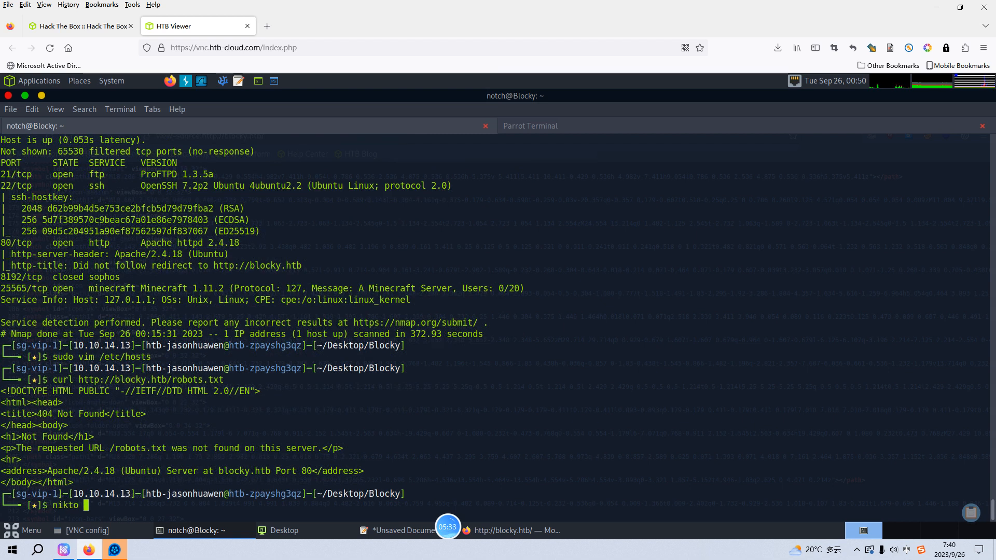
pyautogui.write('-h')
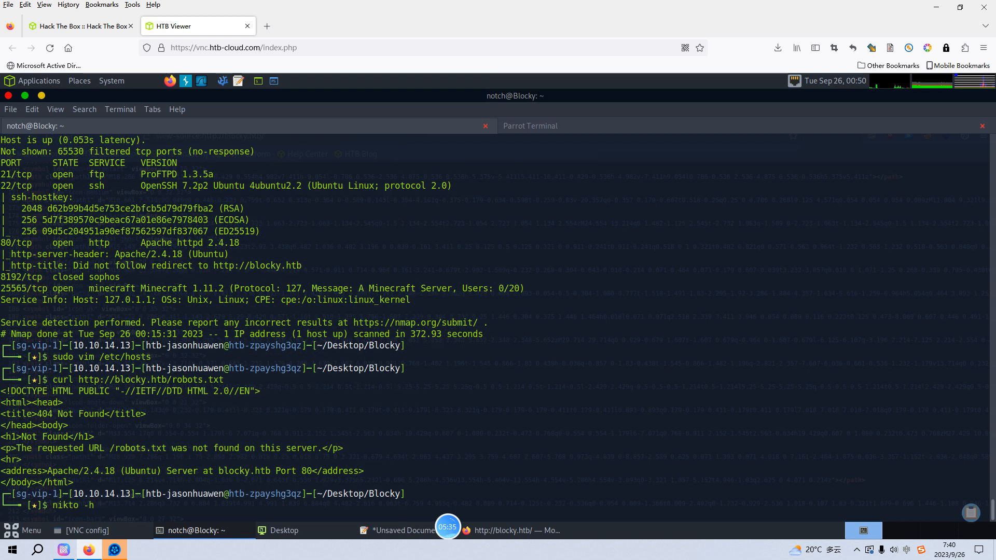
pyautogui.write('h')
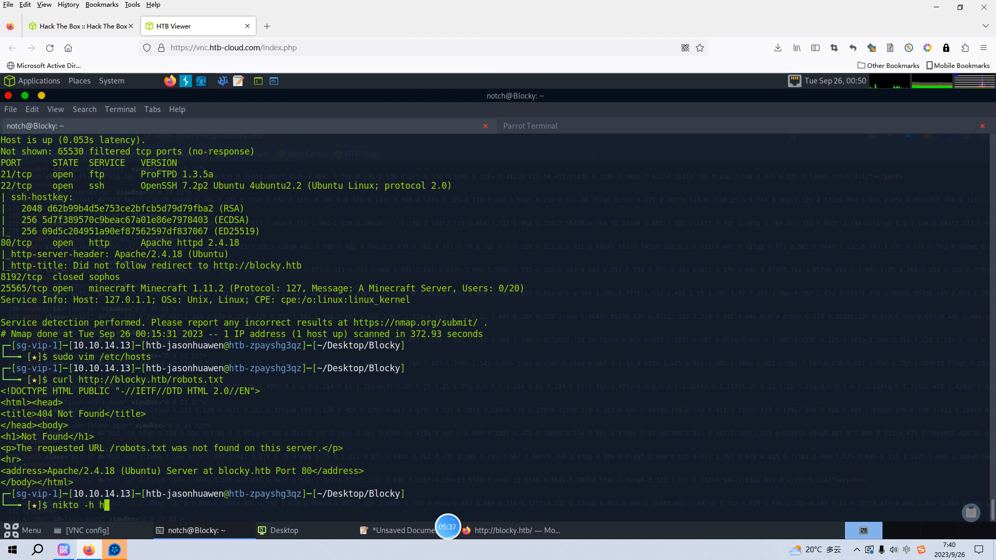
pyautogui.write('ttp://')
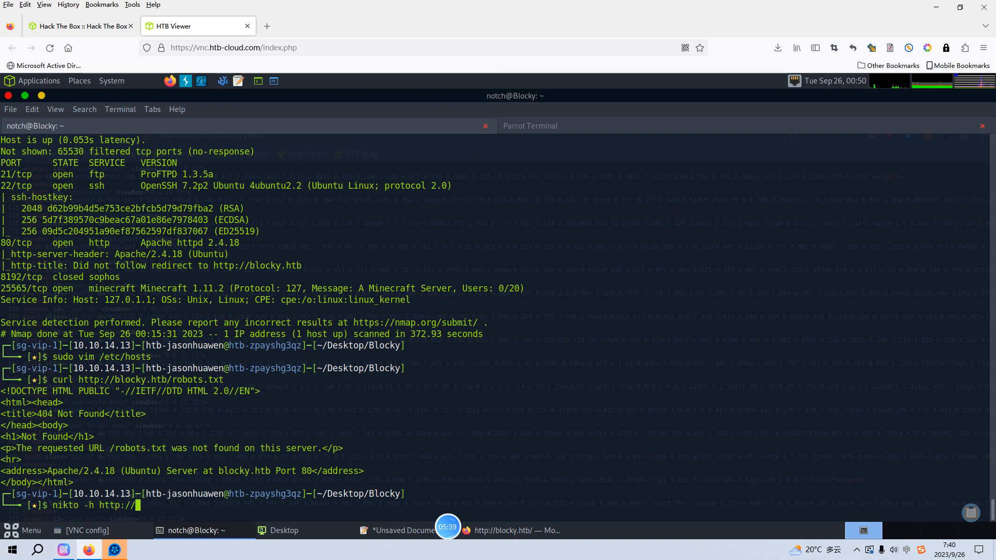
pyautogui.write('blo')
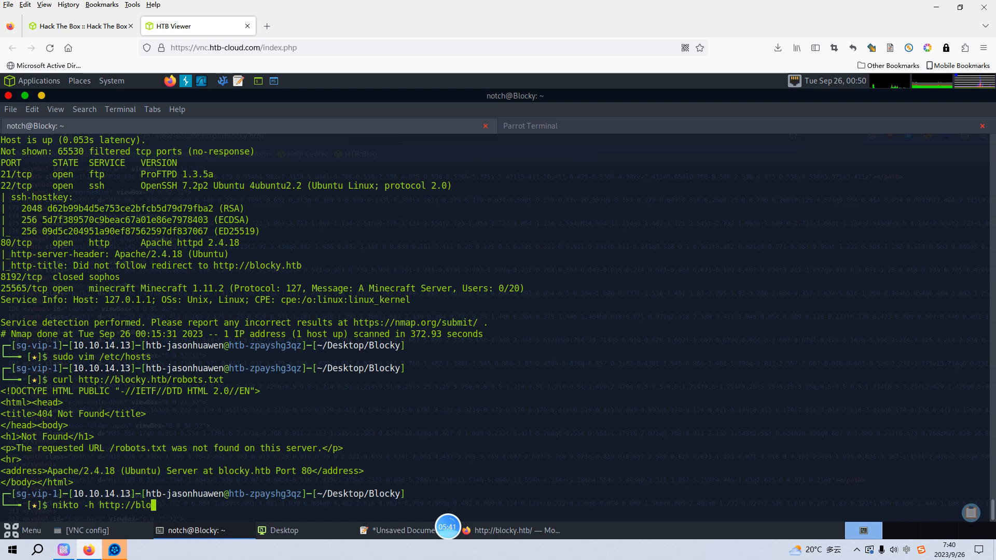
pyautogui.write('cky.htb')
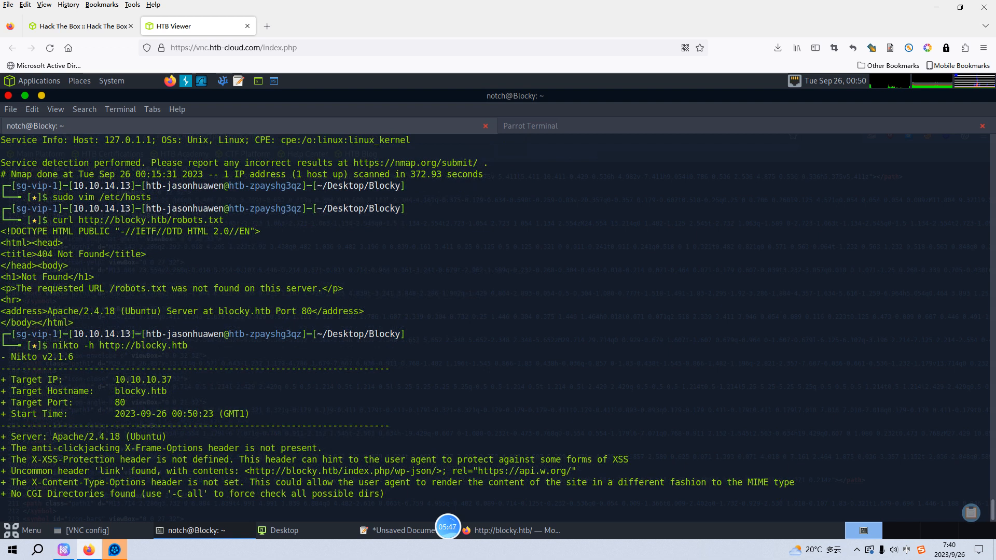
pyautogui.scroll(-3)
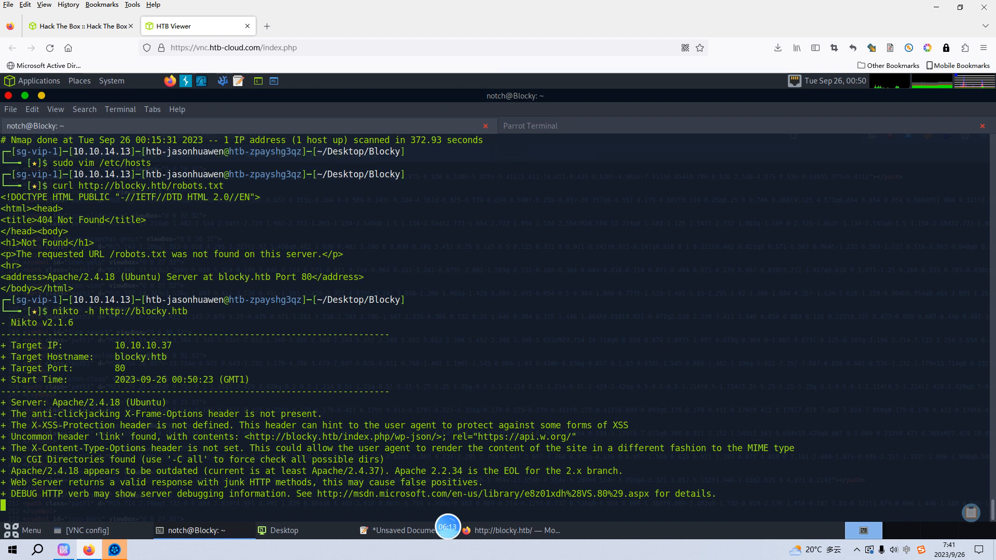
pyautogui.scroll(-3)
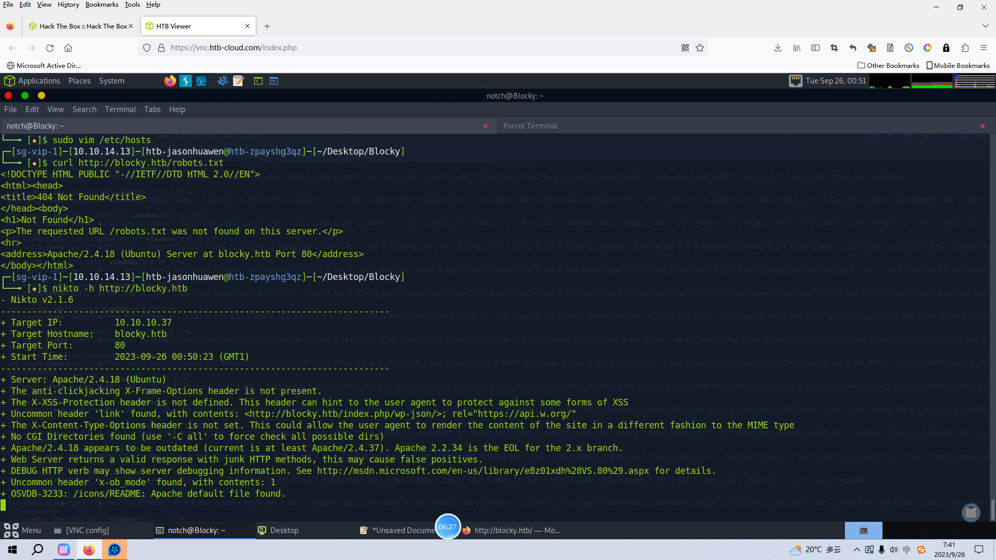
pyautogui.press('ctrl+c')
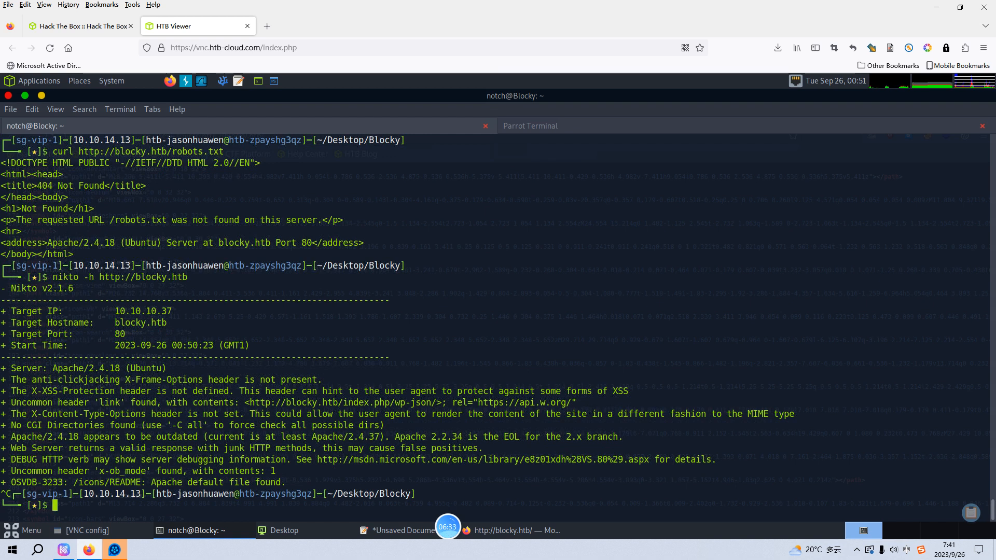
pyautogui.write('gobuster')
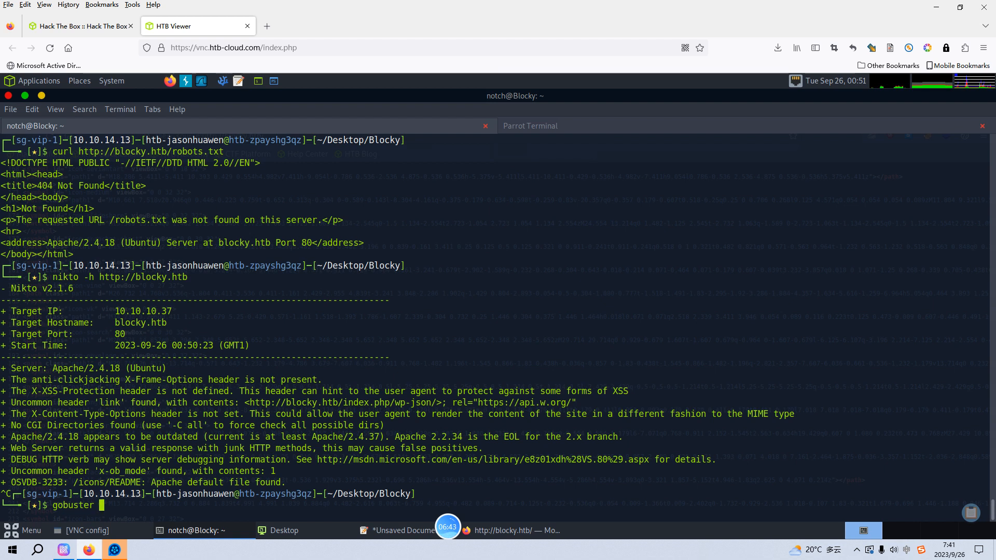
pyautogui.write('dir -u')
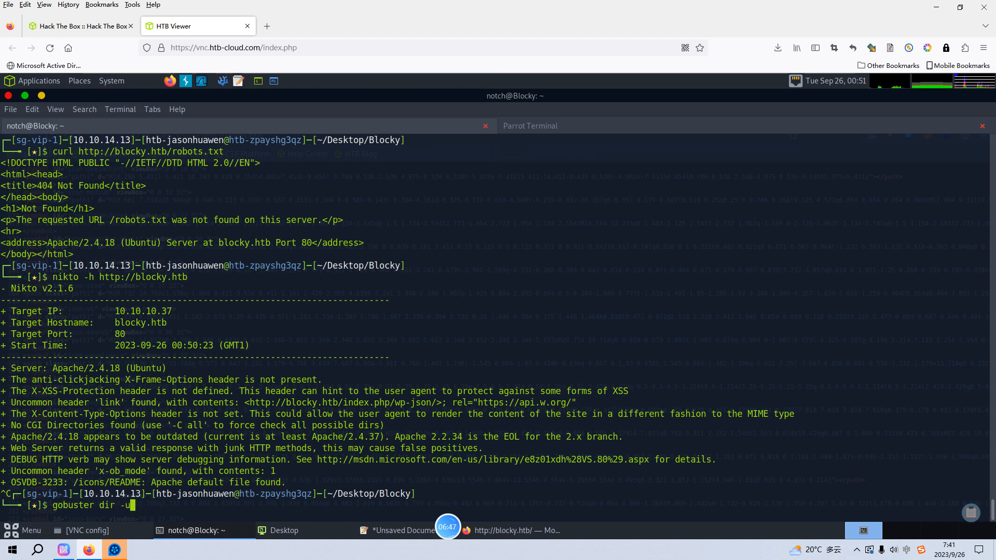
pyautogui.write('http://')
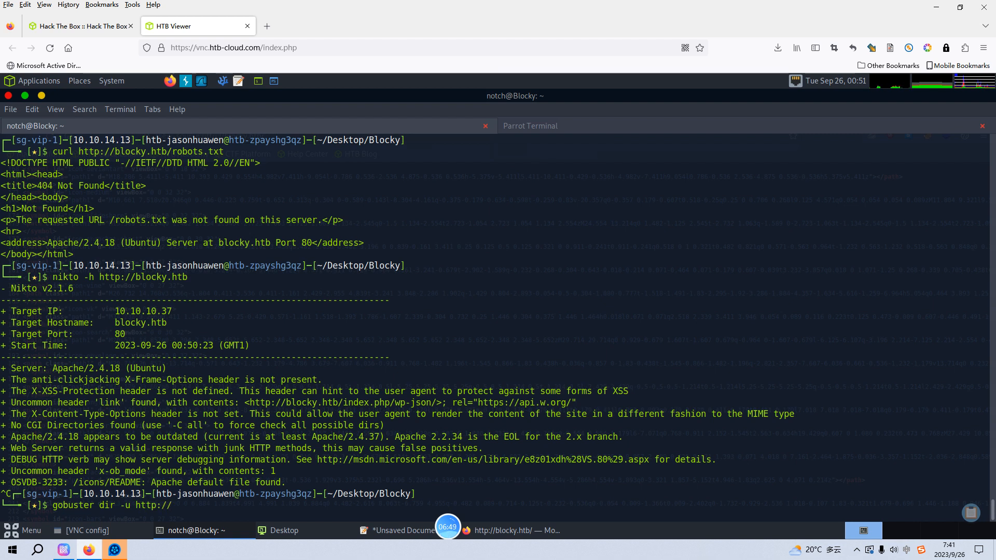
pyautogui.write('blo')
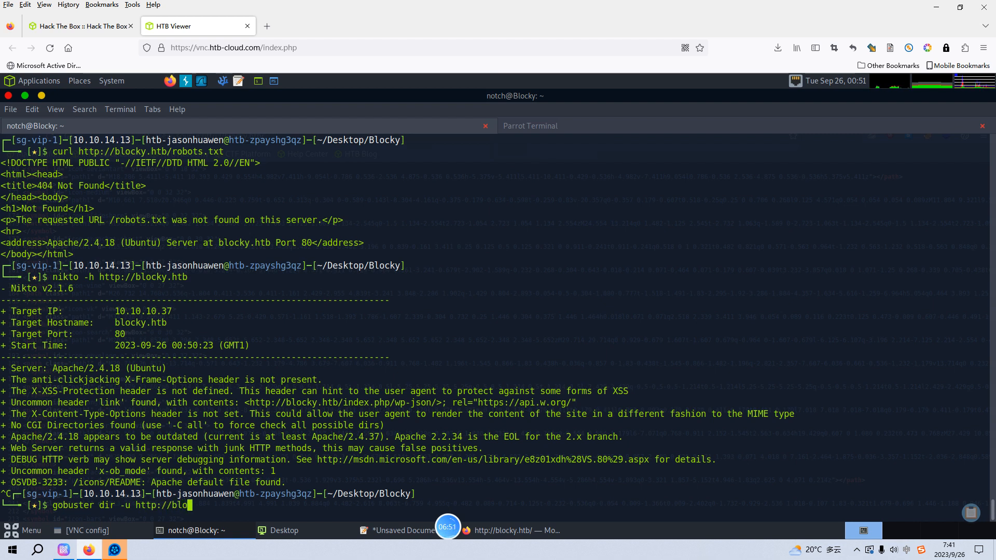
pyautogui.write('cky.htb')
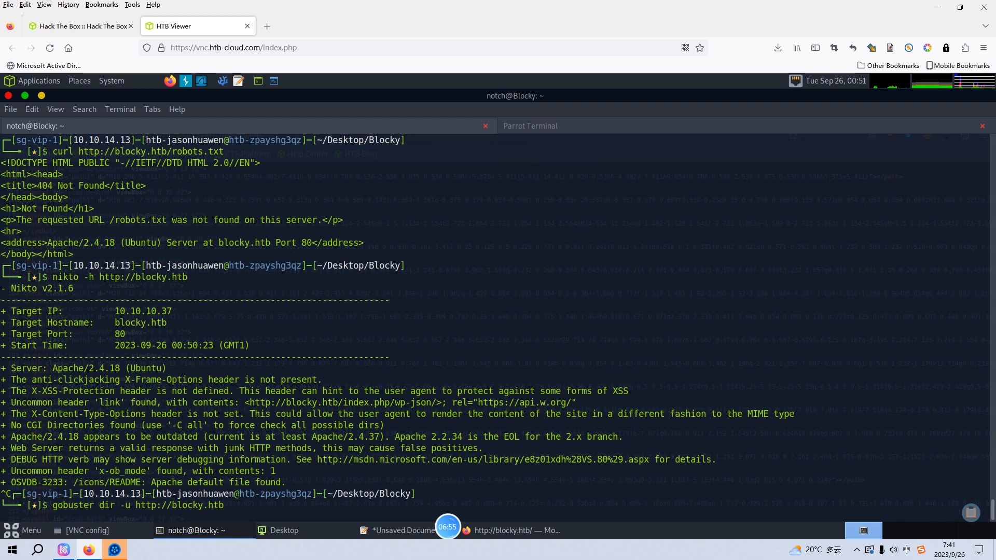
pyautogui.write('-w /sur/s')
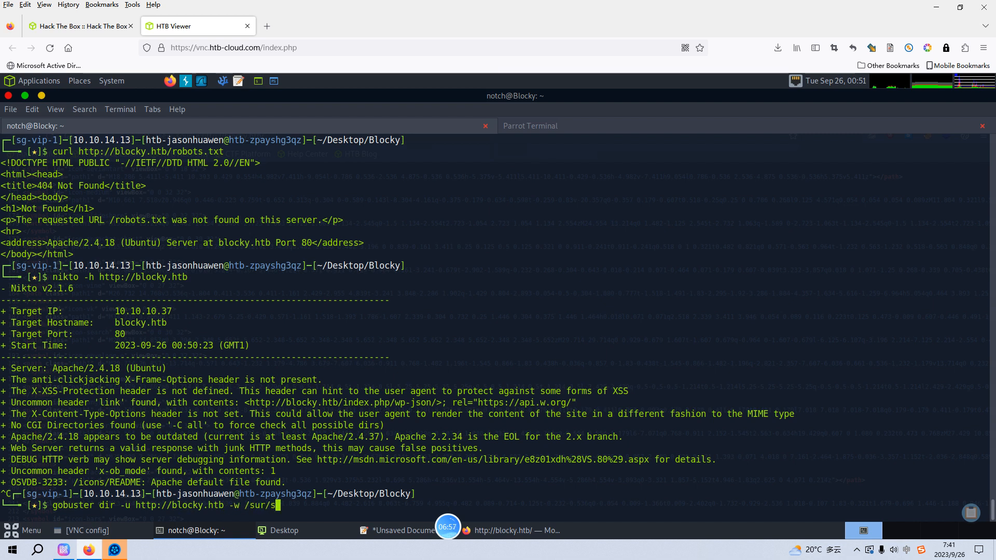
pyautogui.press('BackSpace')
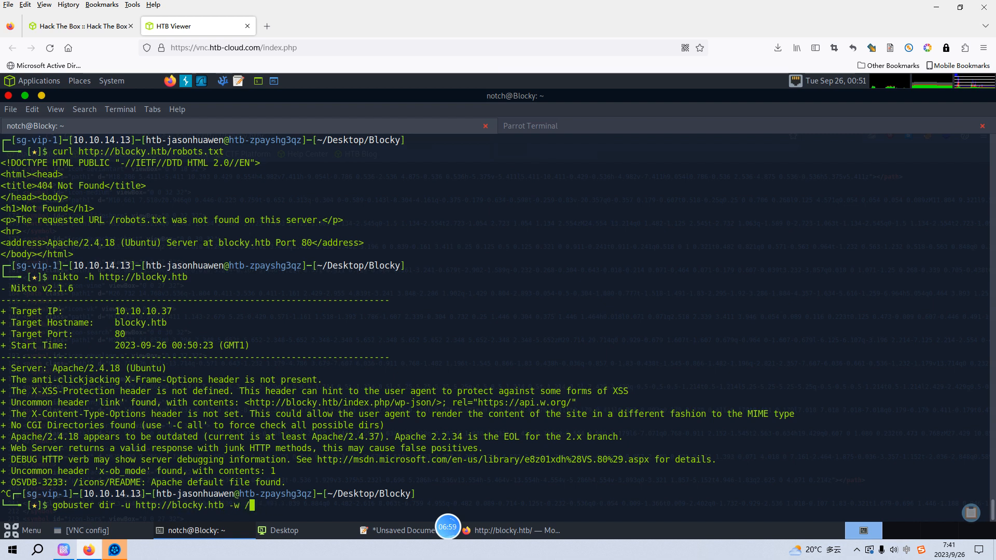
pyautogui.write('usr/share/wo')
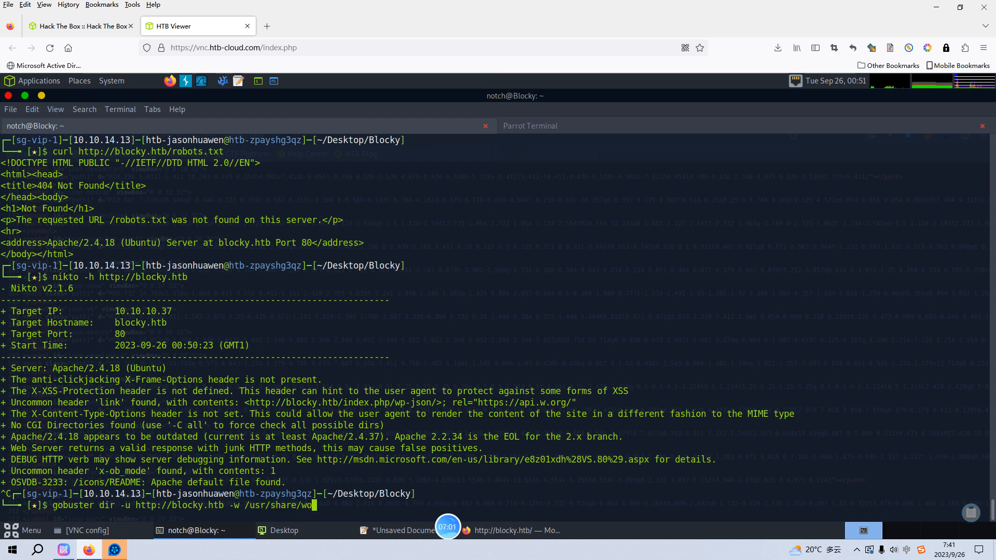
pyautogui.write('rdlists/dir')
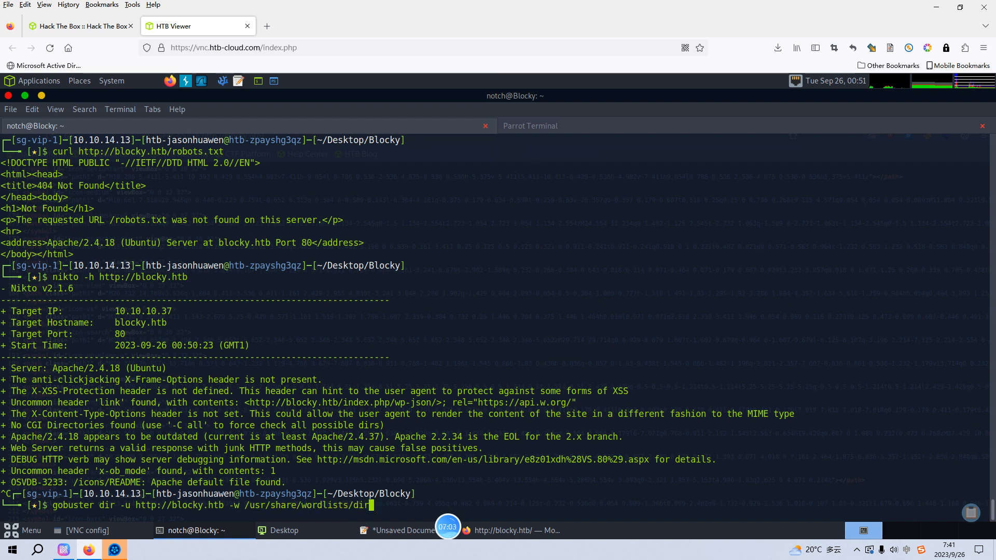
pyautogui.write('buster')
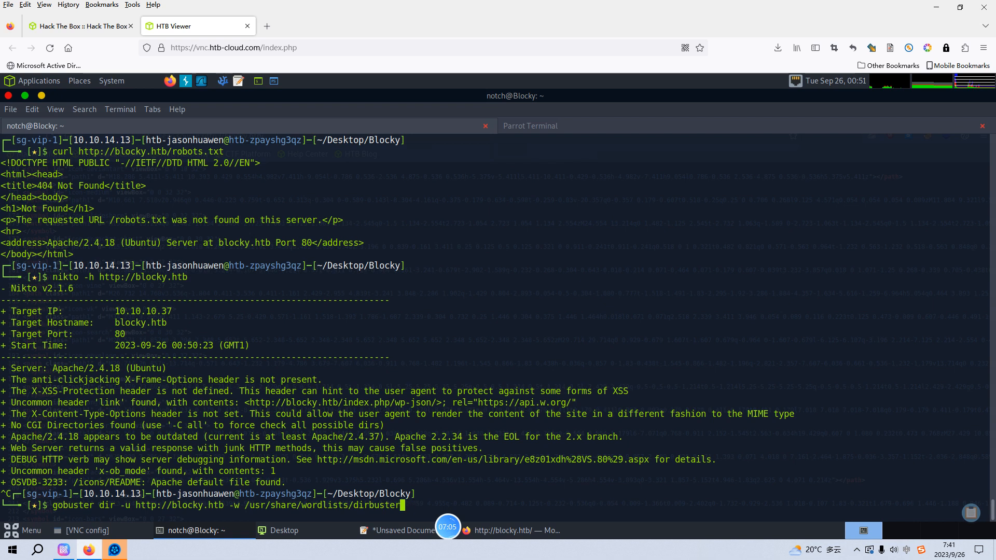
pyautogui.write('director')
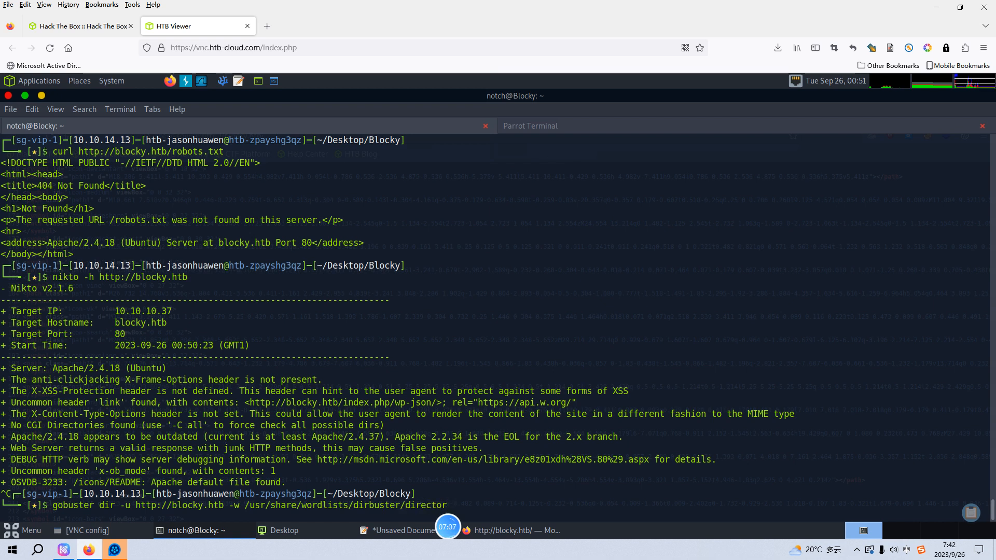
pyautogui.write('directory-list-2.3-')
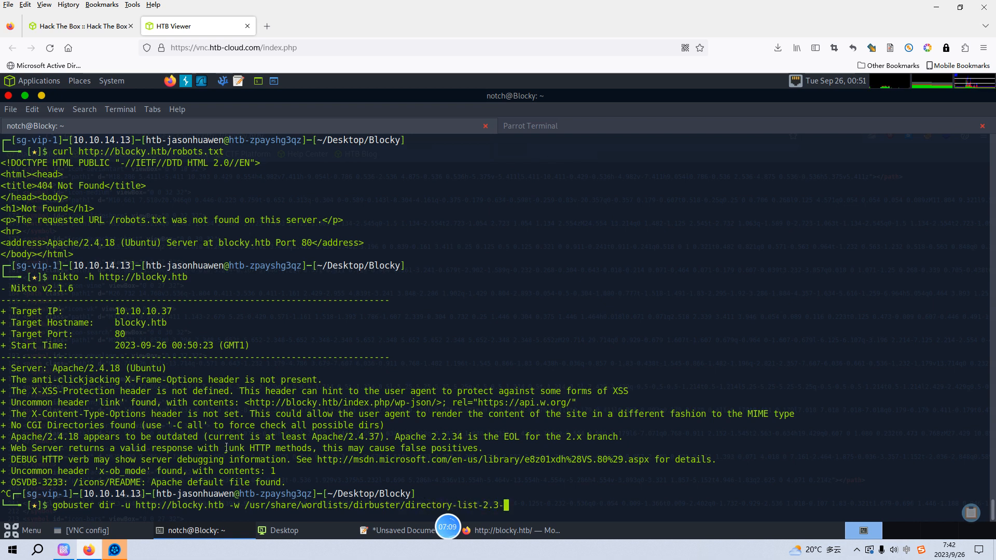
# Add the -x extensions .php, .html, .bak and .js to the gobuster scan
pyautogui.write('medium.txt -x .')
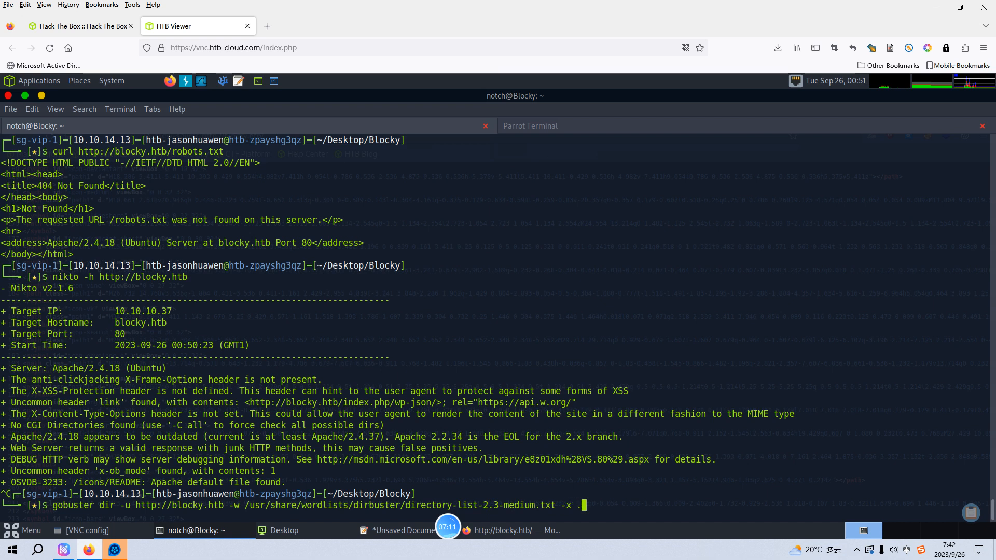
pyautogui.write('php')
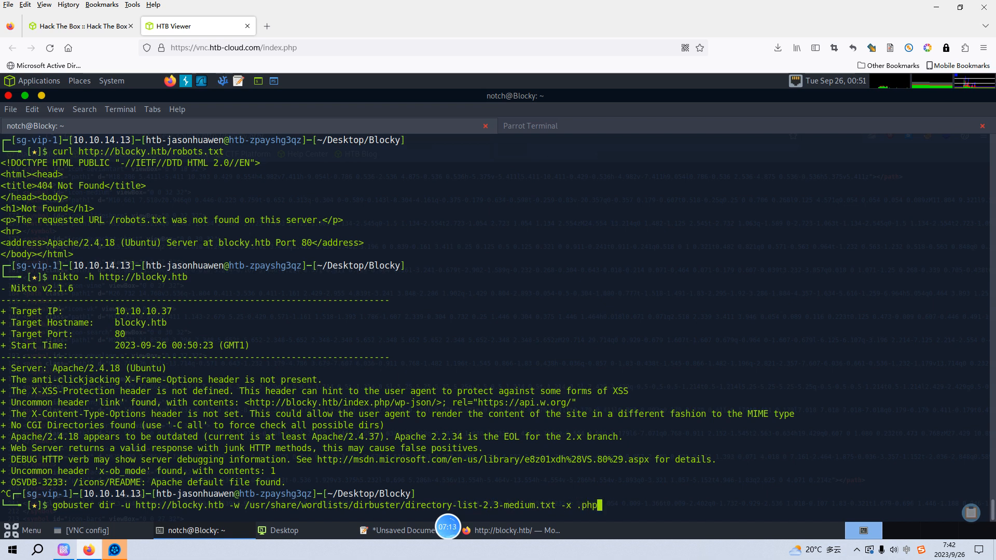
pyautogui.write(',html')
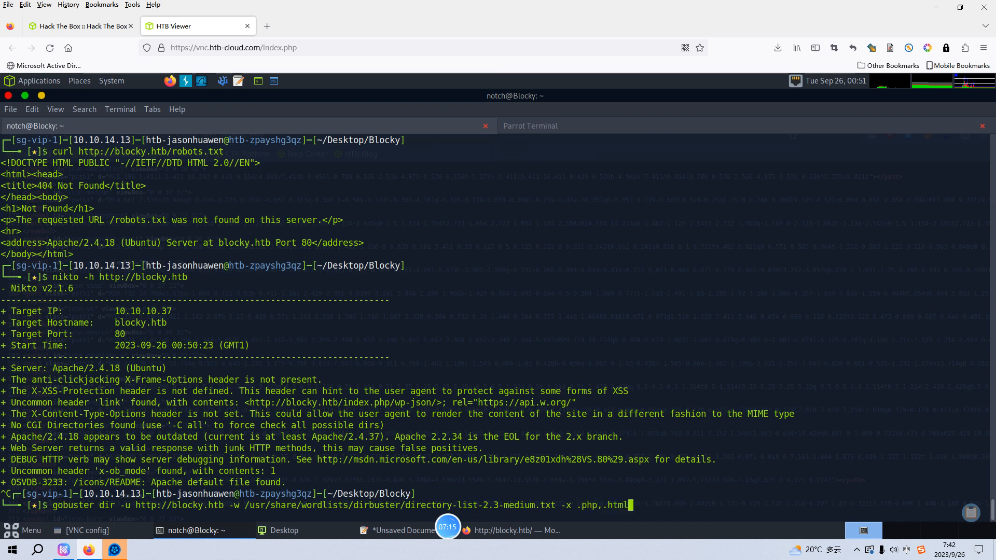
pyautogui.write(',.bak,.')
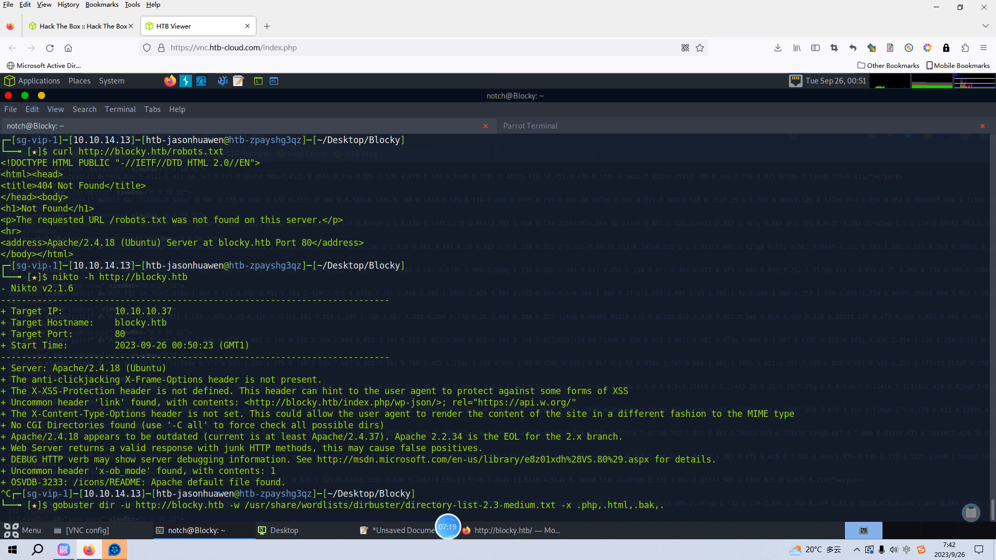
pyautogui.write('m')
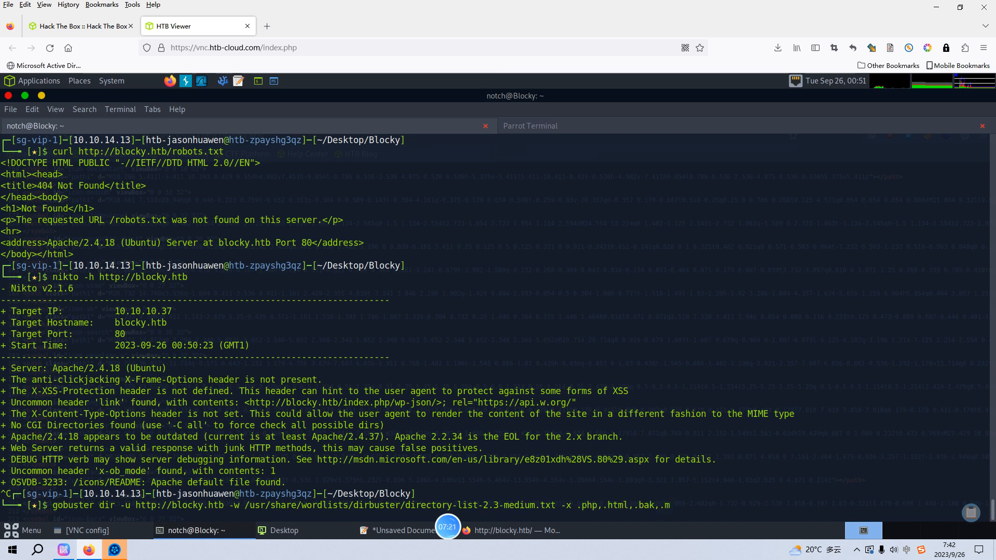
pyautogui.write('.js,.txt')
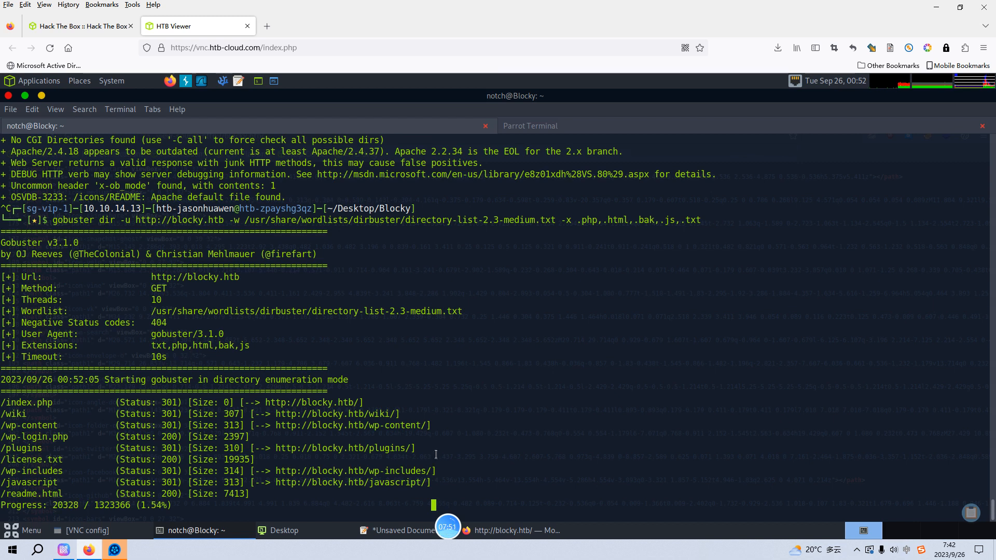
# Check Firefox briefly, then start a second terminal session in ~/Desktop/Blocky beside the running scan
pyautogui.click(514, 530)
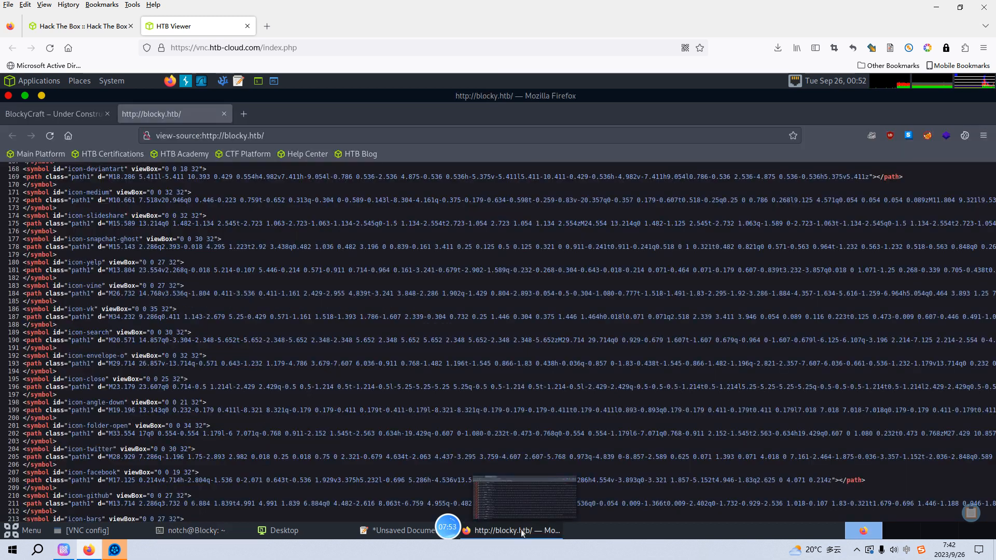
pyautogui.click(195, 530)
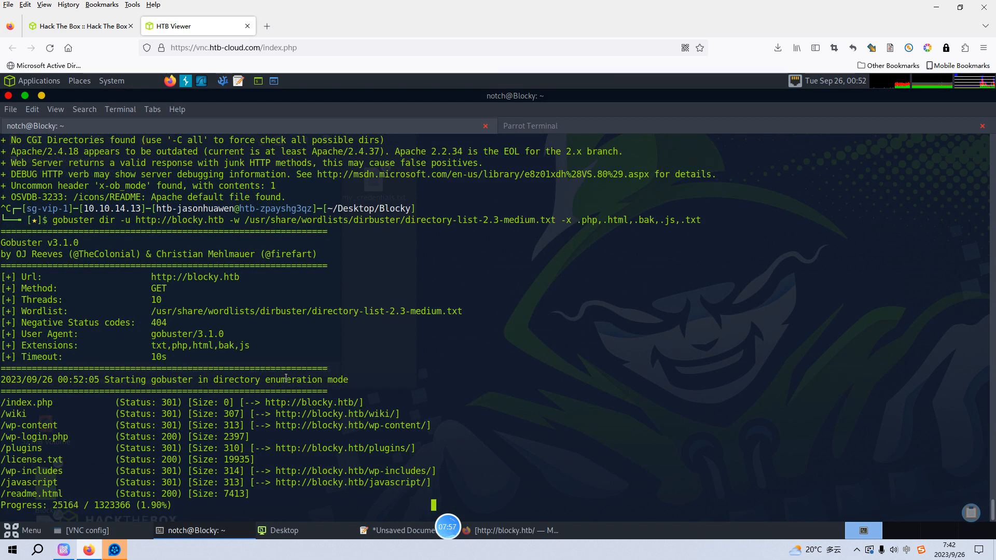
pyautogui.click(10, 109)
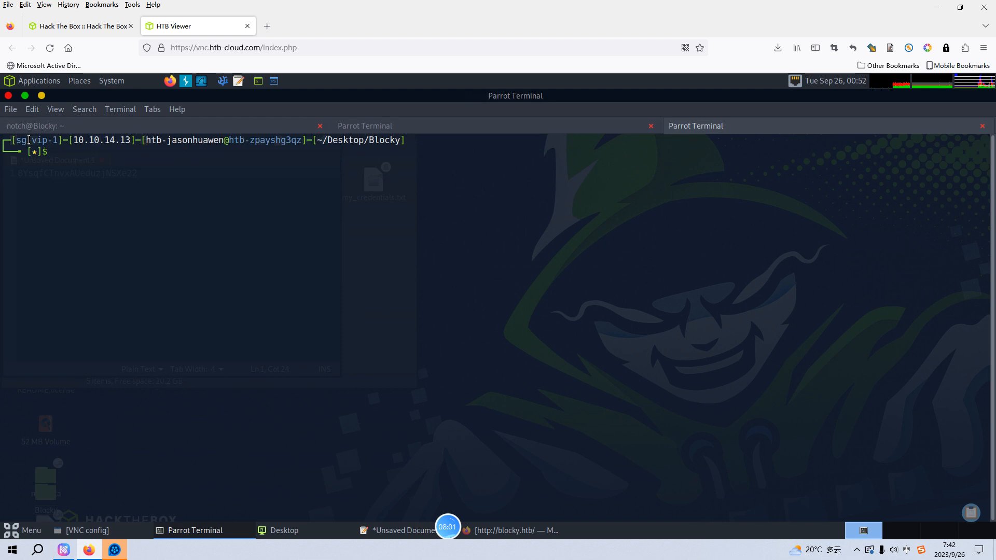
pyautogui.write('wp')
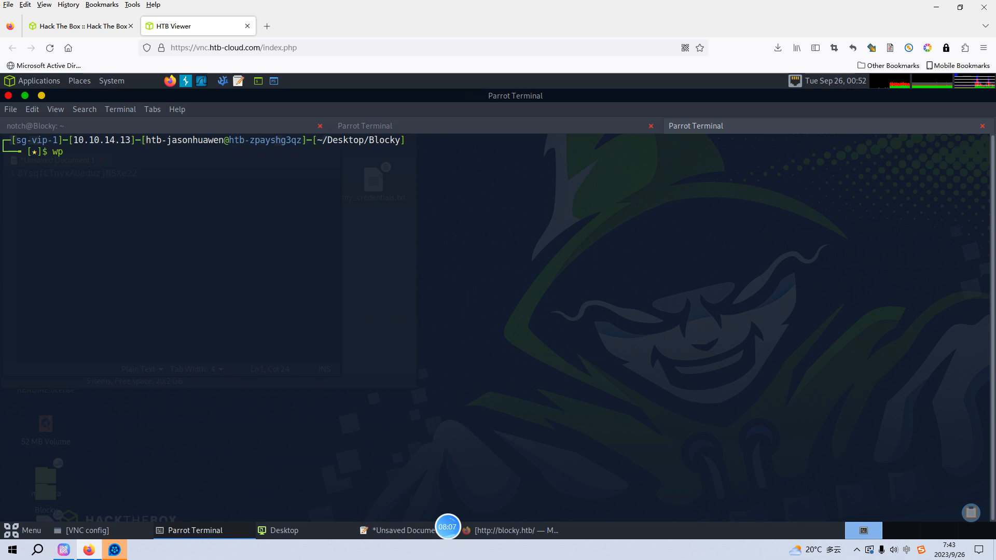
pyautogui.write('spc')
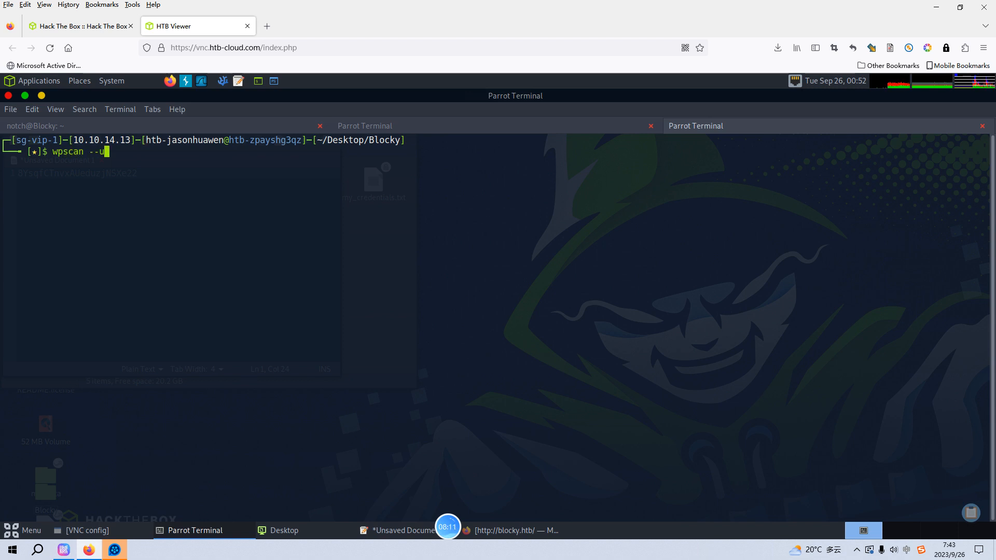
pyautogui.write('rl http://')
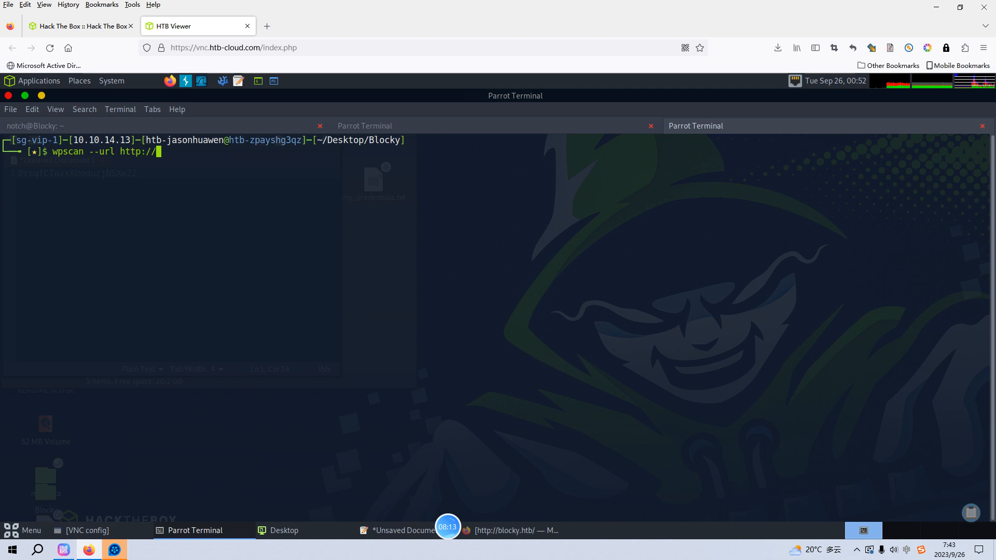
pyautogui.write('blo')
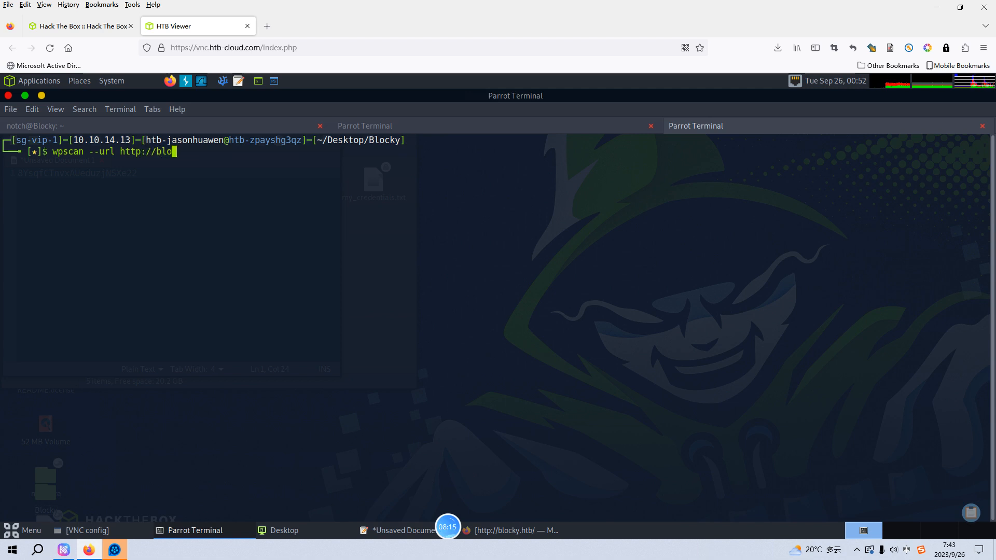
pyautogui.write('cky.htb -e')
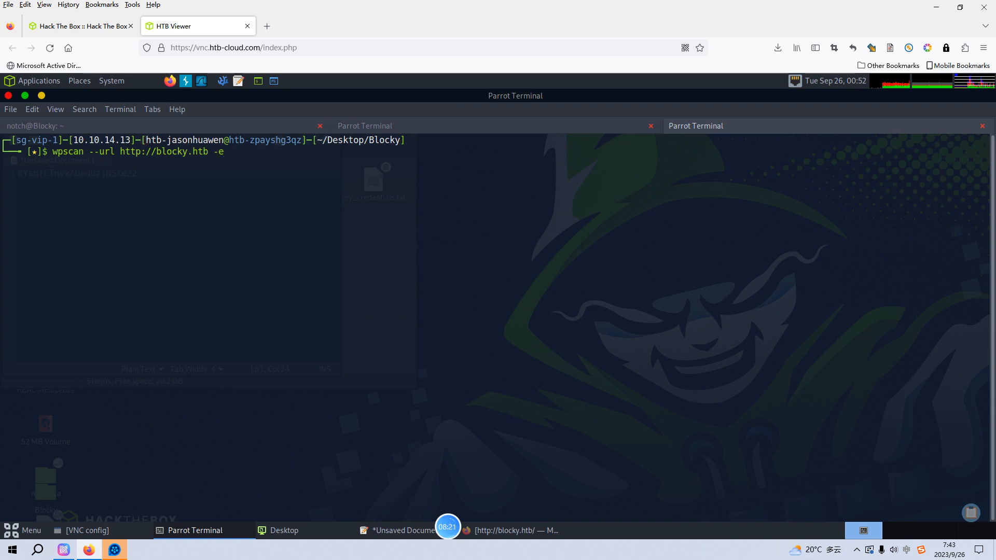
pyautogui.write('u,p')
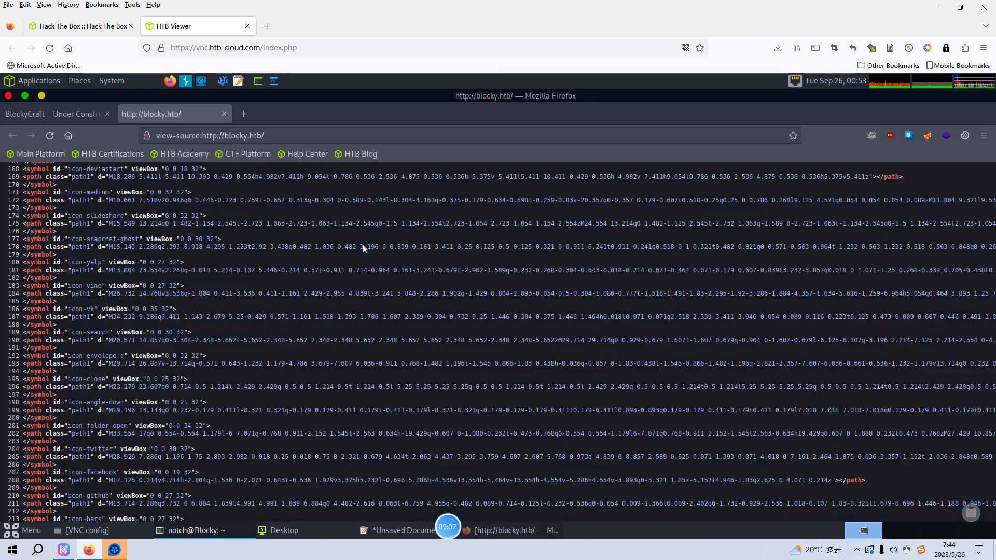
pyautogui.click(242, 115)
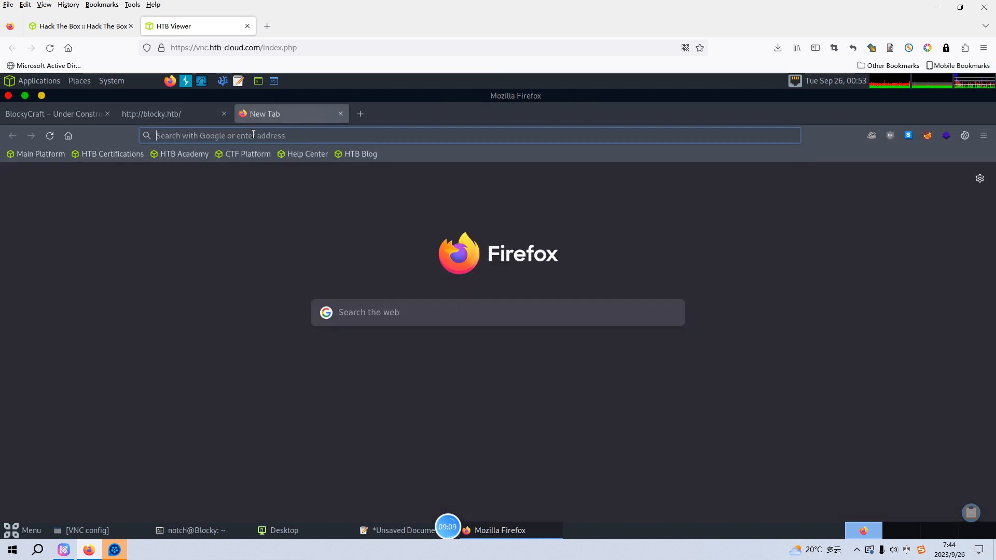
pyautogui.write('http://blocky.')
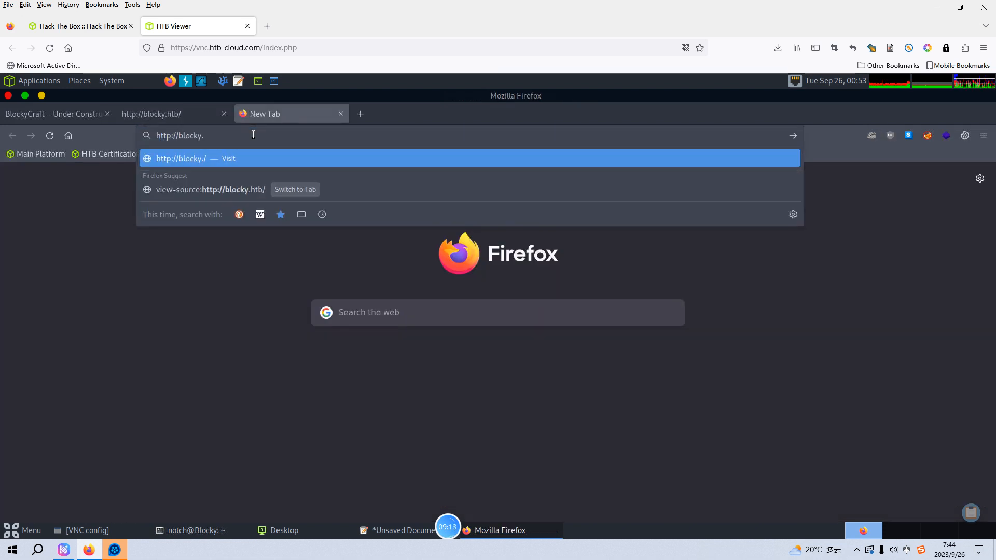
pyautogui.write('htb/')
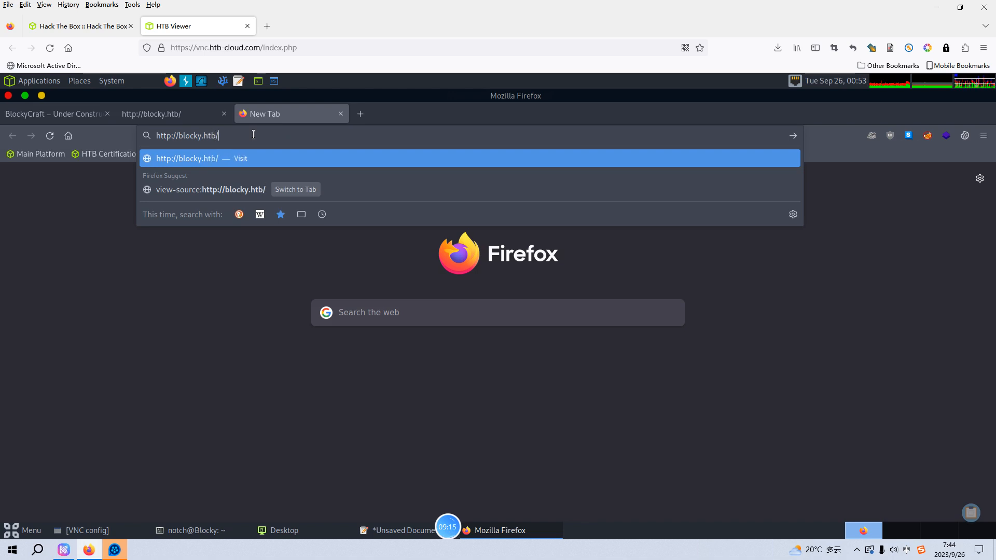
pyautogui.write('wp-content/')
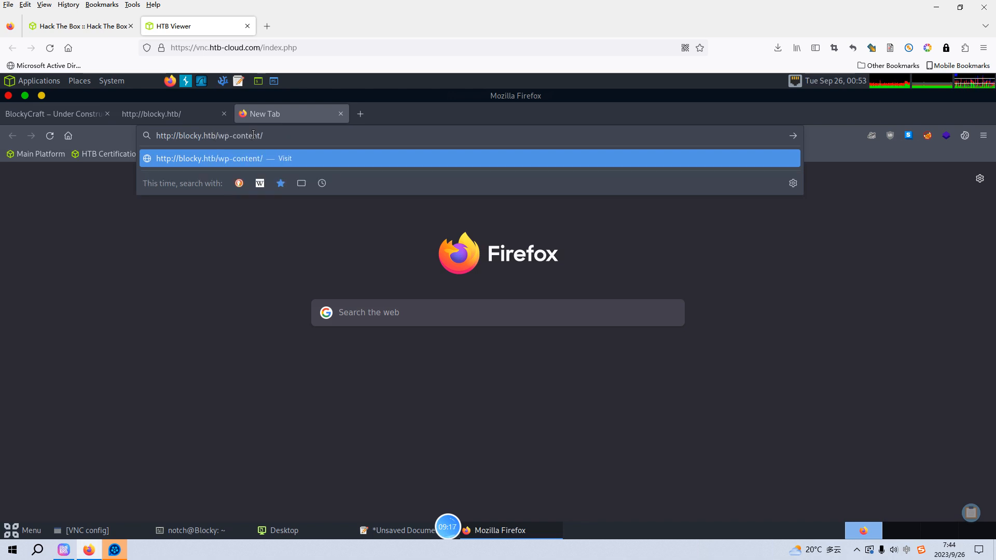
pyautogui.write('plugins/')
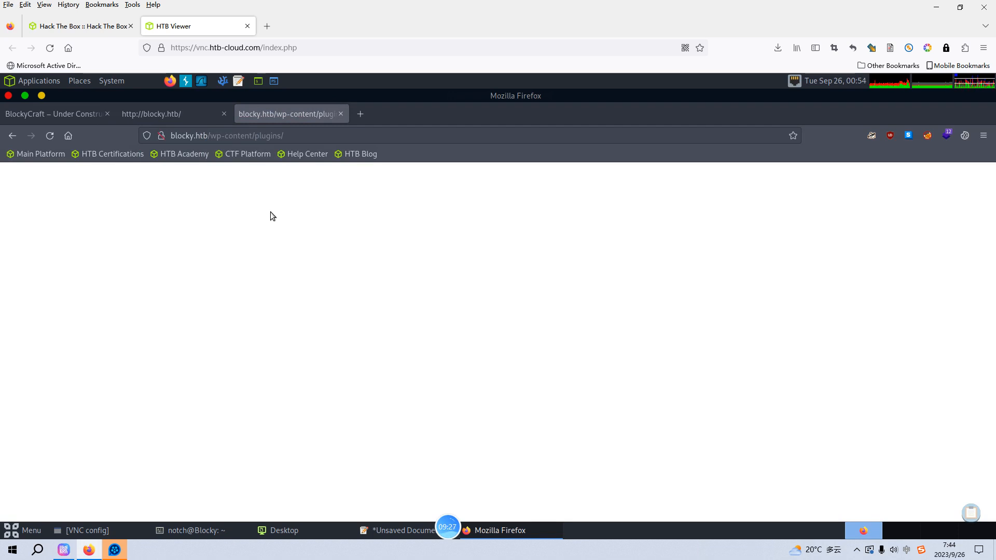
pyautogui.moveTo(273, 147)
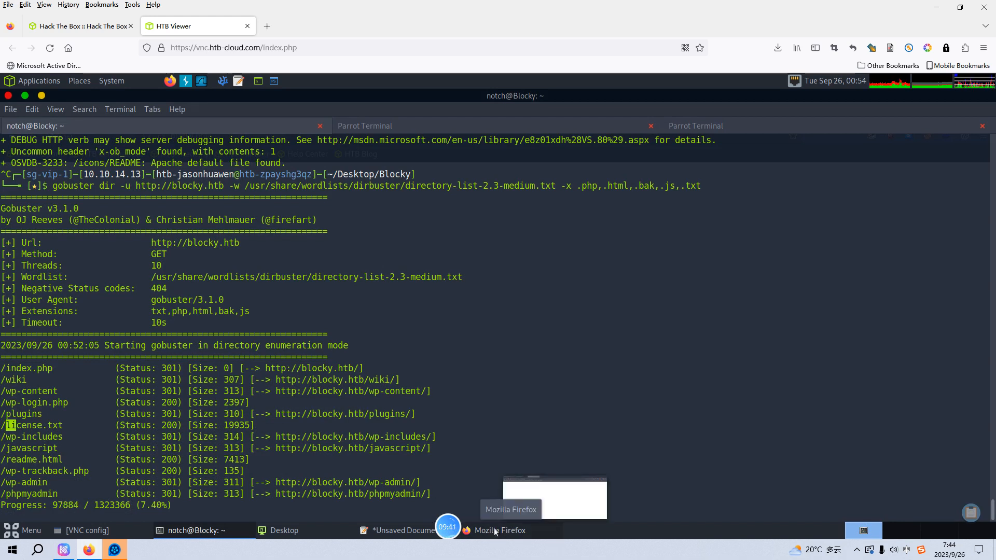
# Edit the address back toward blocky.htb/plugins after the blank wp-content/plugins page
pyautogui.click(499, 530)
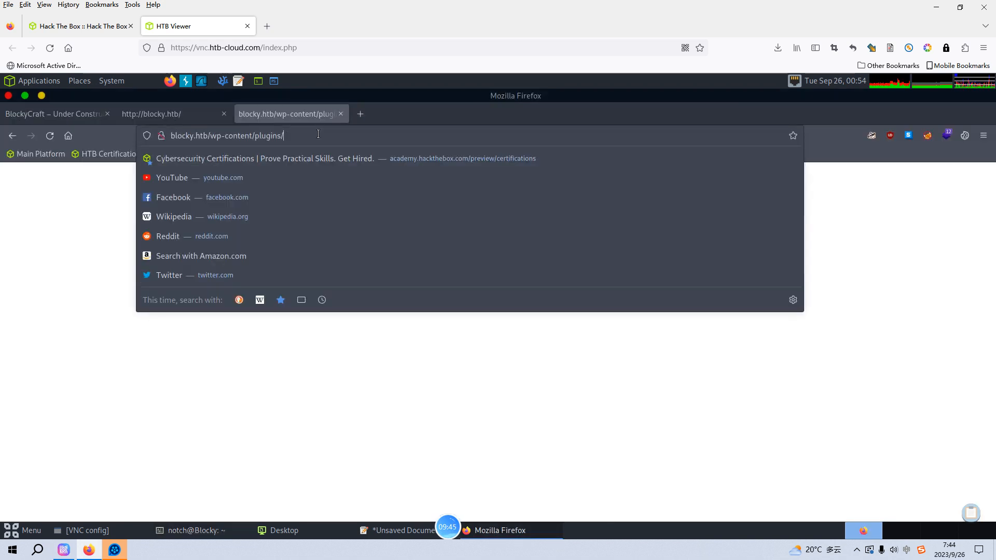
pyautogui.press('BackSpace')
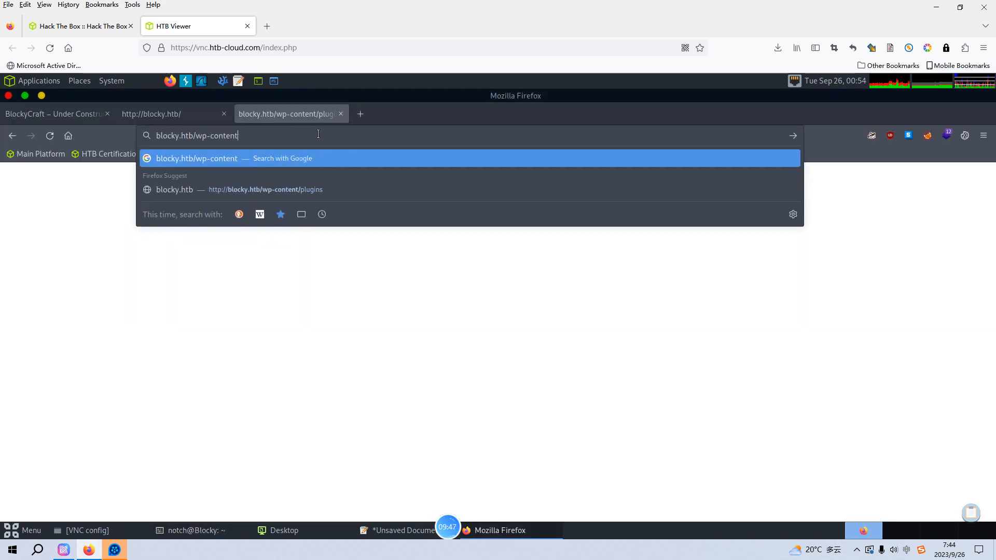
pyautogui.press('BackSpace')
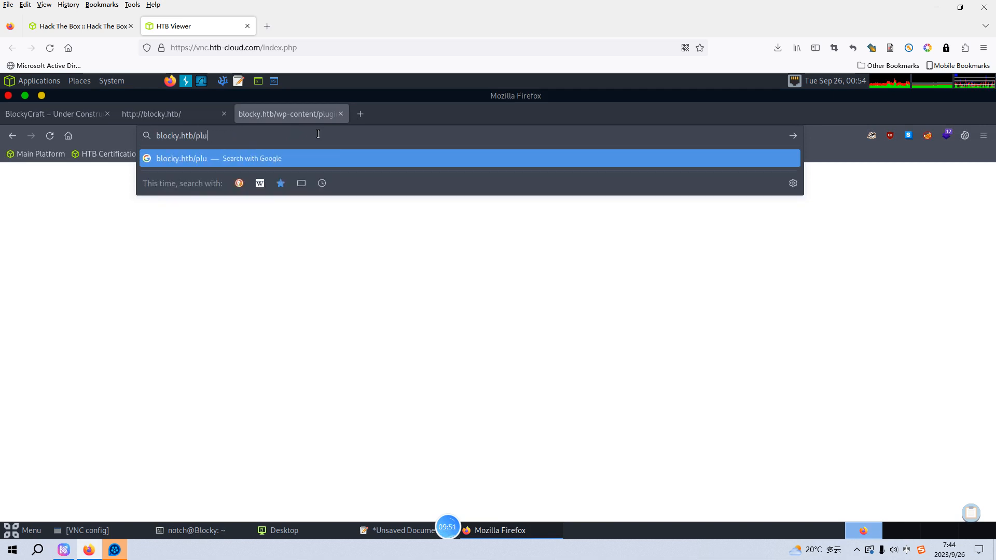
pyautogui.write('glins/')
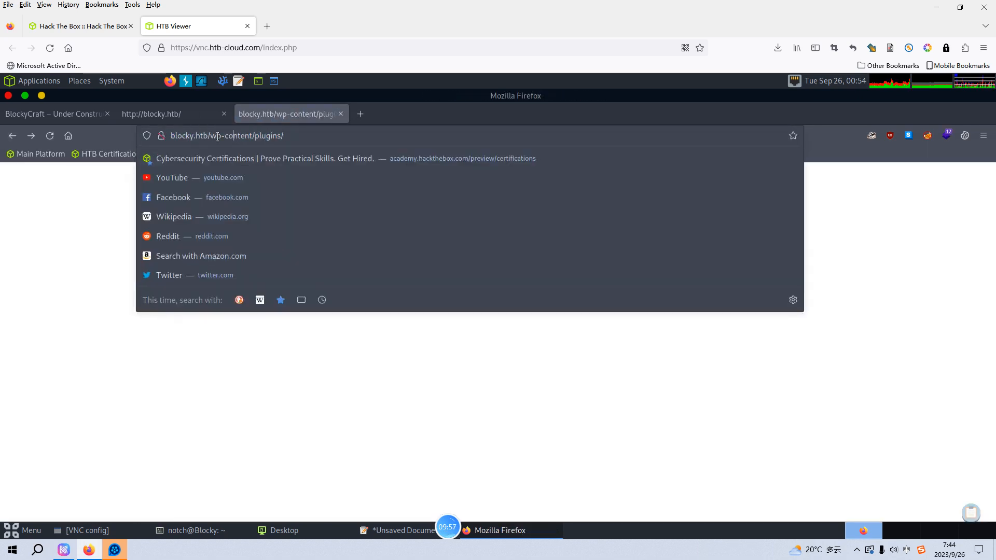
pyautogui.write('blocky.htb/;')
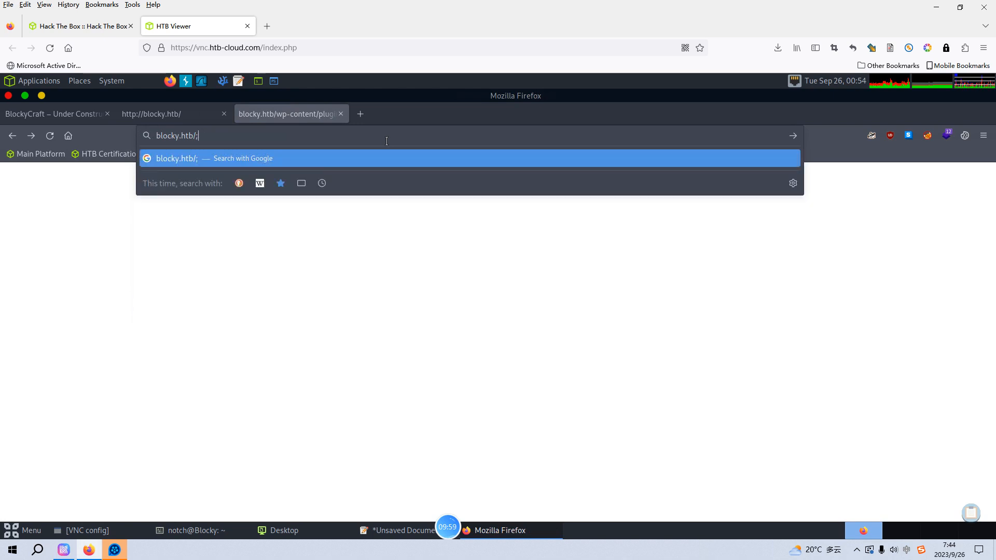
pyautogui.write('plugins/')
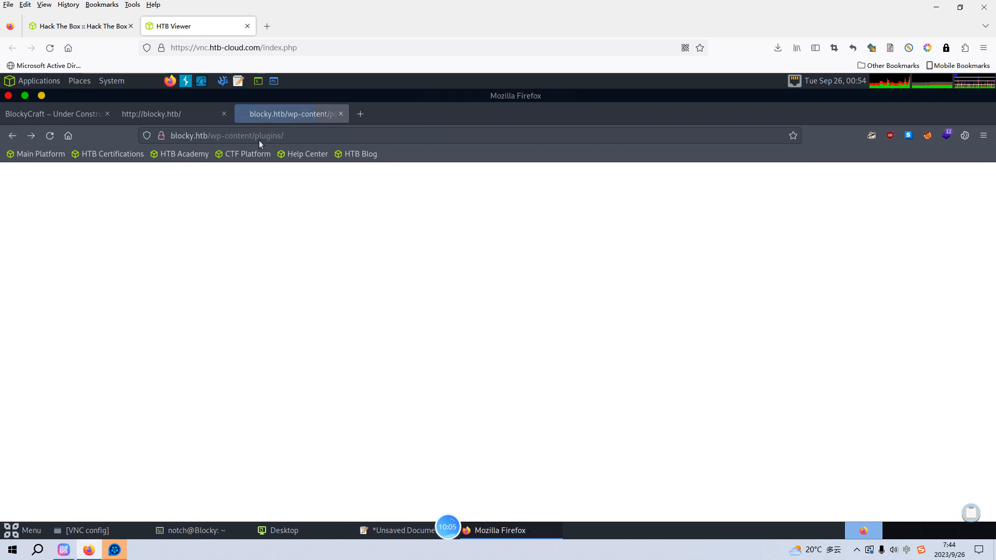
pyautogui.click(225, 135)
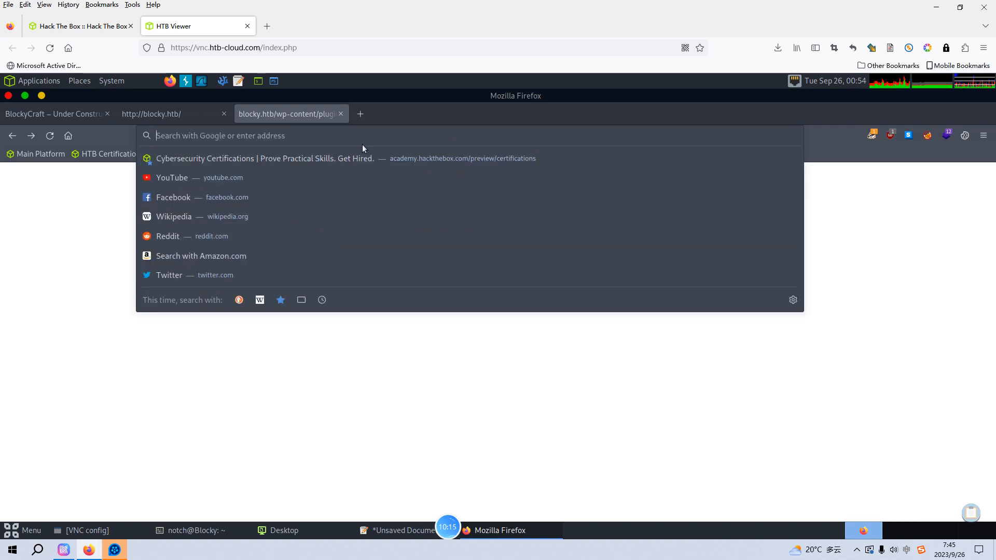
pyautogui.write('htt')
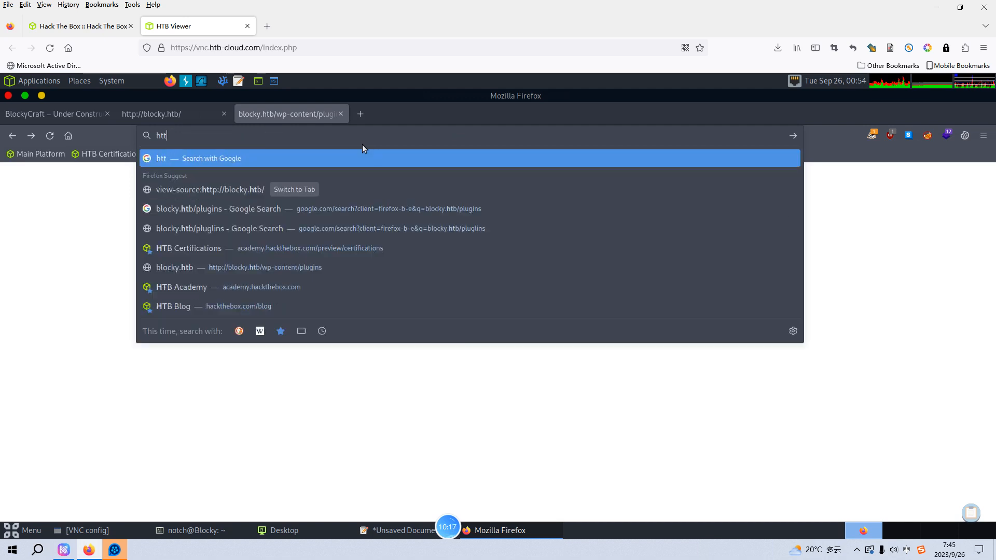
pyautogui.write('http://10.10.10.37/')
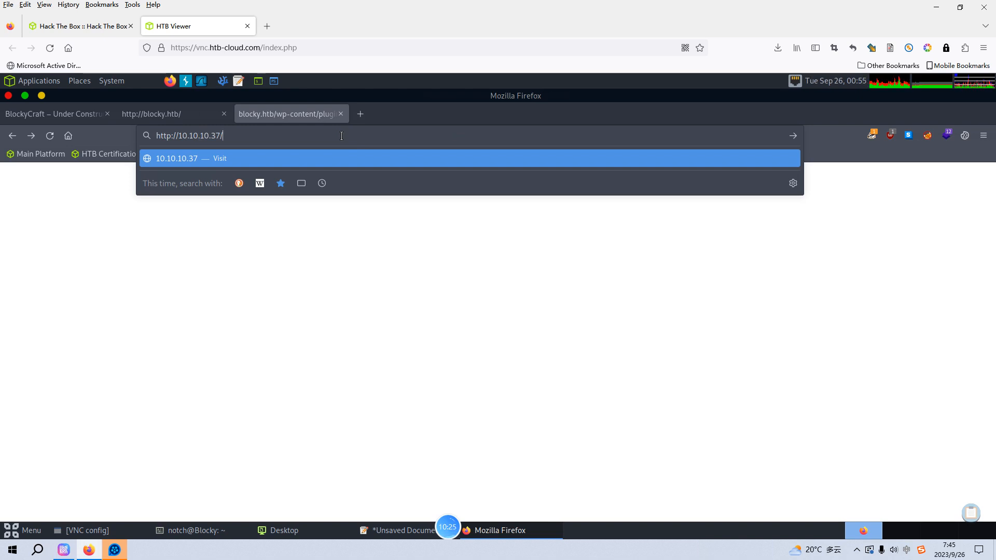
pyautogui.write('plugins')
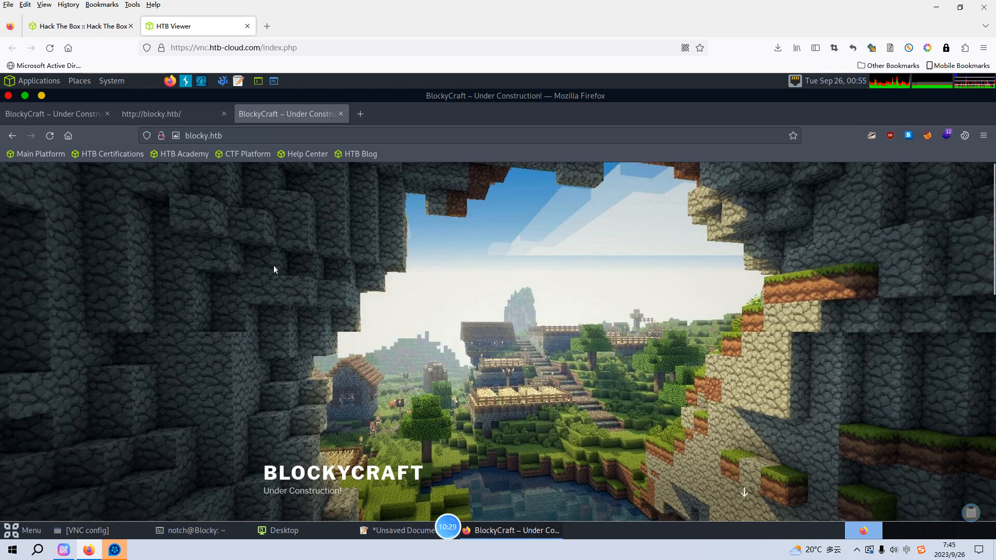
# Browse to blocky.htb/plugins/ and download BlockyCore.jar from the file listing
pyautogui.click(266, 135)
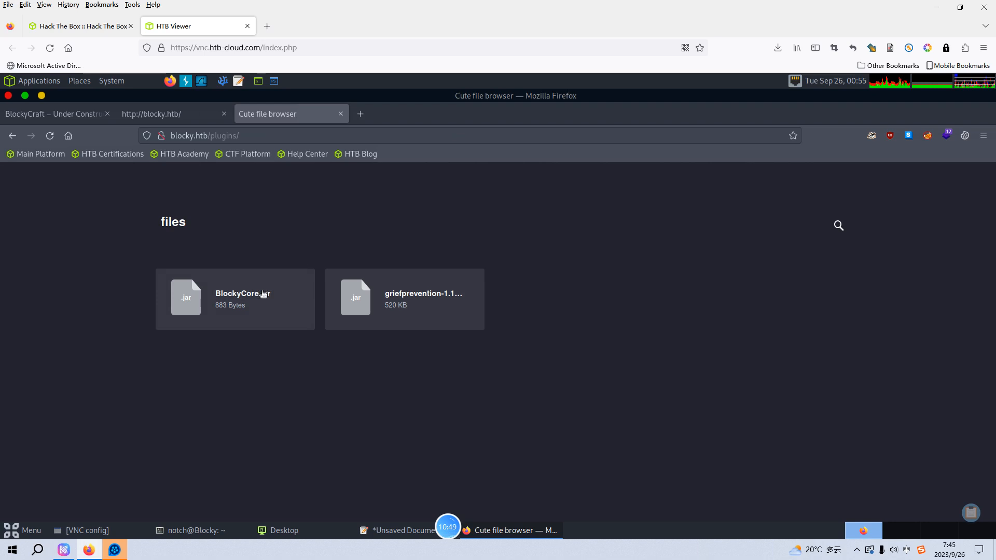
pyautogui.click(242, 293)
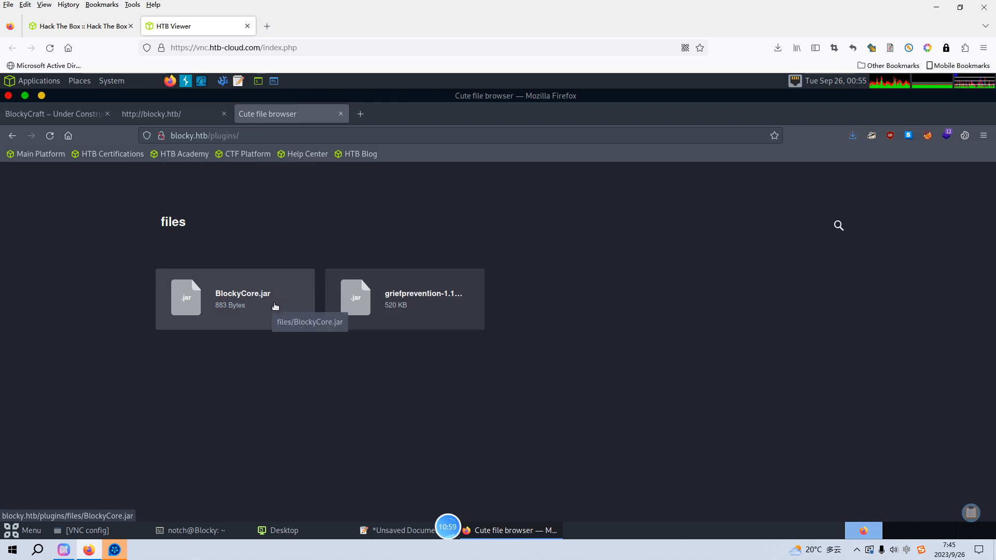
pyautogui.moveTo(382, 231)
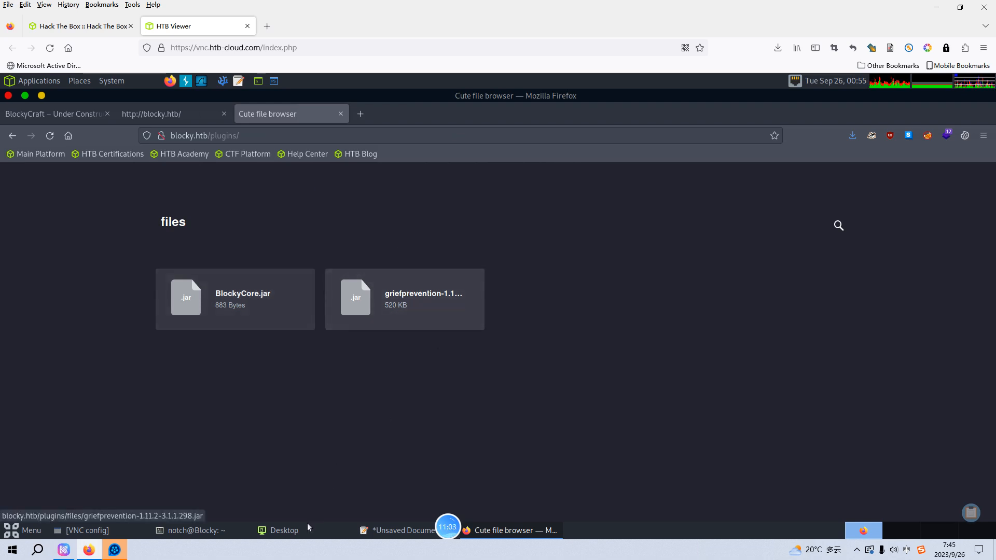
pyautogui.moveTo(855, 239)
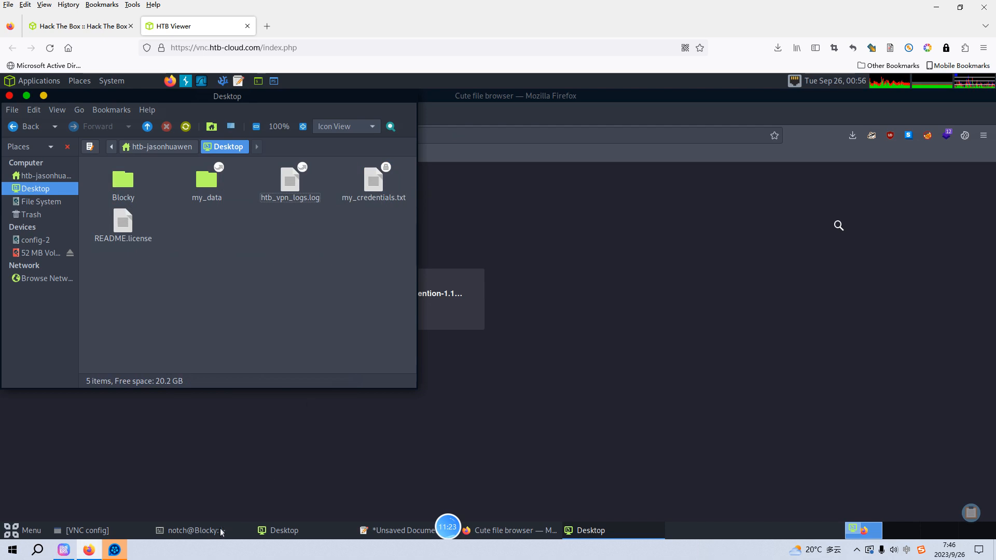
# Unzip BlockyCore.jar in the Blocky folder and list the resulting com and META-INF directories
pyautogui.click(187, 530)
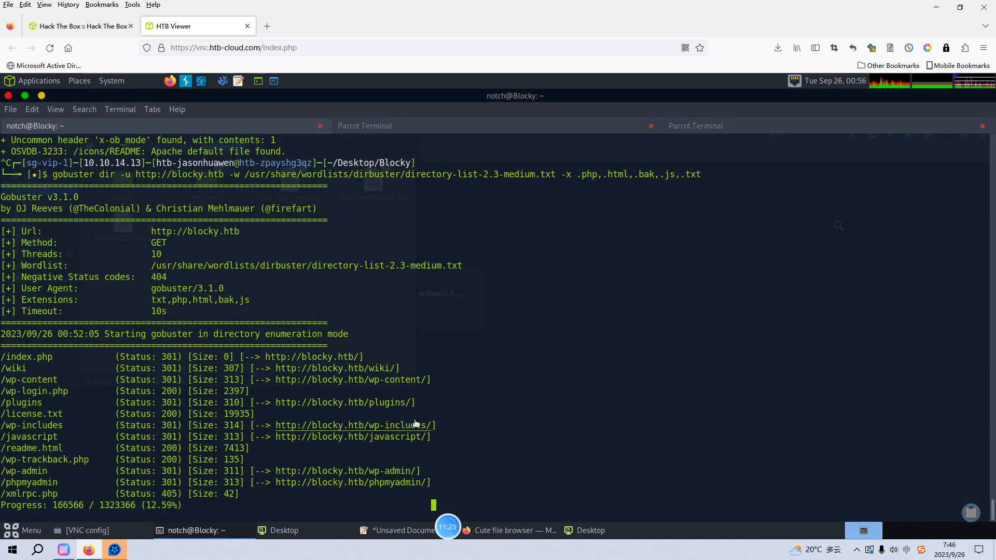
pyautogui.press('ctrl+c')
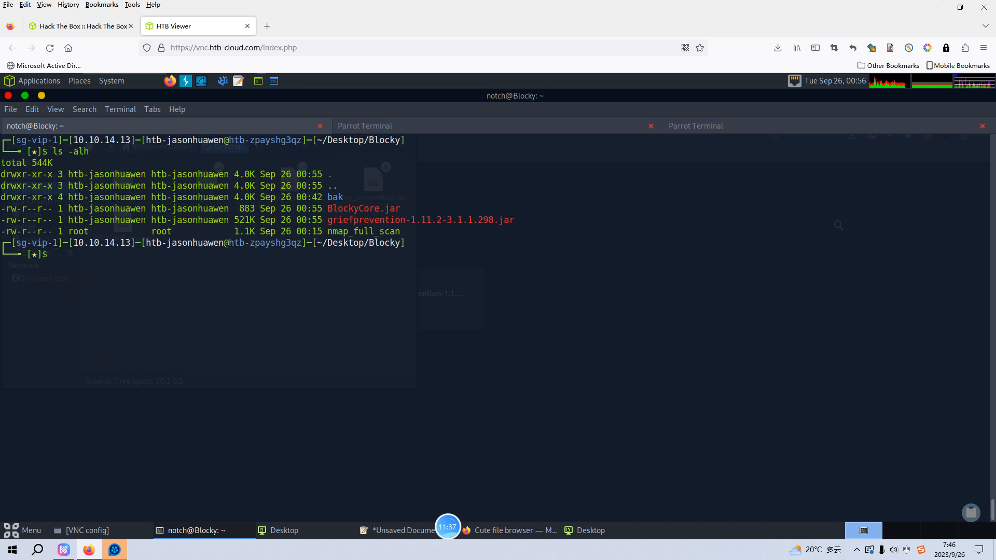
pyautogui.write('unzip')
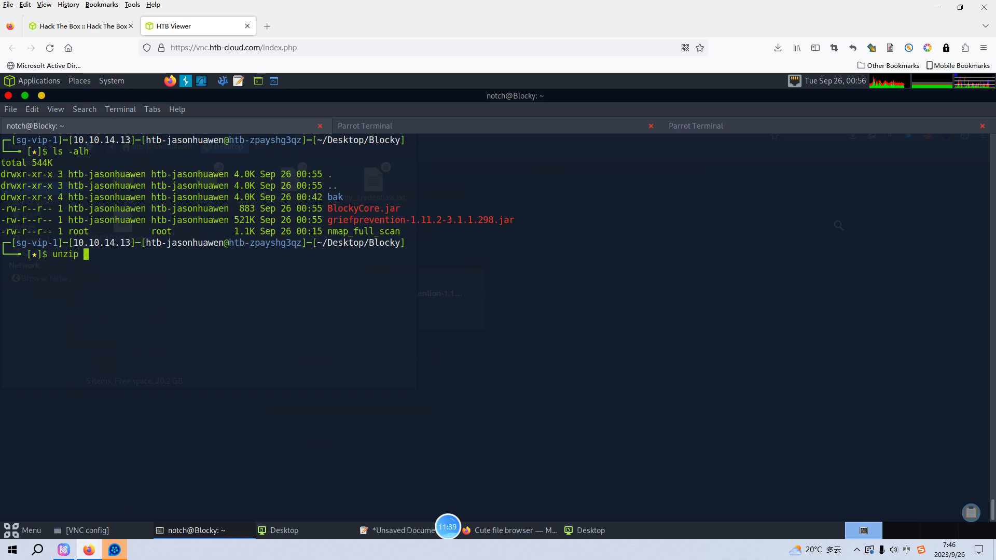
pyautogui.write('BlockyCore.jar')
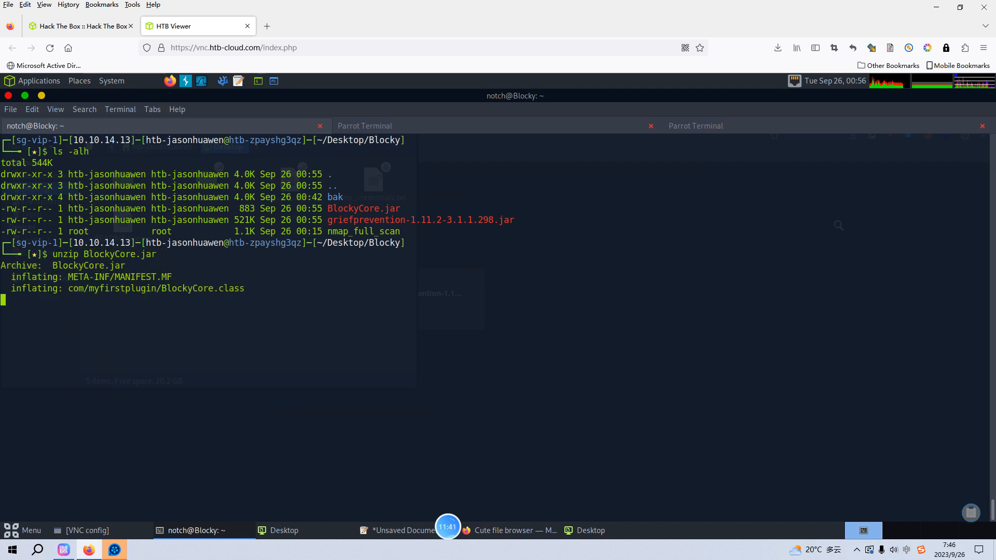
pyautogui.write('ls -alh')
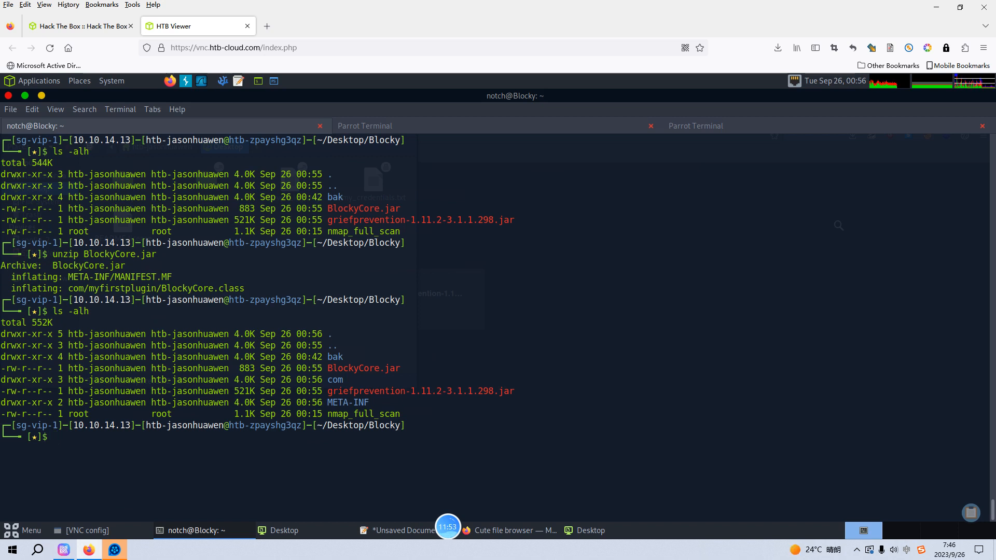
# Disassemble ./com/myfirstplugin/BlockyCore.class with javap -v to expose its constant pool
pyautogui.write('j')
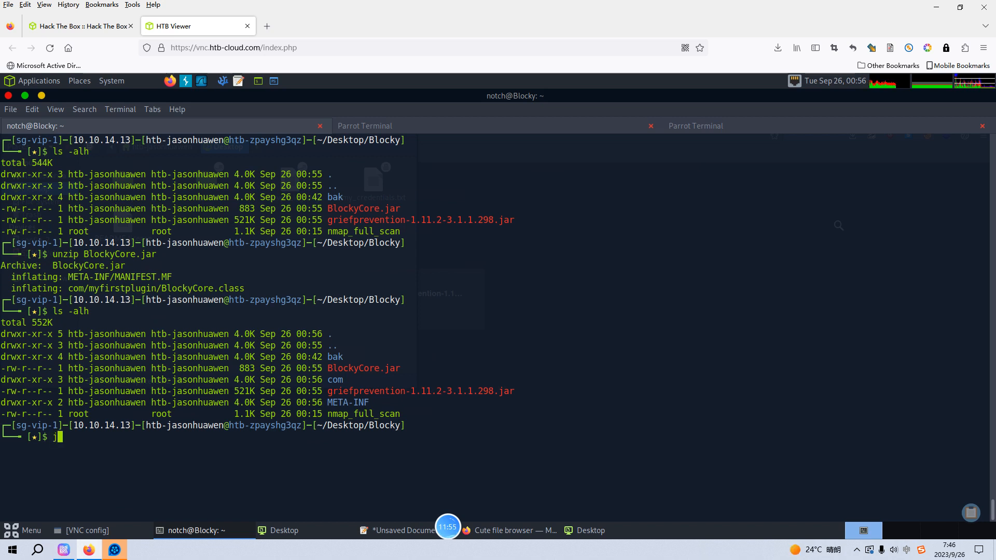
pyautogui.write('avap -v')
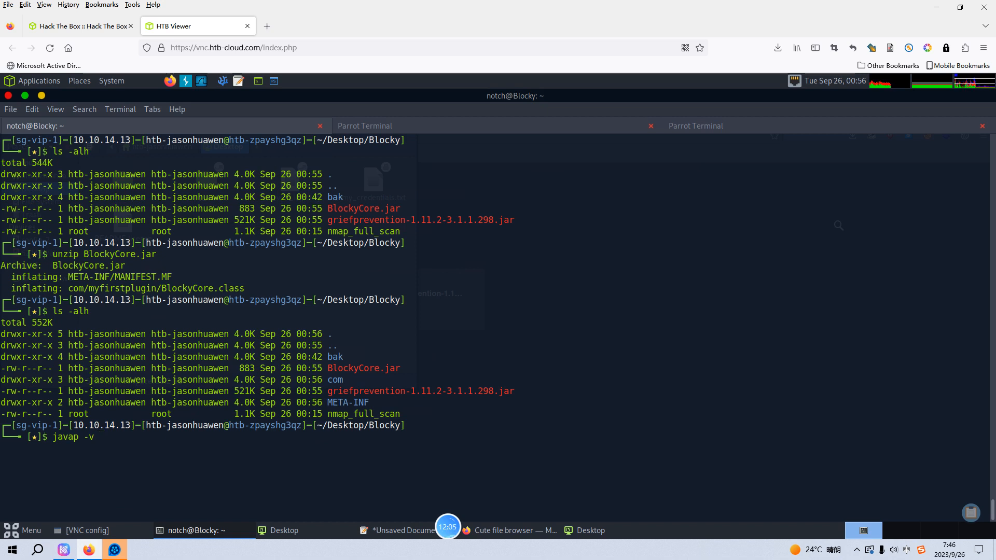
pyautogui.write('.')
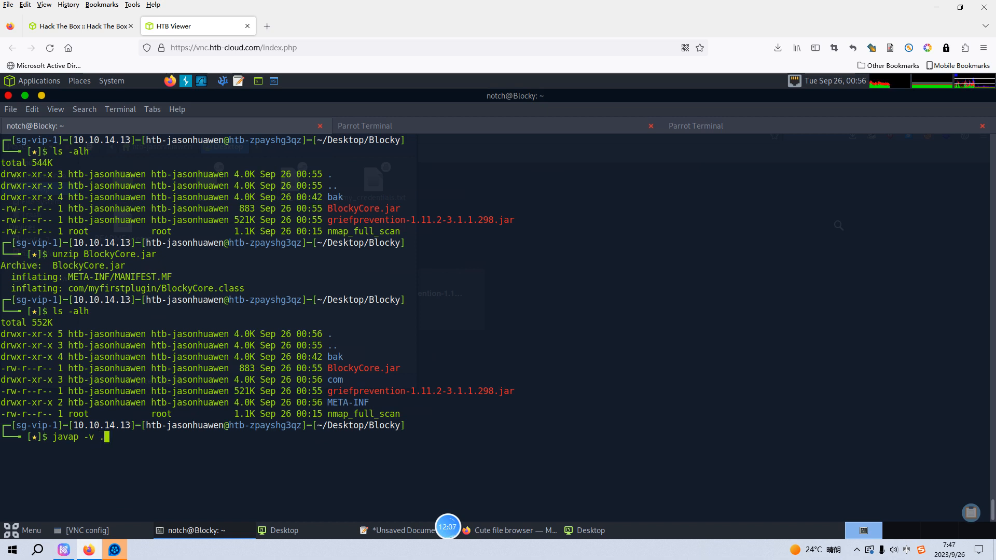
pyautogui.write('com/myfirstplugin/BlockyCore.class')
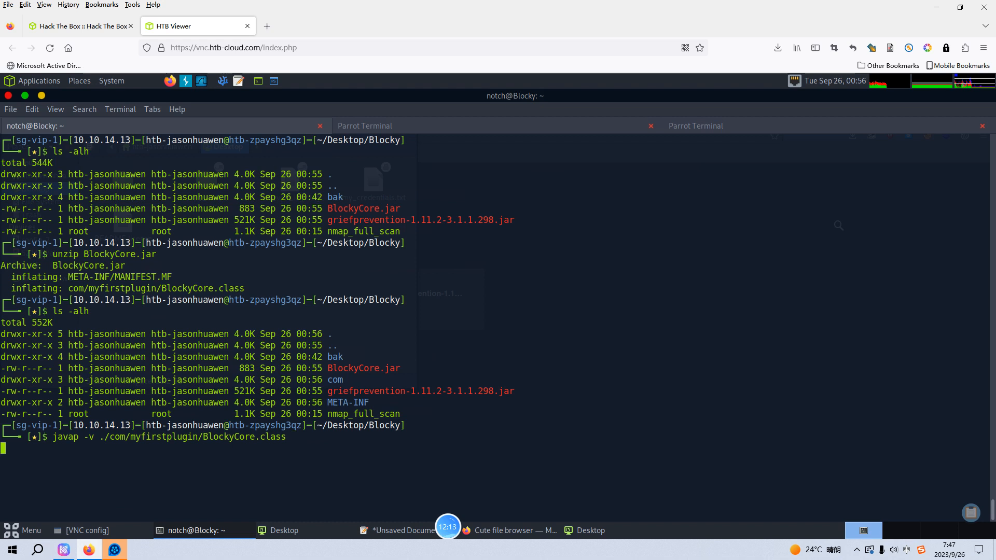
pyautogui.press('Return')
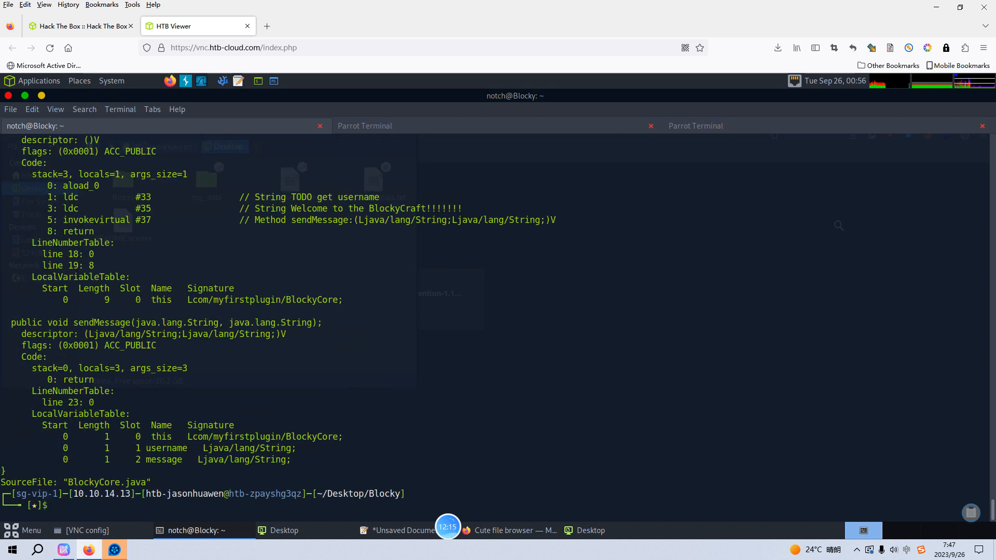
pyautogui.moveTo(286, 398)
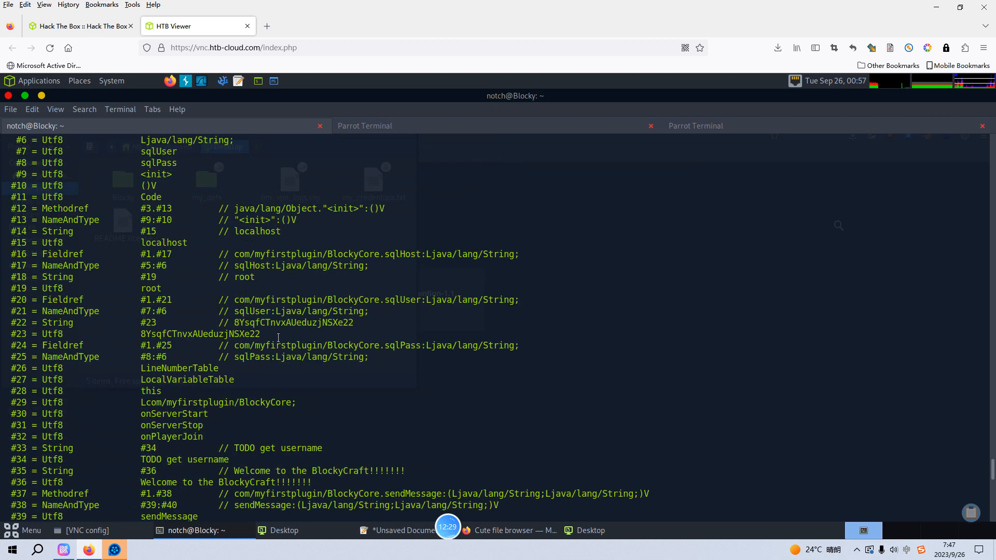
# Select the SQL user root and copy the hard-coded SQL password from the disassembly
pyautogui.doubleClick(243, 277)
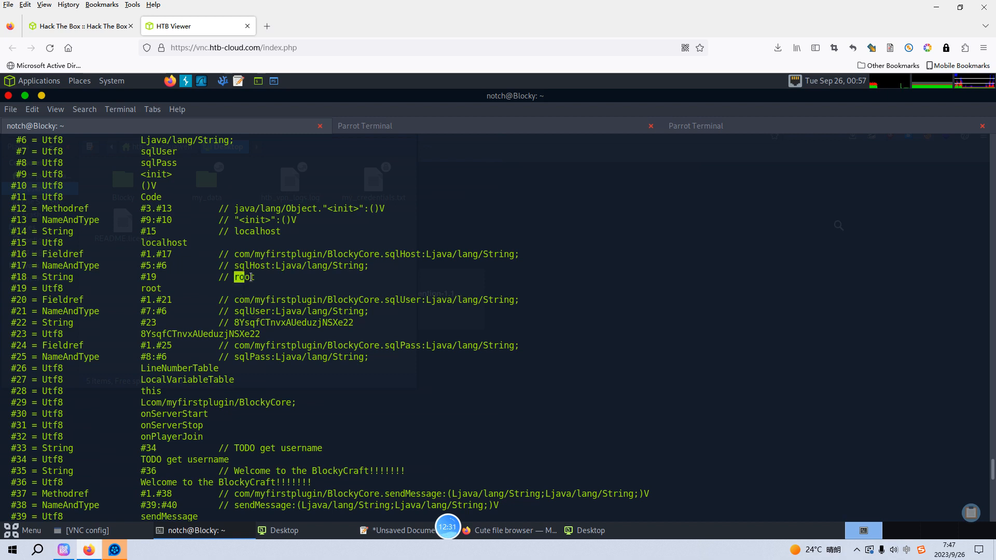
pyautogui.doubleClick(244, 278)
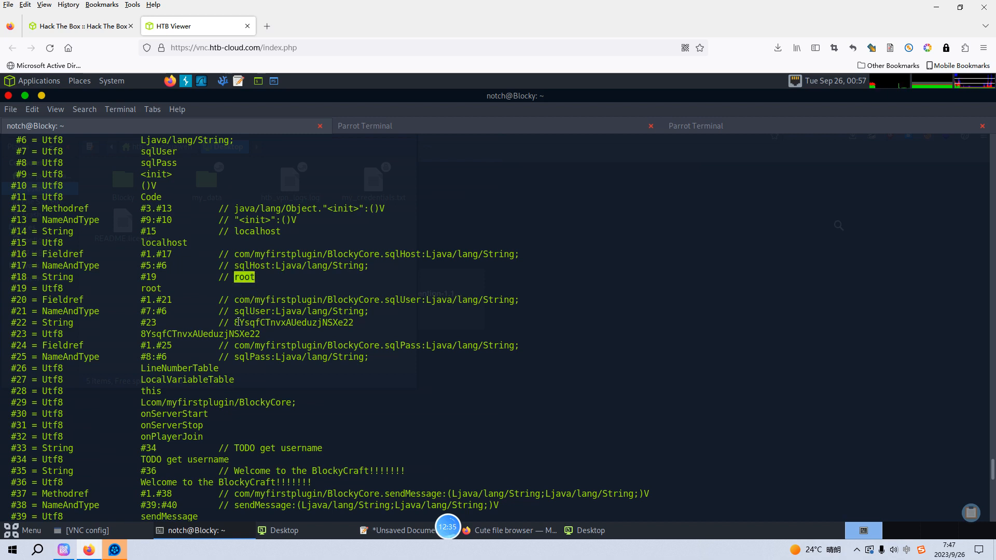
pyautogui.doubleClick(293, 322)
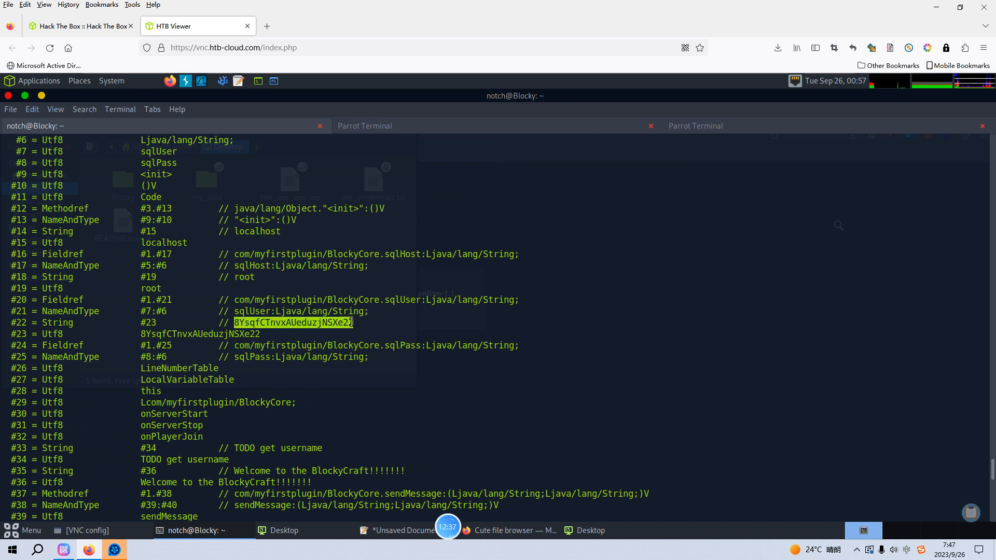
pyautogui.rightClick(348, 323)
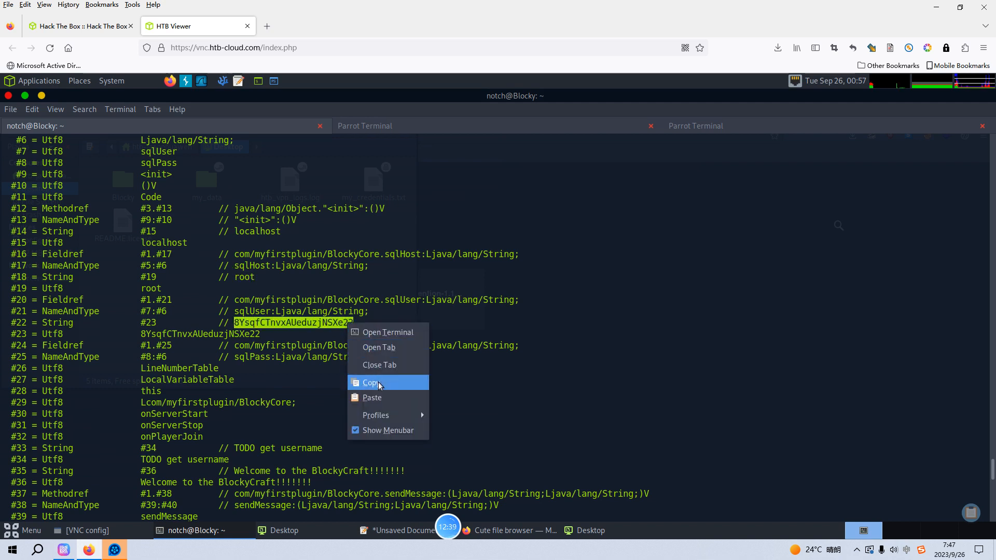
pyautogui.click(372, 383)
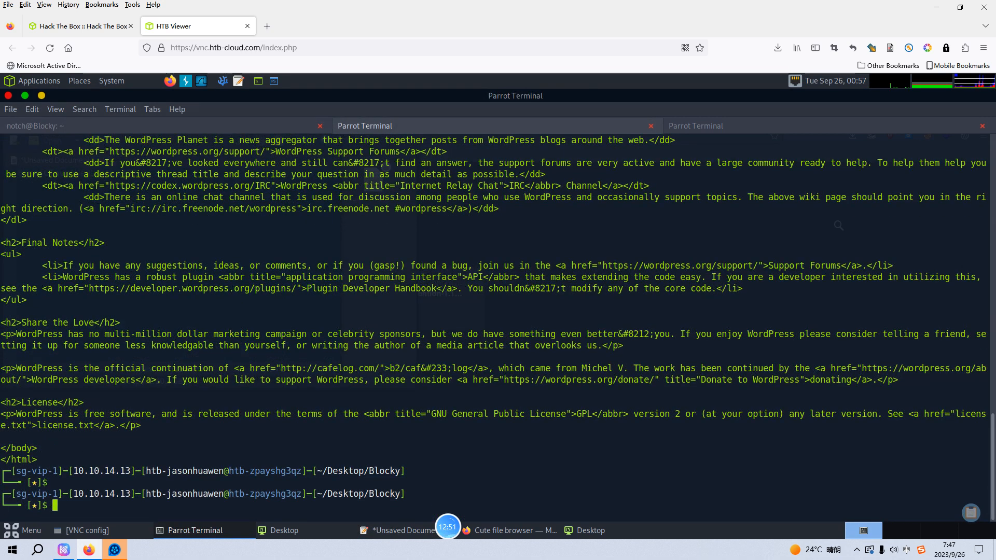
pyautogui.write('wpscan --url http:')
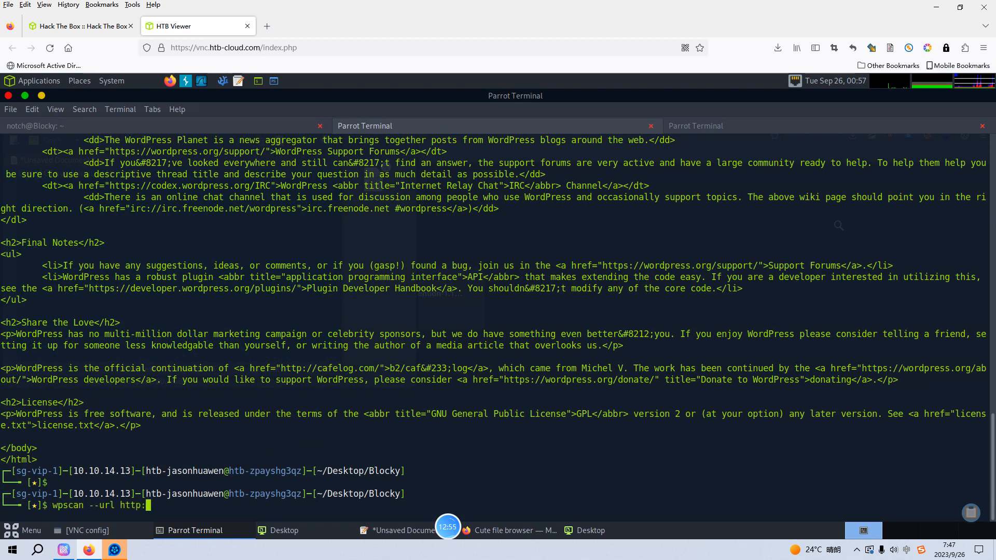
pyautogui.write('//blocky')
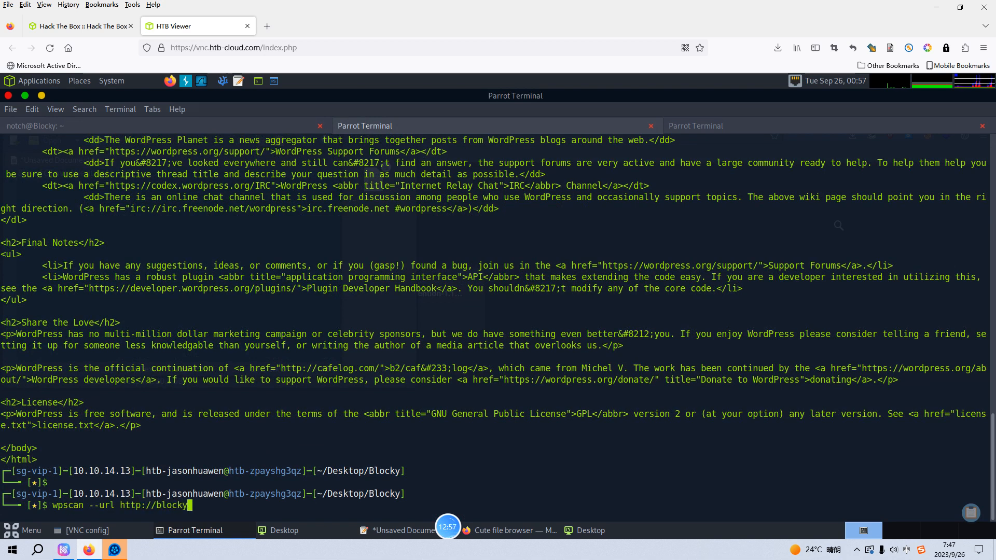
pyautogui.write('.htb')
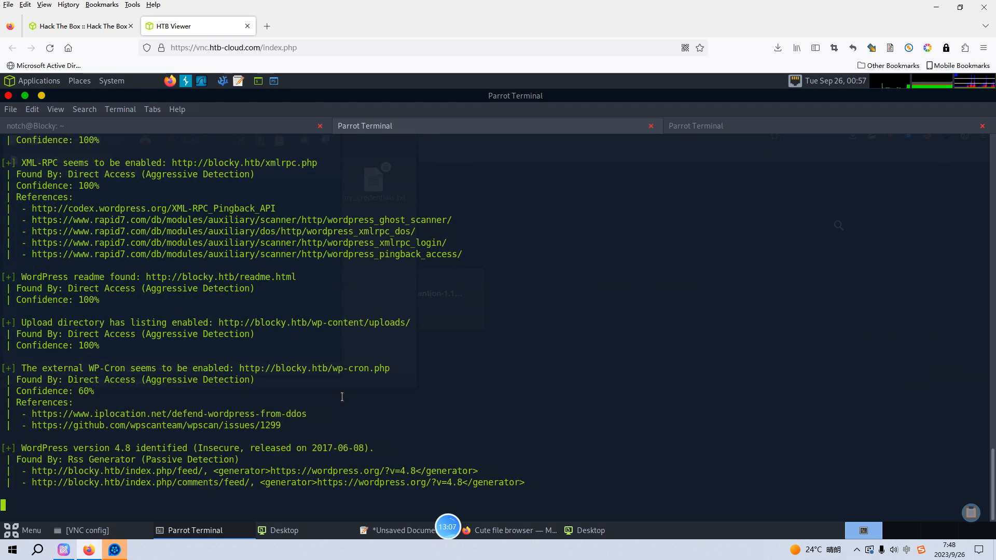
pyautogui.scroll(-3)
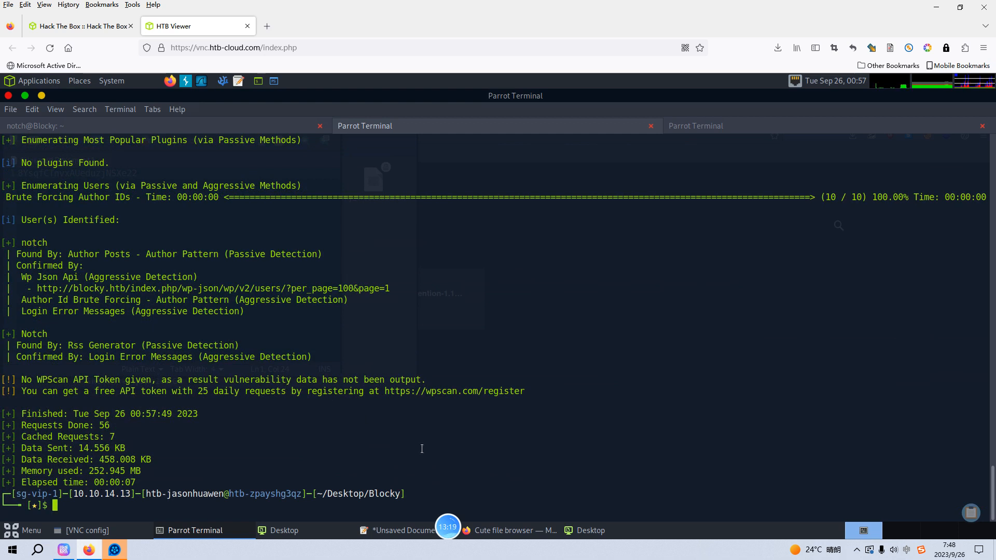
pyautogui.moveTo(404, 530)
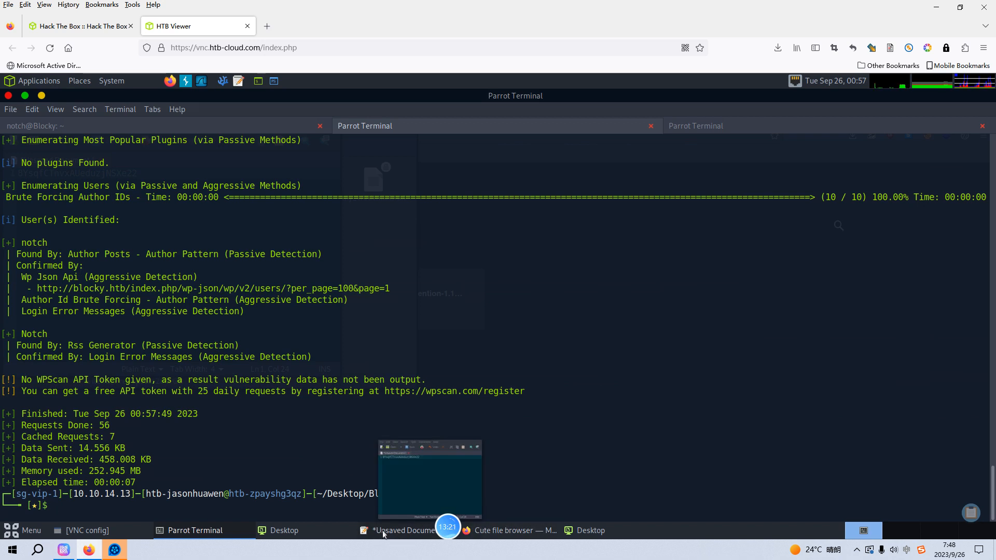
# Navigate to 10.10.10.37/wp-admin, landing on the BlockyCraft WordPress login page
pyautogui.click(401, 530)
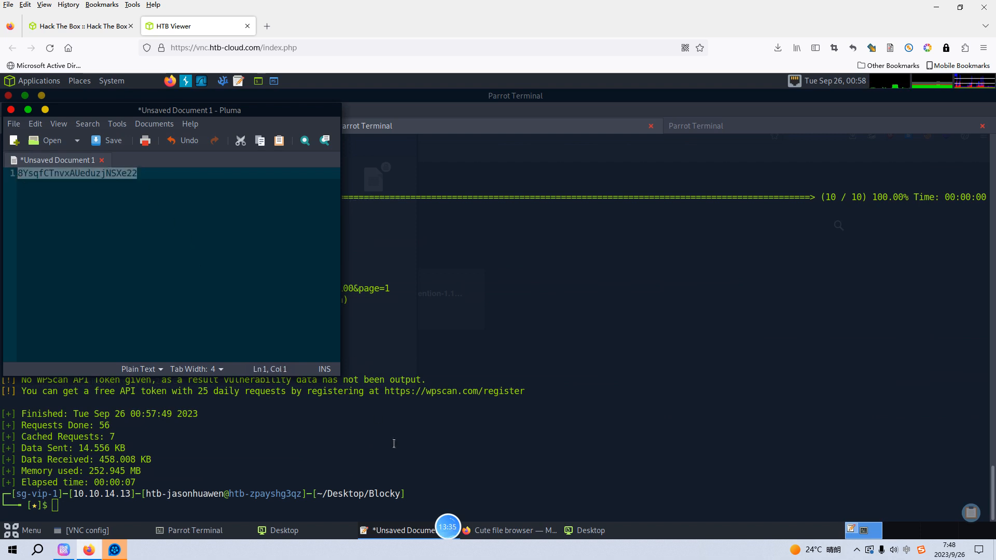
pyautogui.click(510, 530)
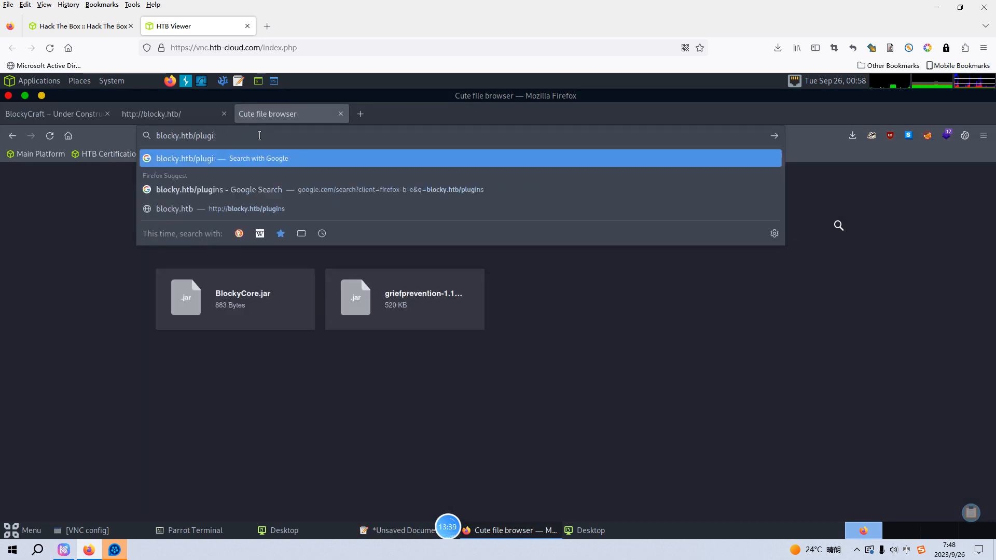
pyautogui.press('BackSpace')
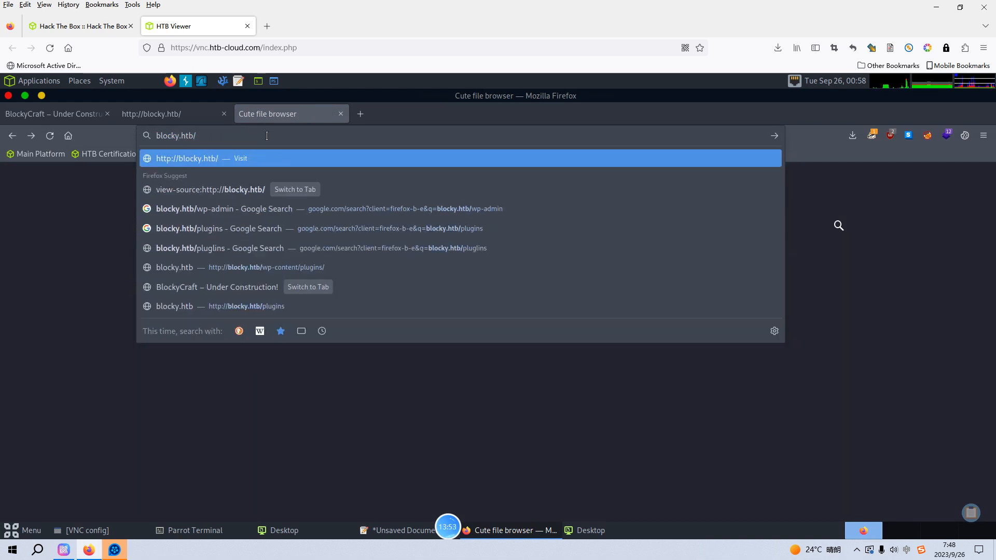
pyautogui.press('BackSpace')
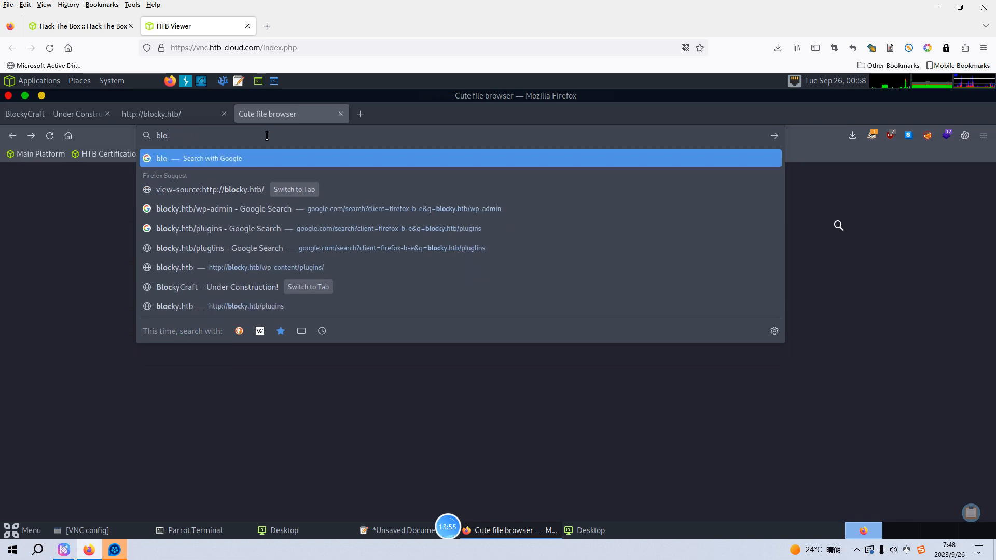
pyautogui.write('10.10.10.37')
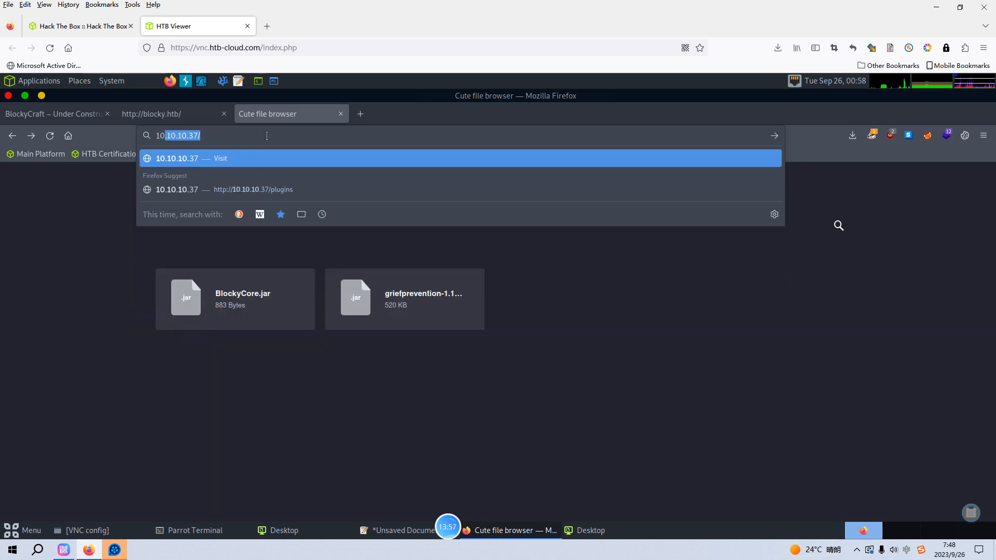
pyautogui.write('/w')
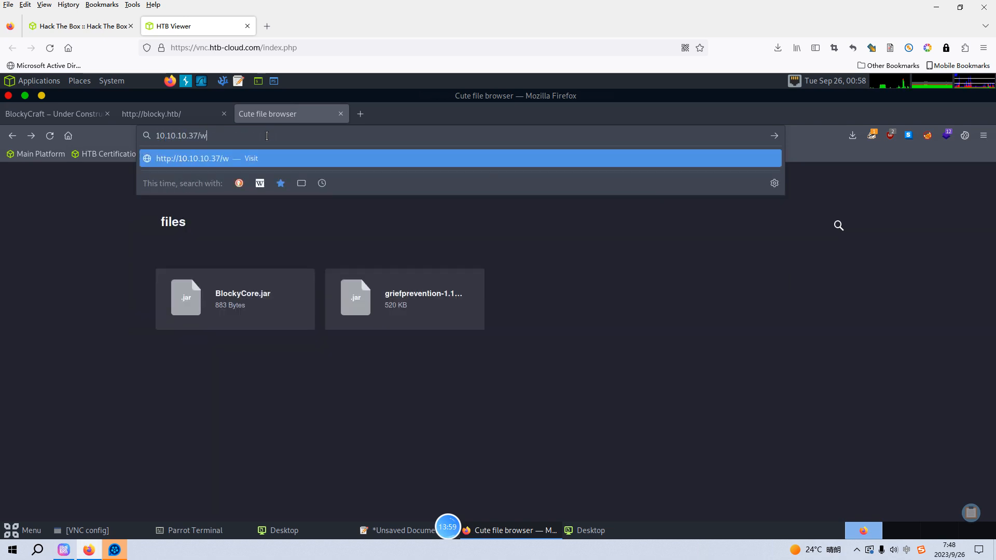
pyautogui.write('p-ad')
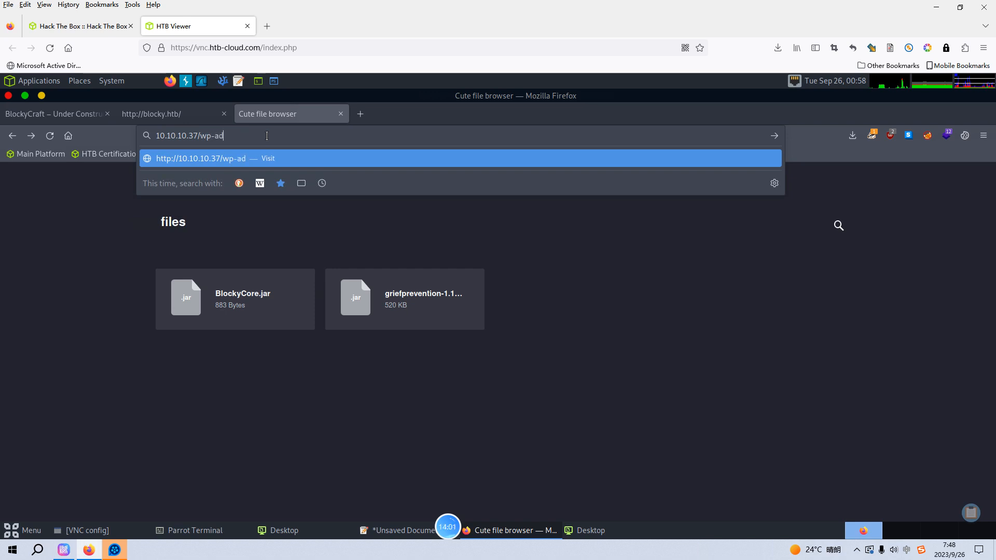
pyautogui.click(290, 114)
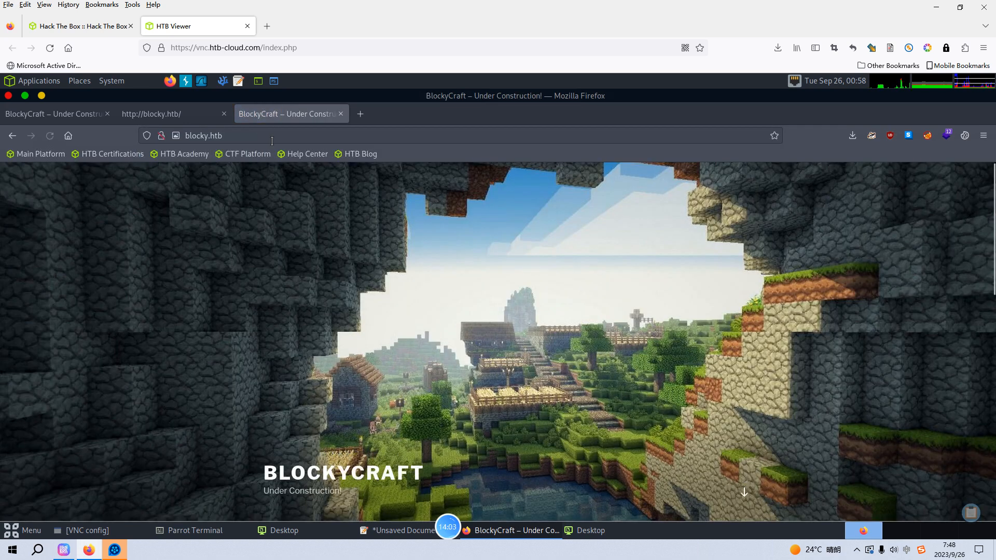
pyautogui.click(254, 135)
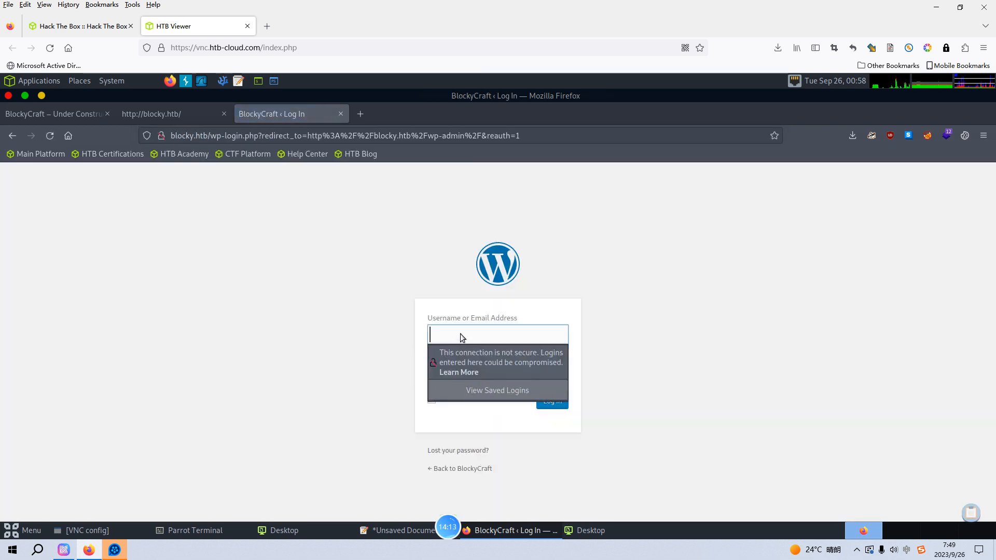
# Attempt the WordPress login as notch with the leaked password, getting an incorrect-password error
pyautogui.write('notch')
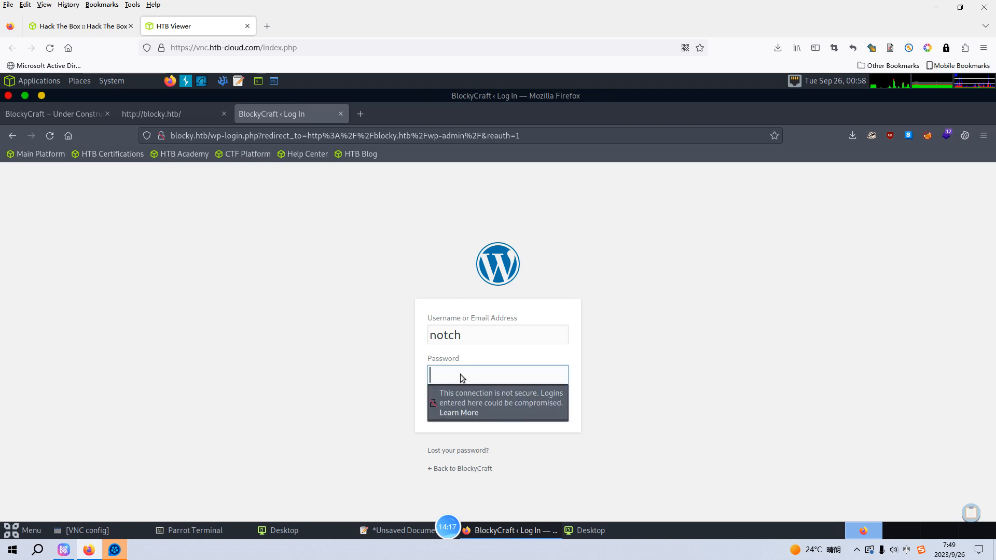
pyautogui.write('password')
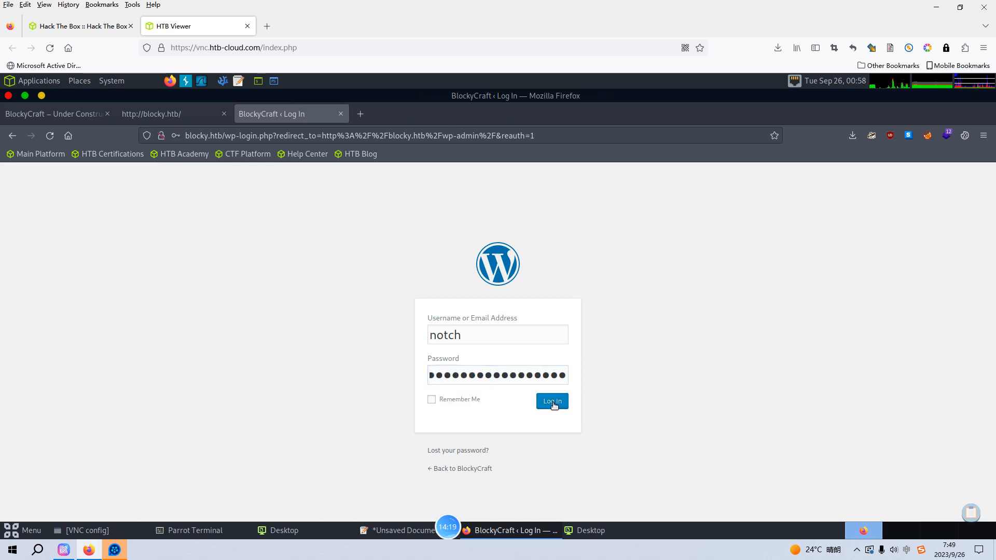
pyautogui.click(550, 401)
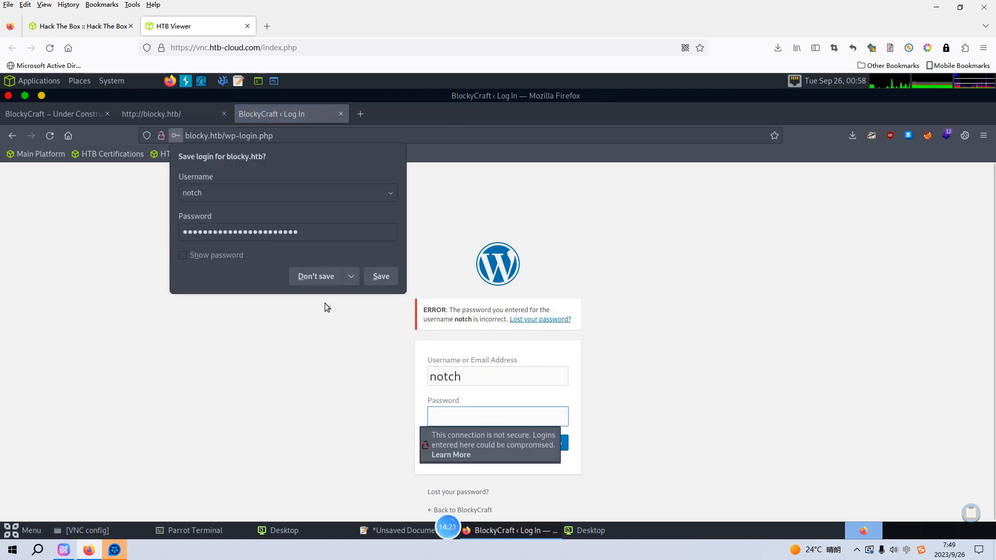
pyautogui.click(316, 276)
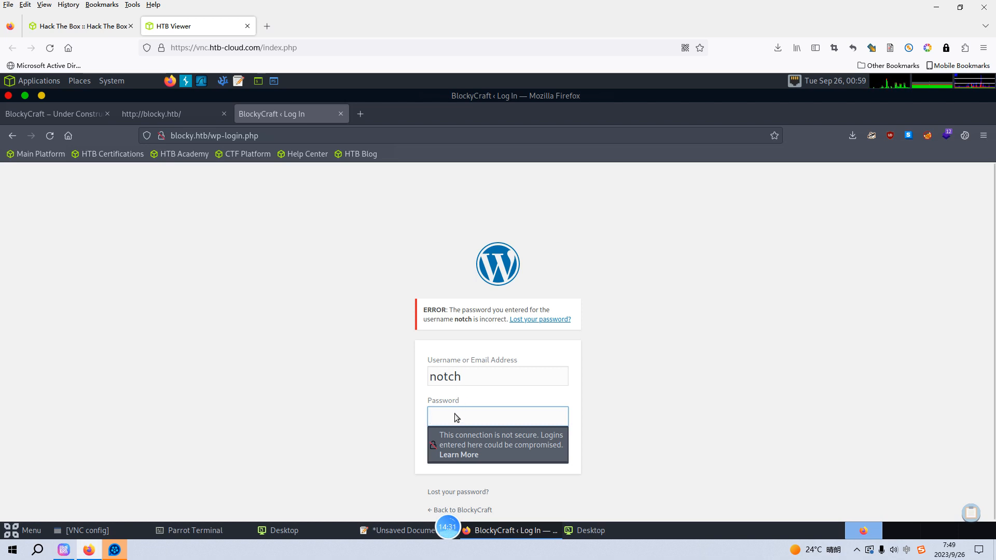
pyautogui.moveTo(227, 528)
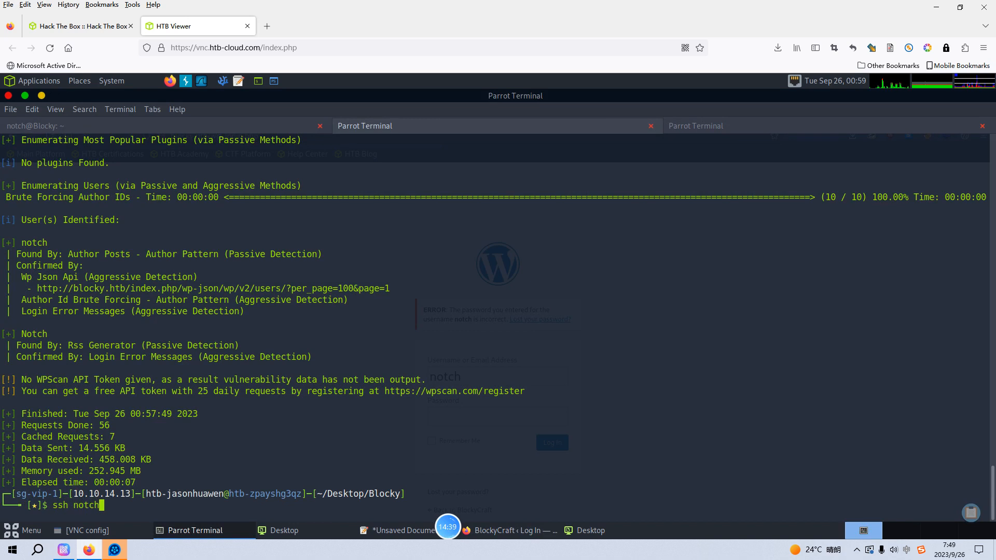
# SSH into Blocky as notch with the leaked password, read user.txt and inspect .bash_history
pyautogui.write('@10.101.')
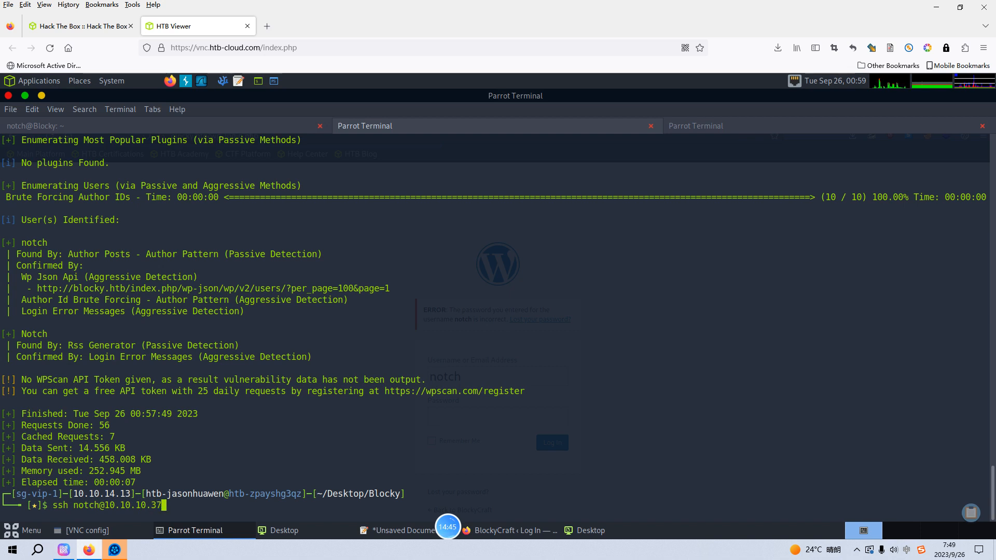
pyautogui.press('Return')
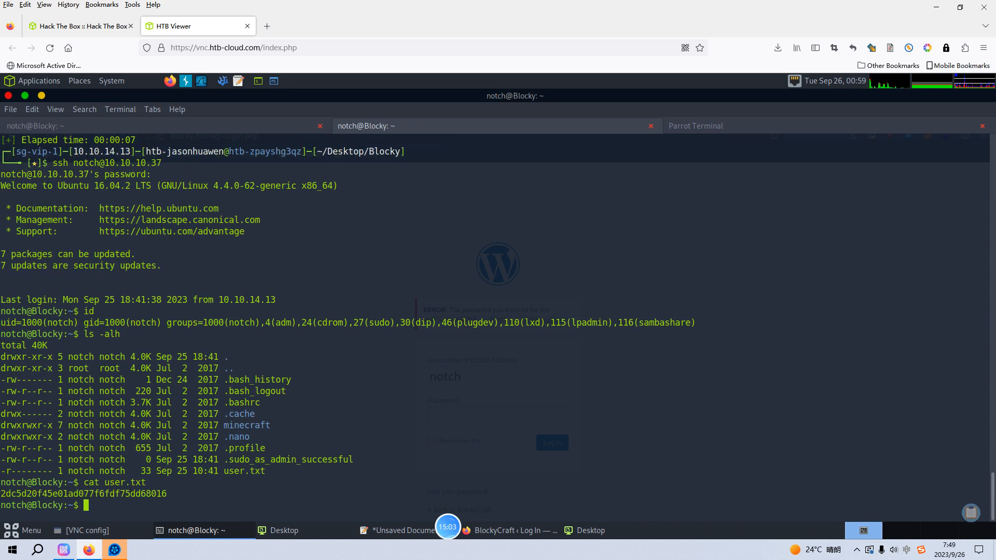
pyautogui.write('cat .bash_history')
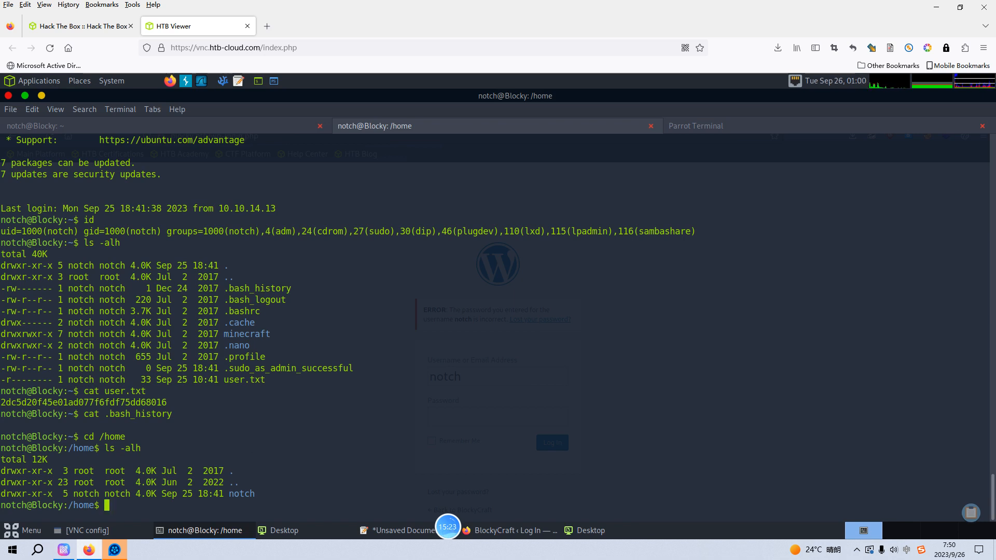
# Escalate via sudo /bin/bash to a root shell and list /root containing root.txt
pyautogui.write('su')
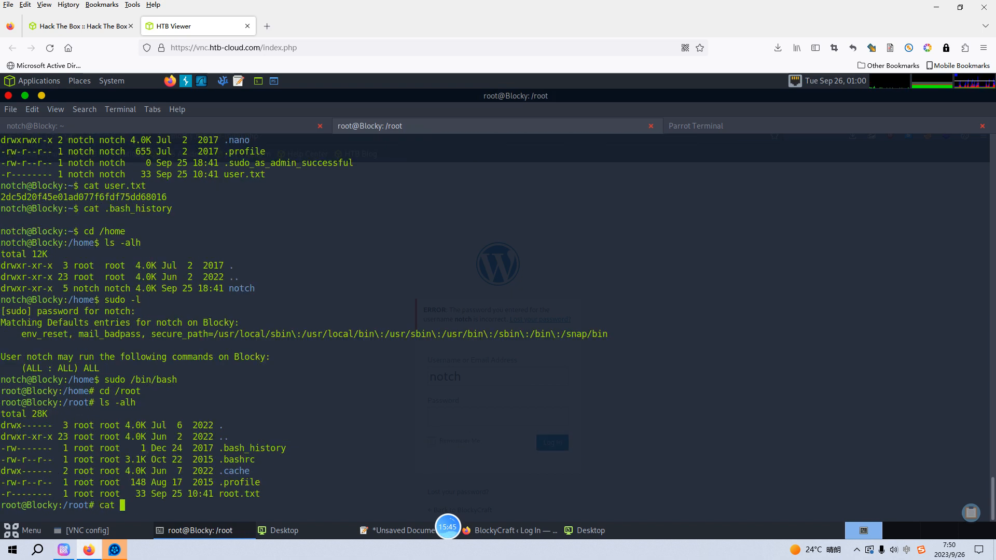
pyautogui.write('roo.')
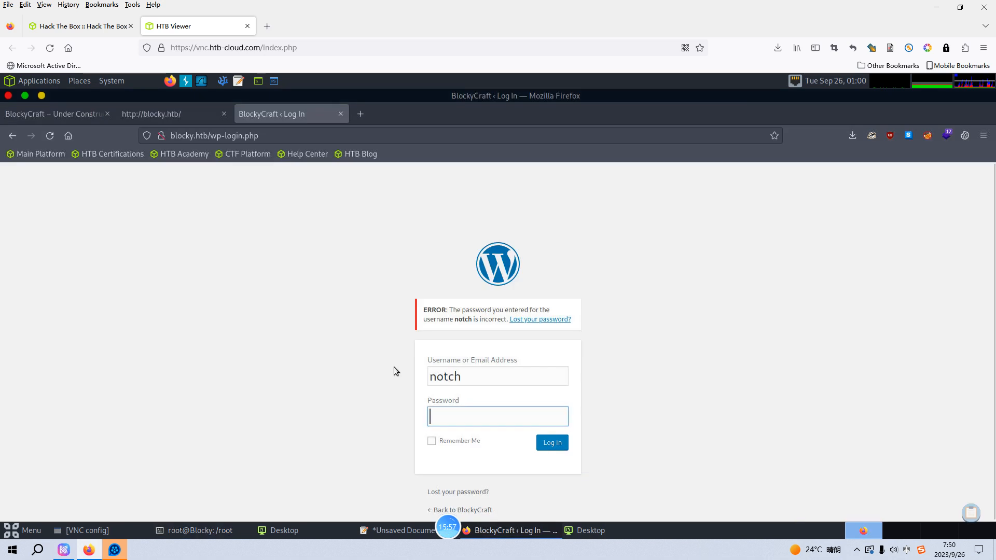
pyautogui.moveTo(294, 220)
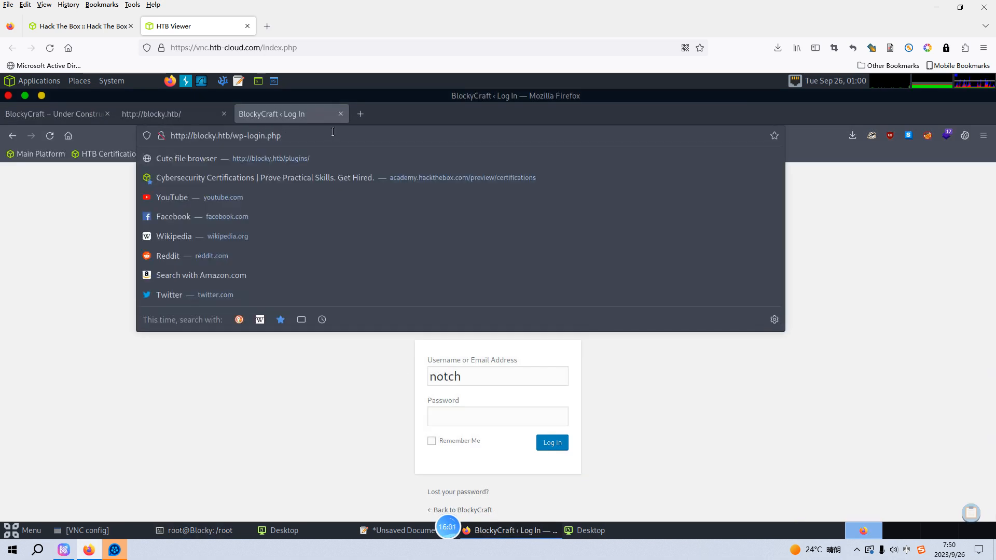
pyautogui.write('http://blocky.htb/wp')
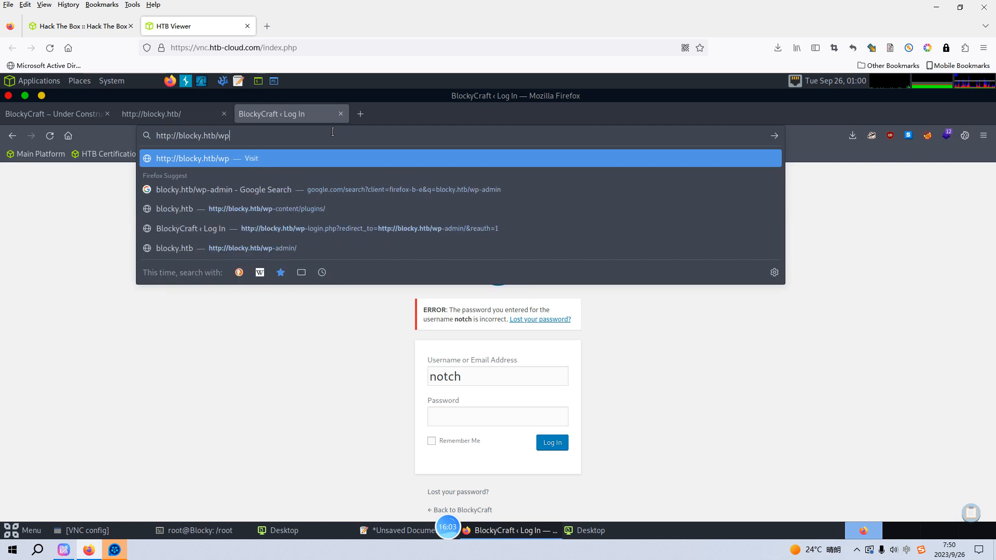
pyautogui.press('BackSpace')
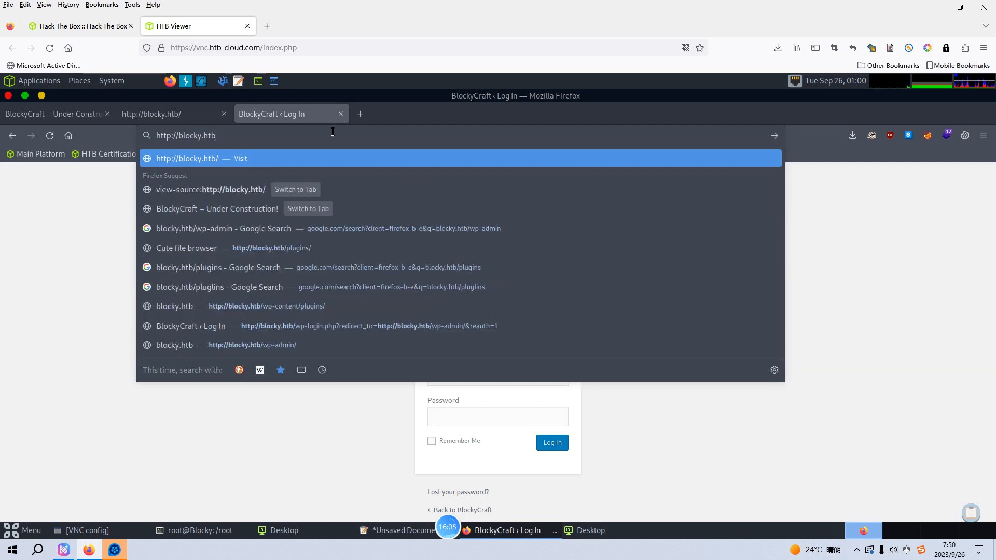
pyautogui.write('/php')
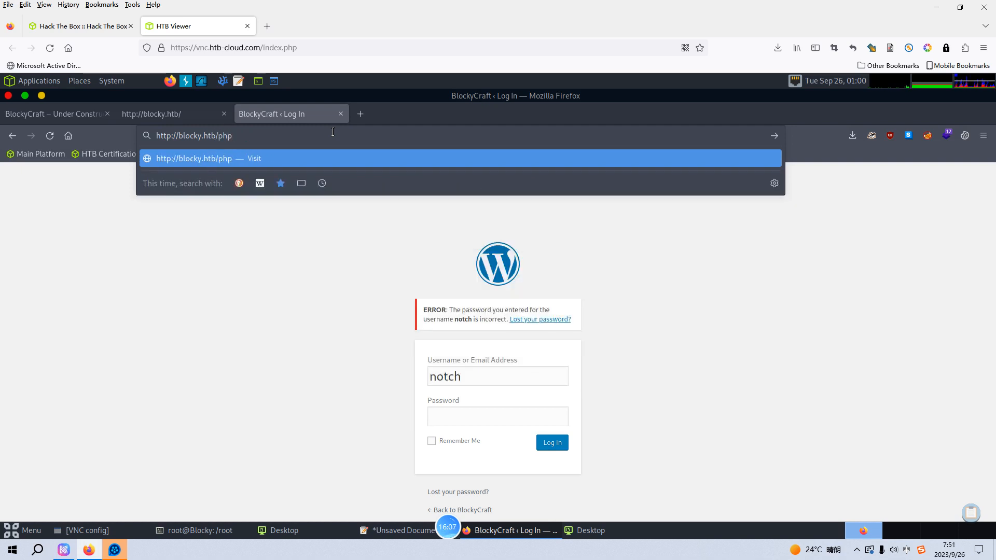
pyautogui.write('myadmin/')
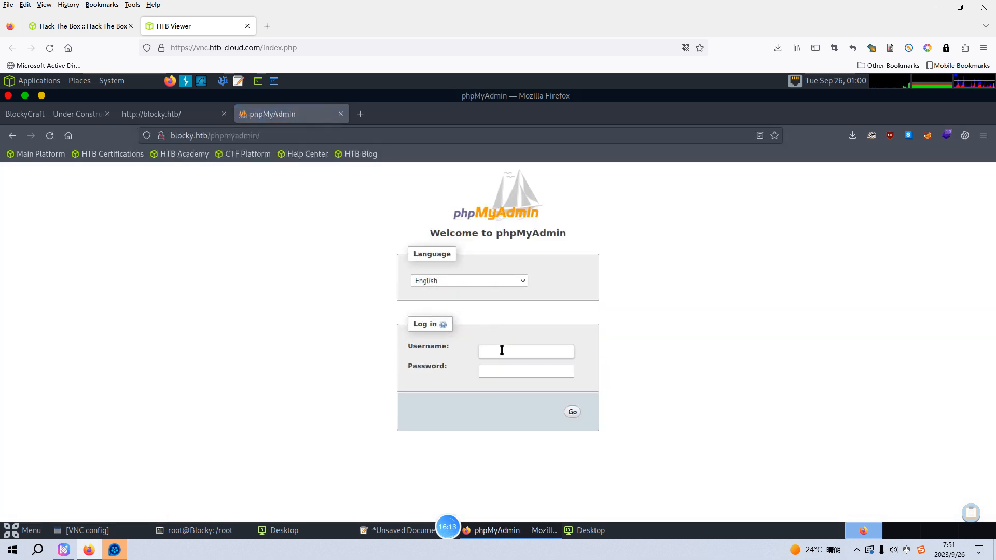
pyautogui.write('root')
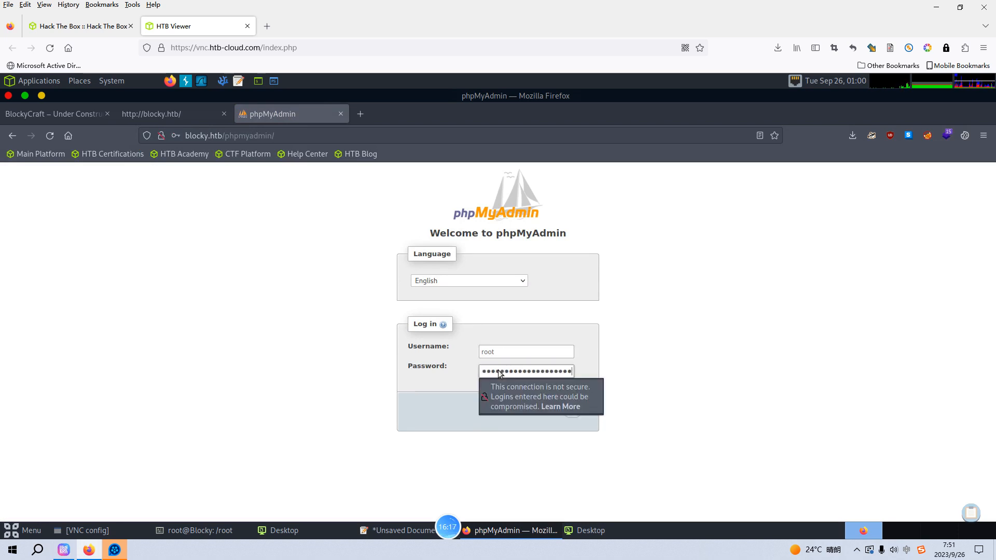
pyautogui.click(571, 412)
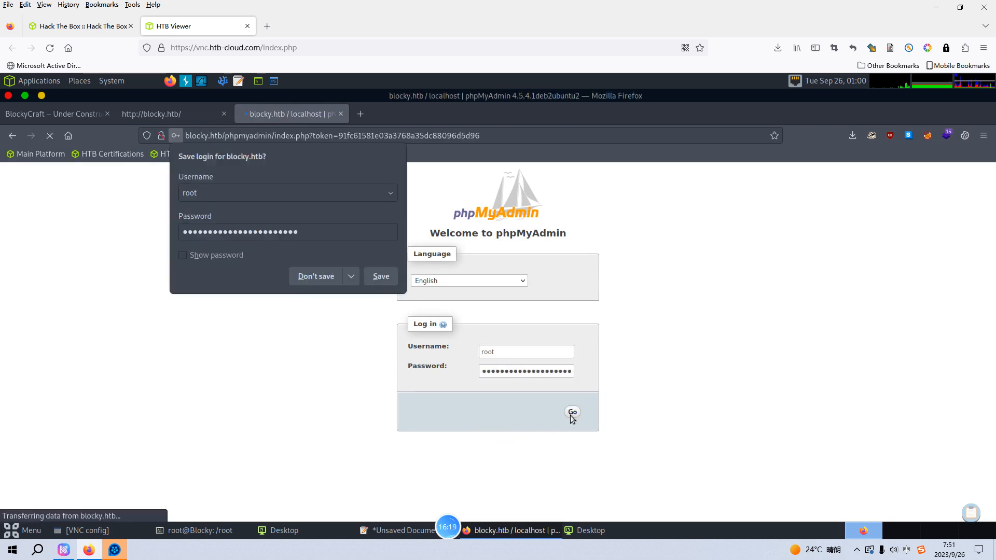
pyautogui.click(571, 412)
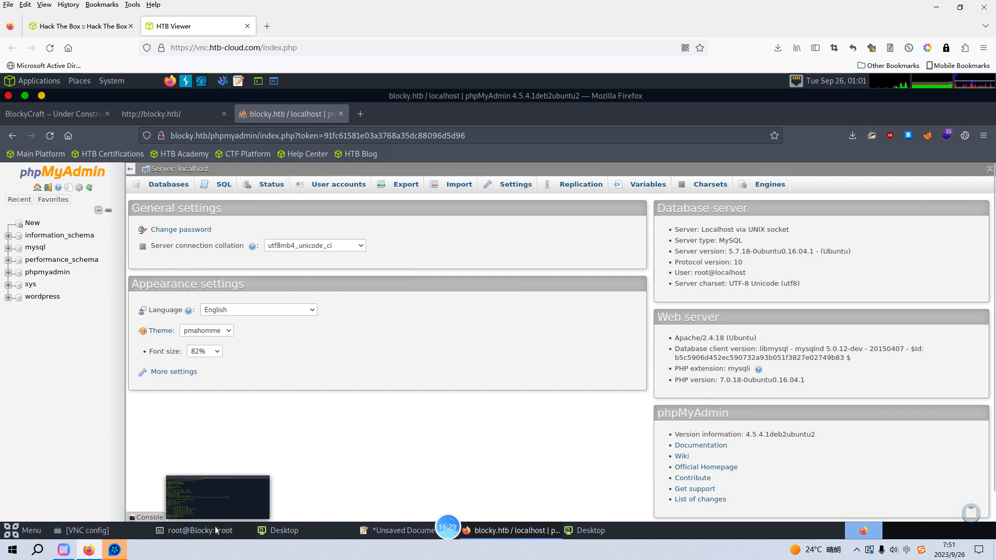
# Switch back to the local Parrot Terminal window
pyautogui.click(200, 531)
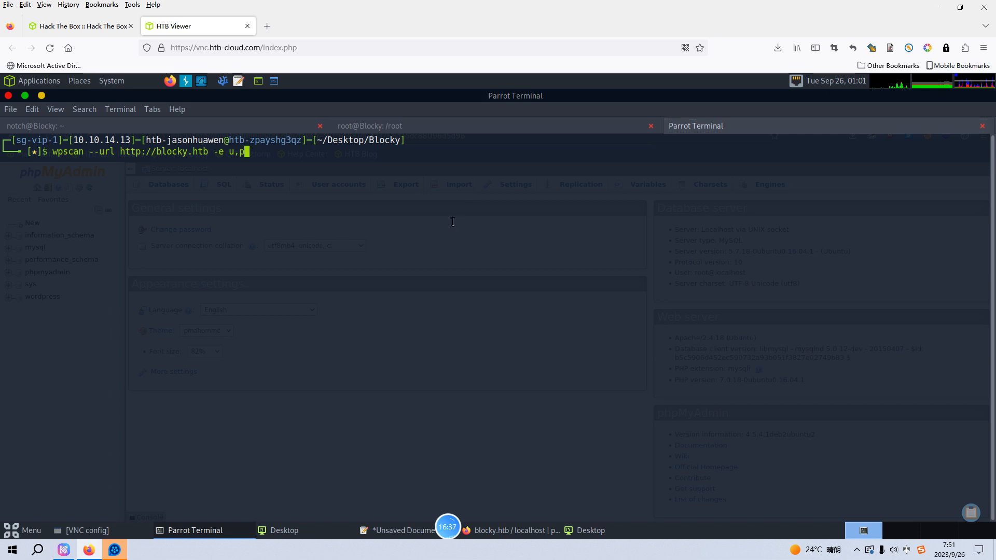
# Disassemble com/myfirstplugin/BlockyCore.class with javap -v and scroll to the SQL root credentials
pyautogui.press('ctrl+c')
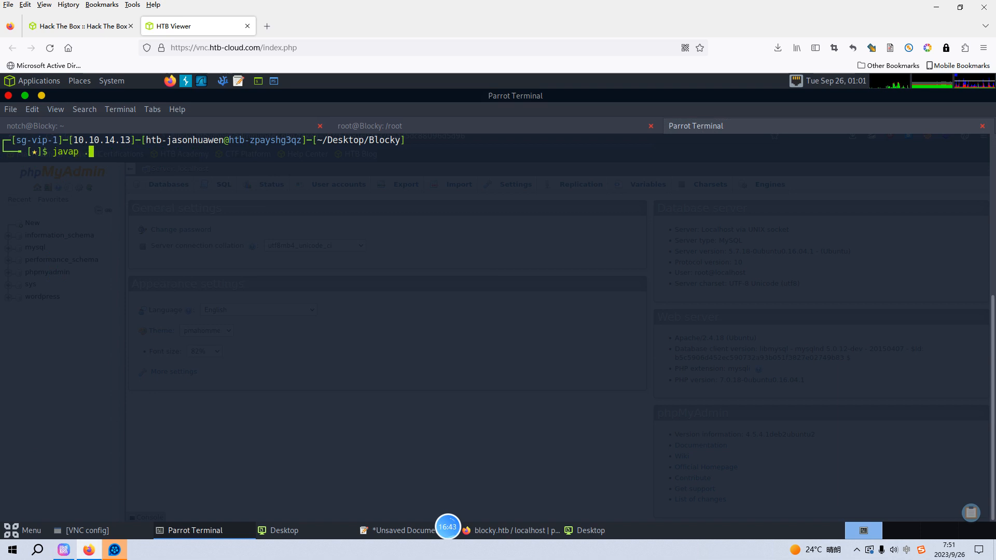
pyautogui.press('BackSpace')
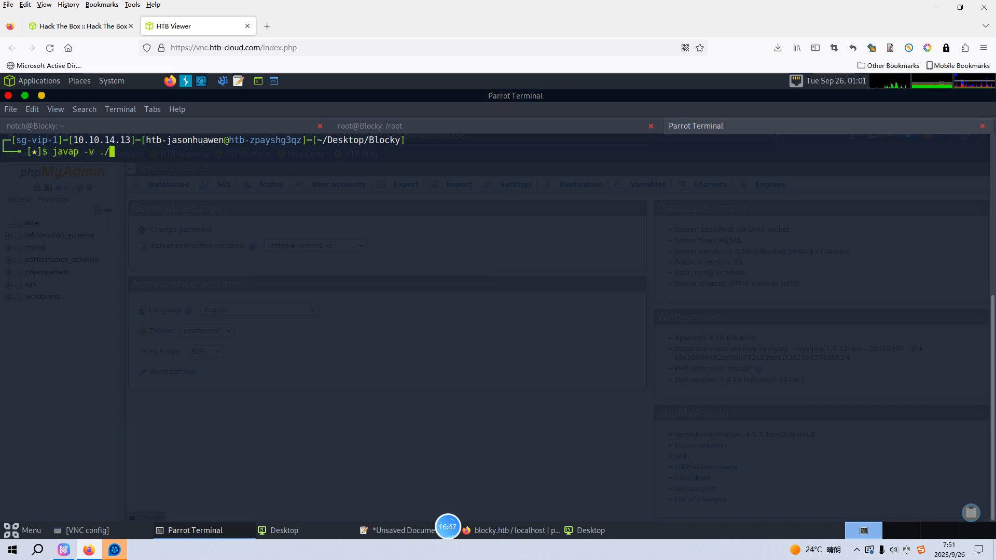
pyautogui.write('com/myfirstplugin/BlockyCore.class')
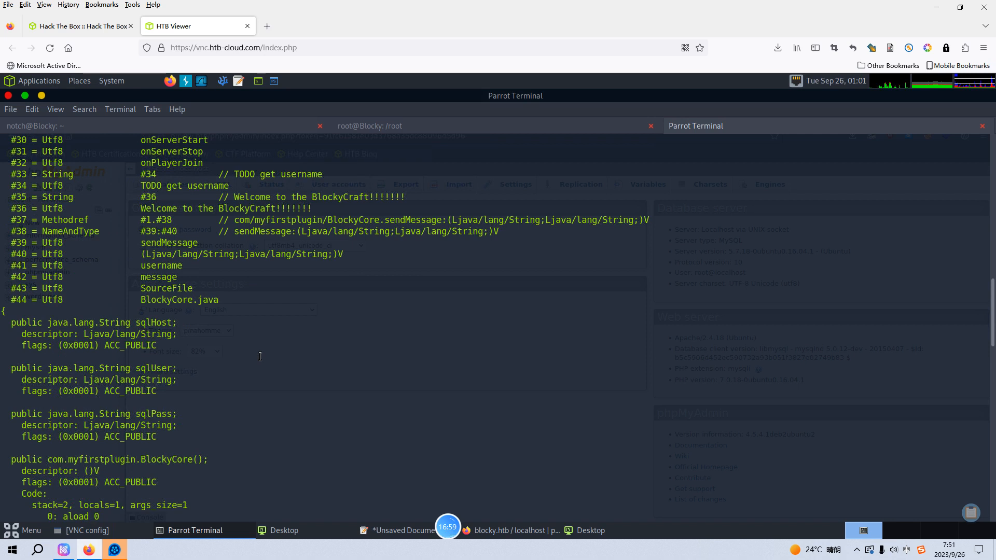
pyautogui.scroll(-3)
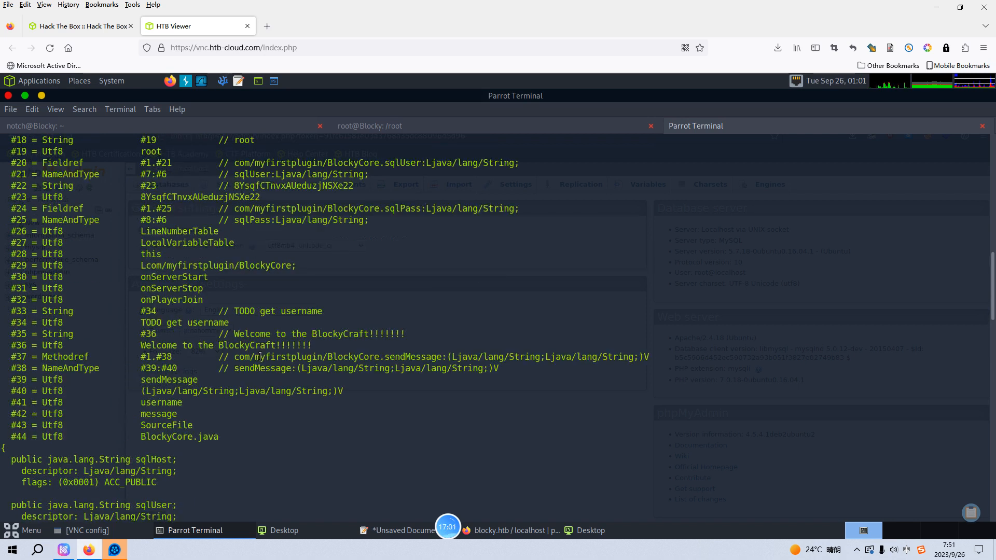